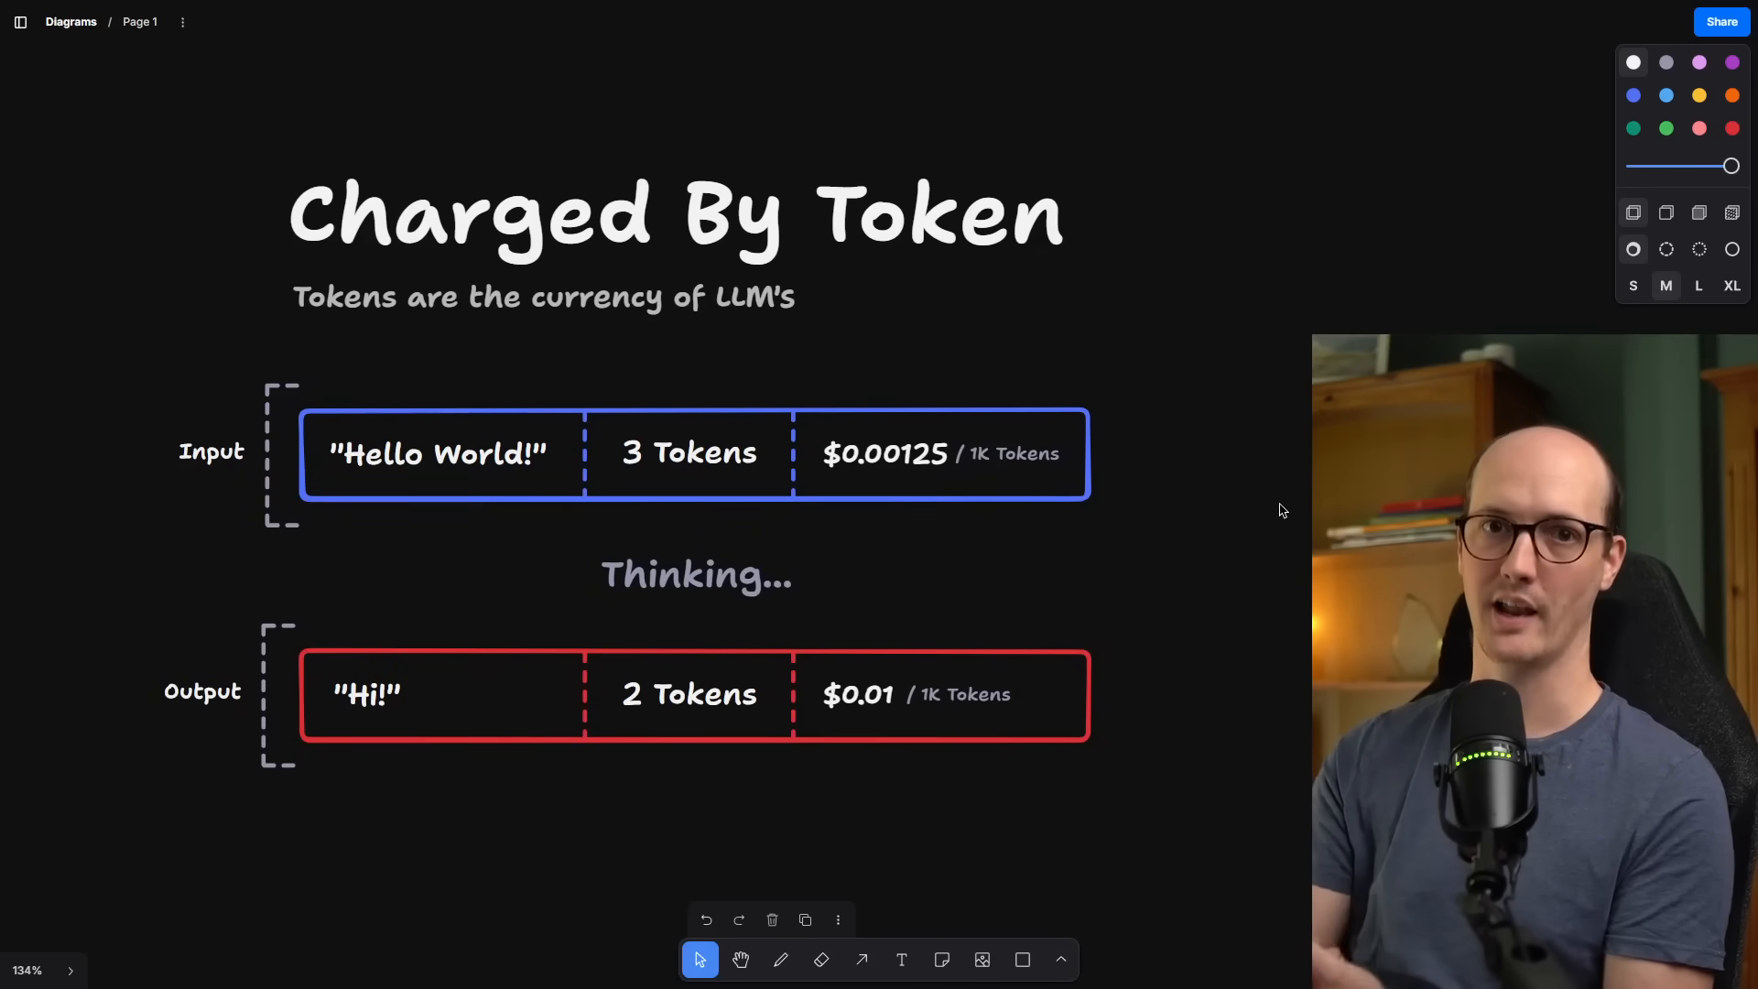
# - Point out the 'Hello World!' input, the 2-token output count and the $0.00125 and $0.01 prices
pyautogui.click(439, 454)
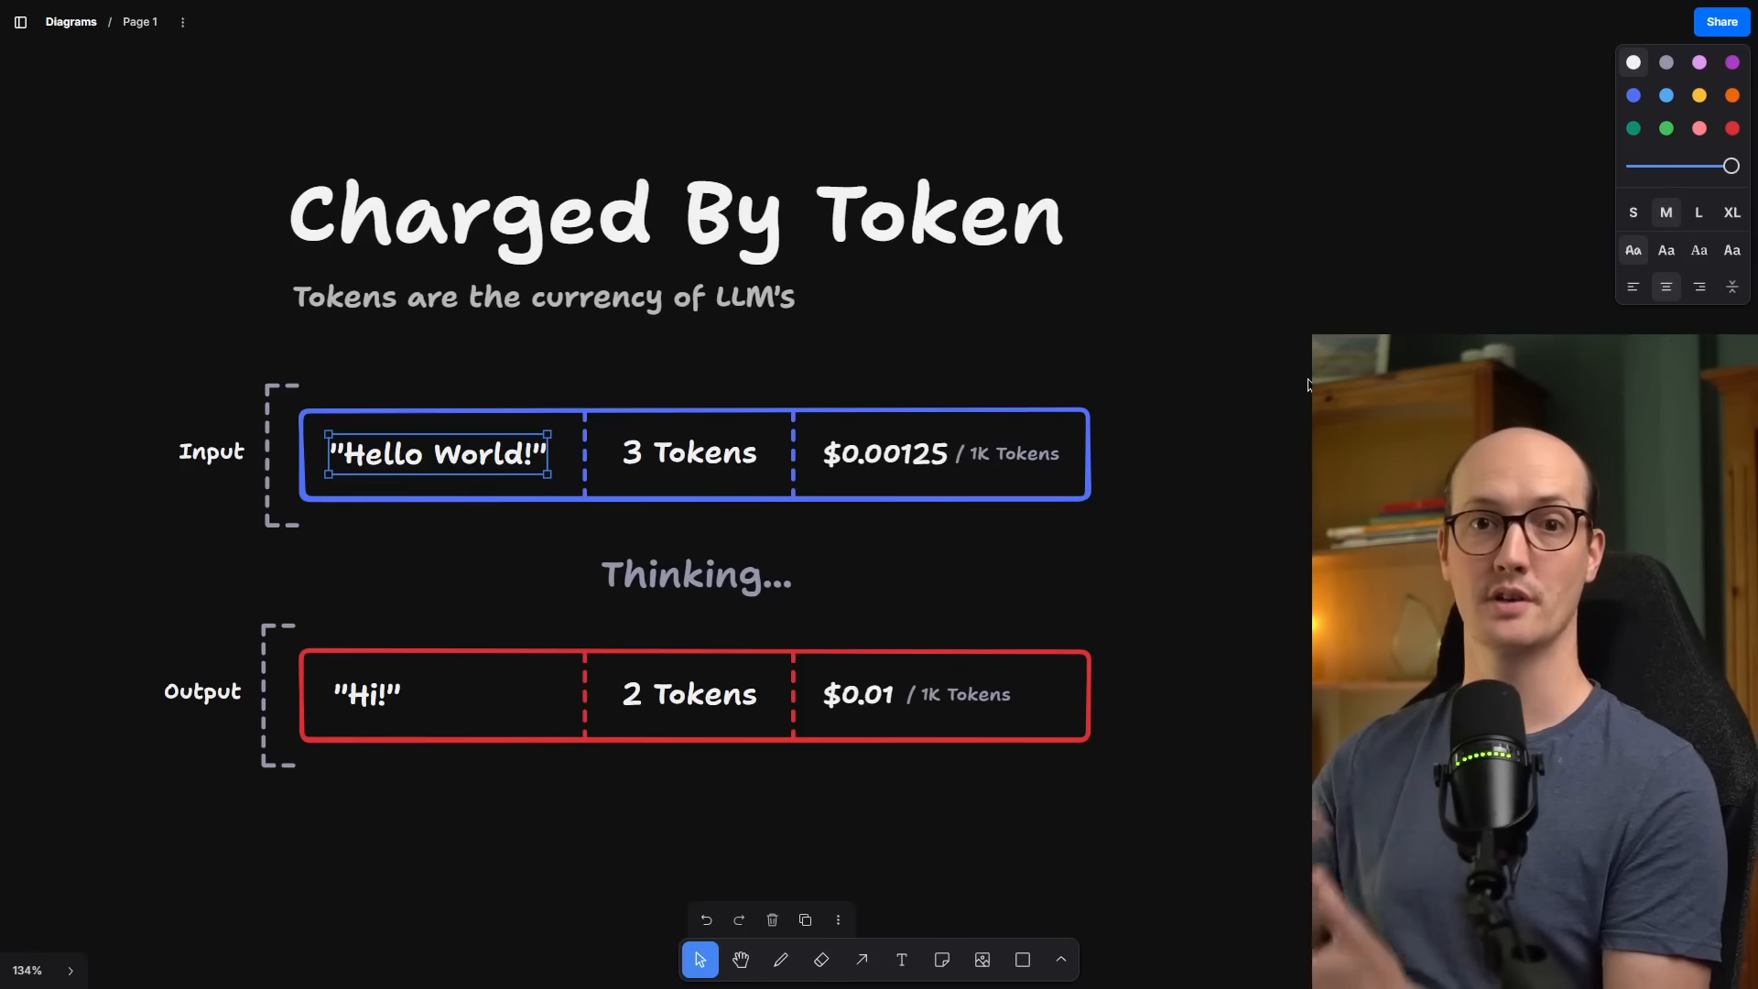
pyautogui.click(687, 455)
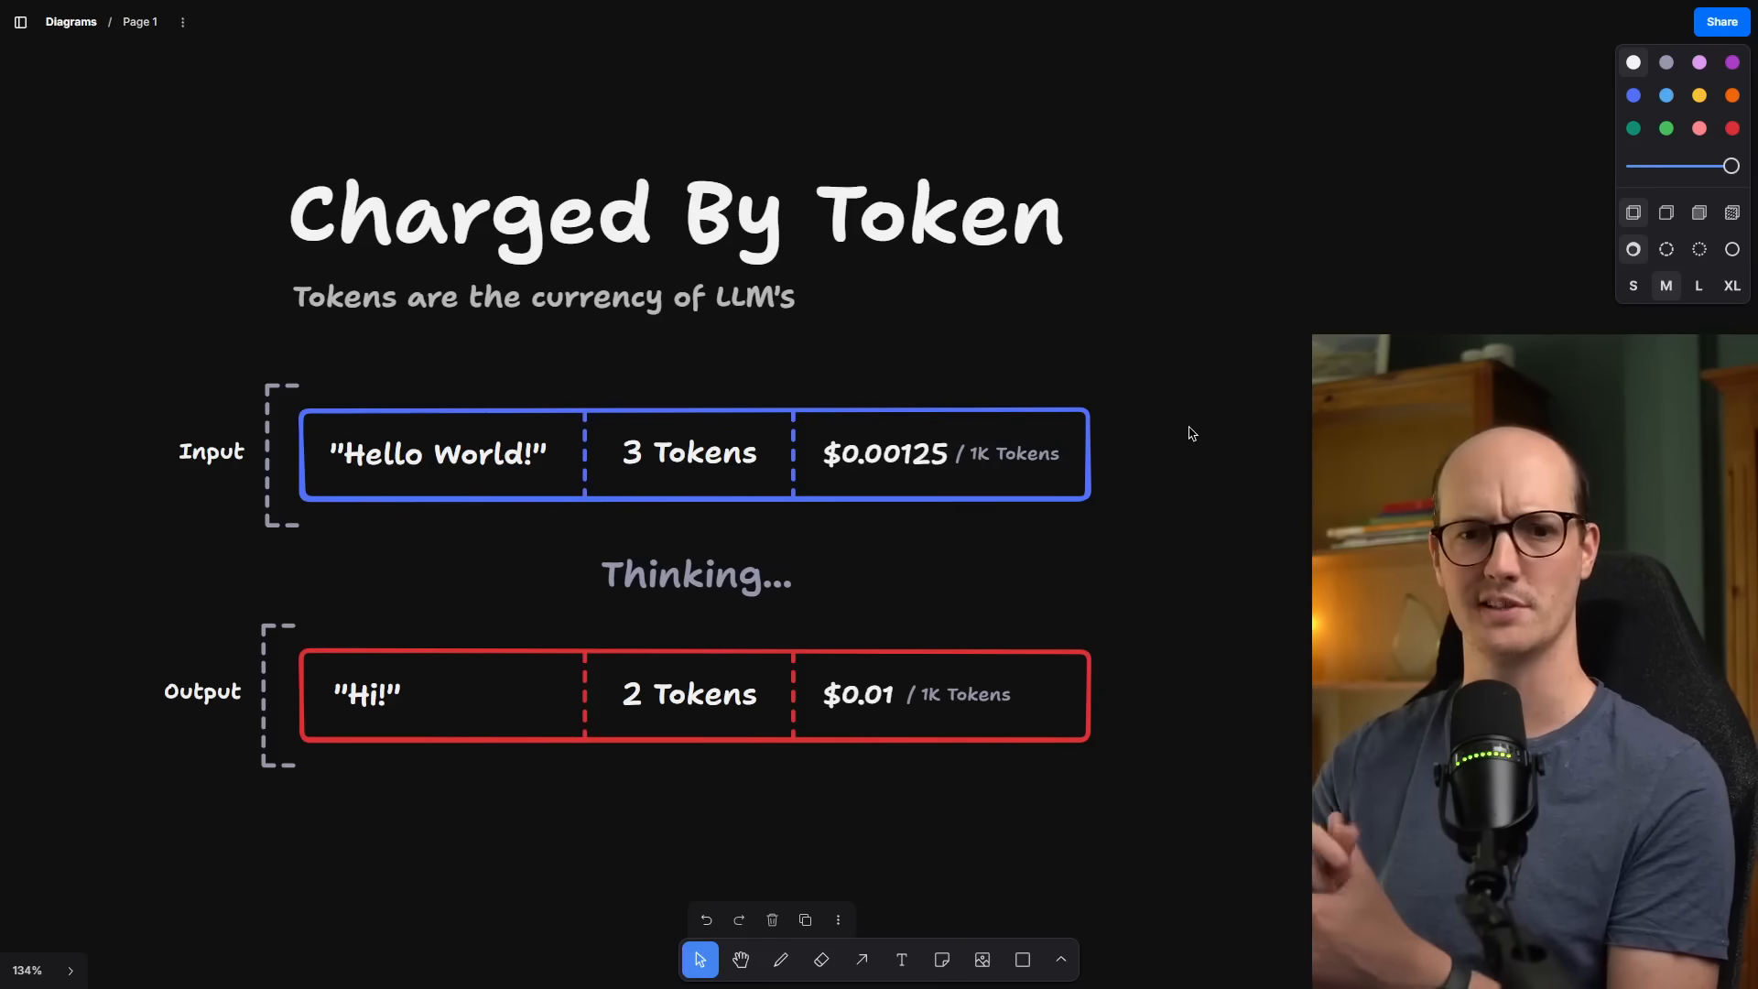
pyautogui.click(696, 575)
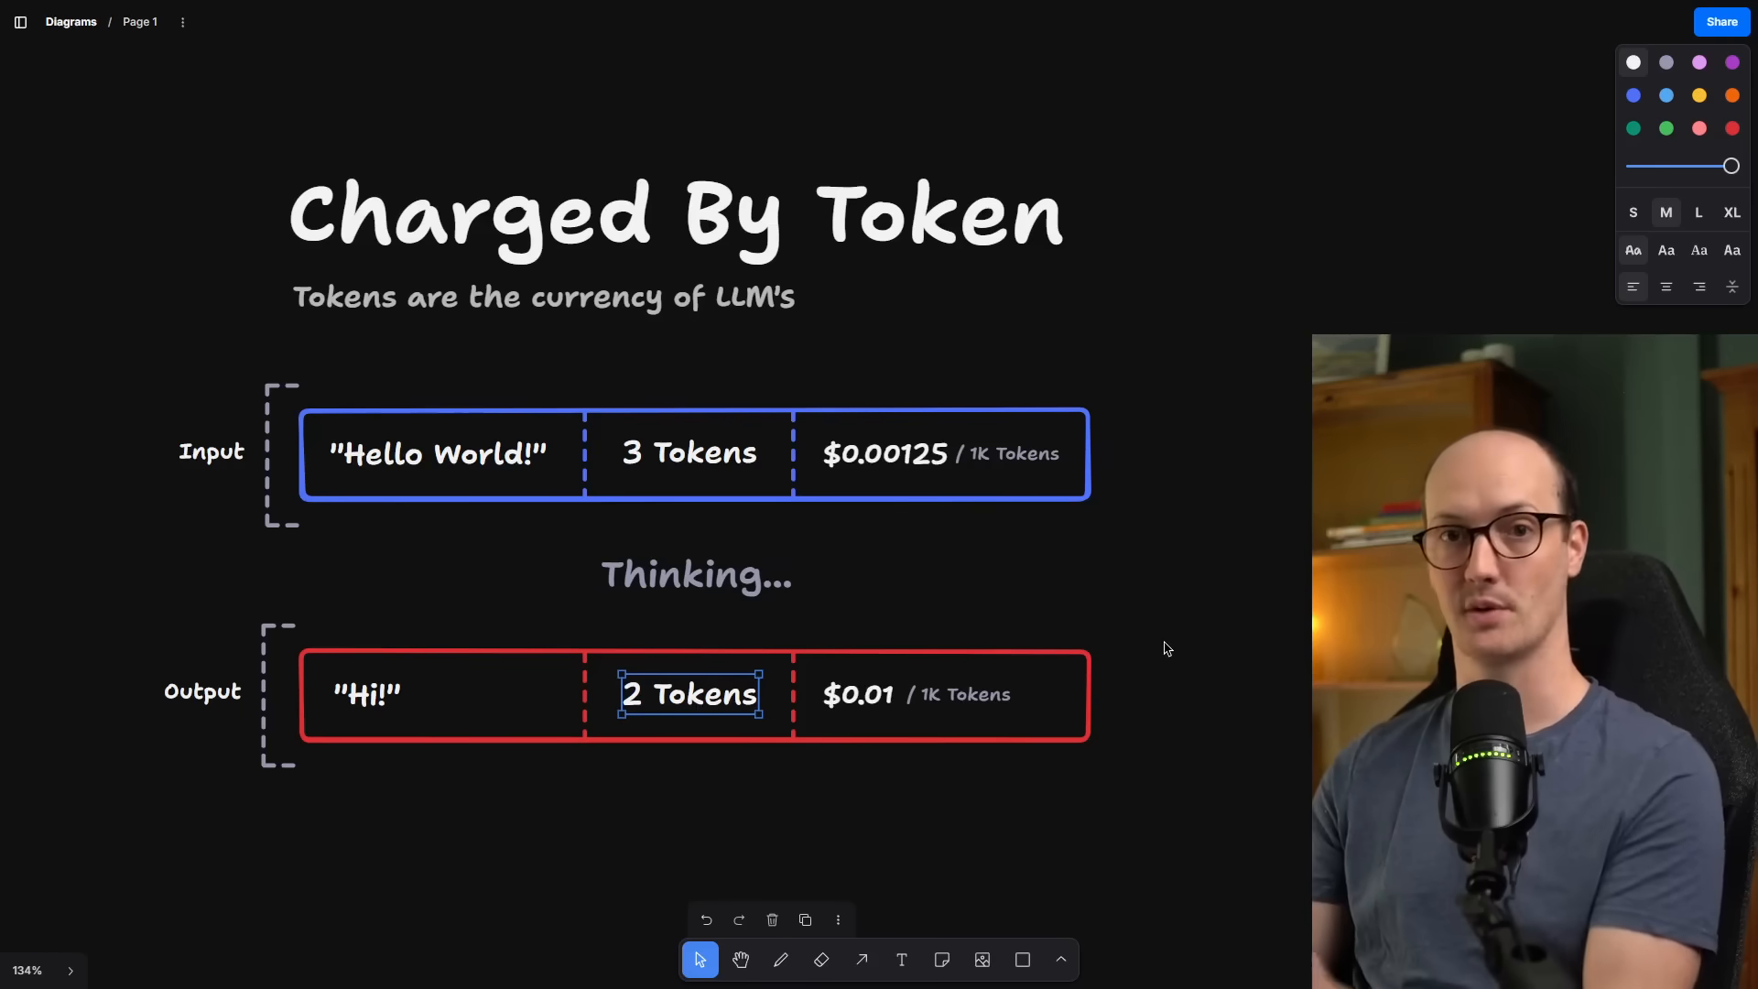
pyautogui.click(859, 694)
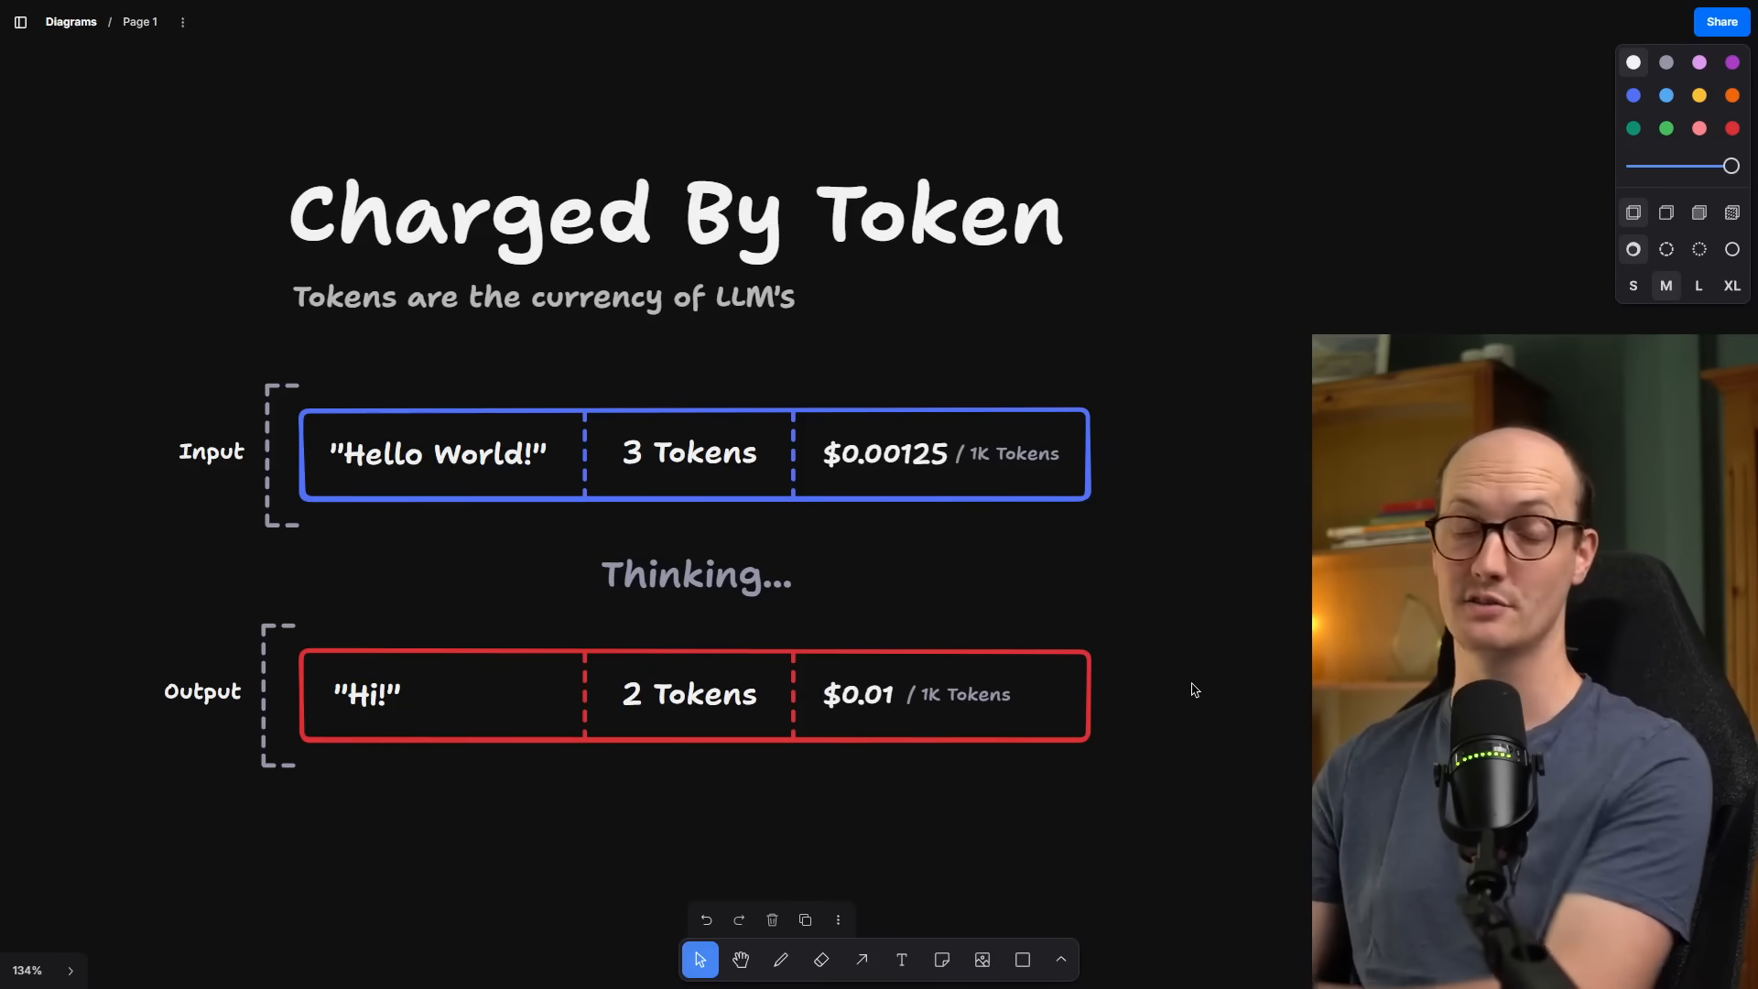
pyautogui.click(688, 694)
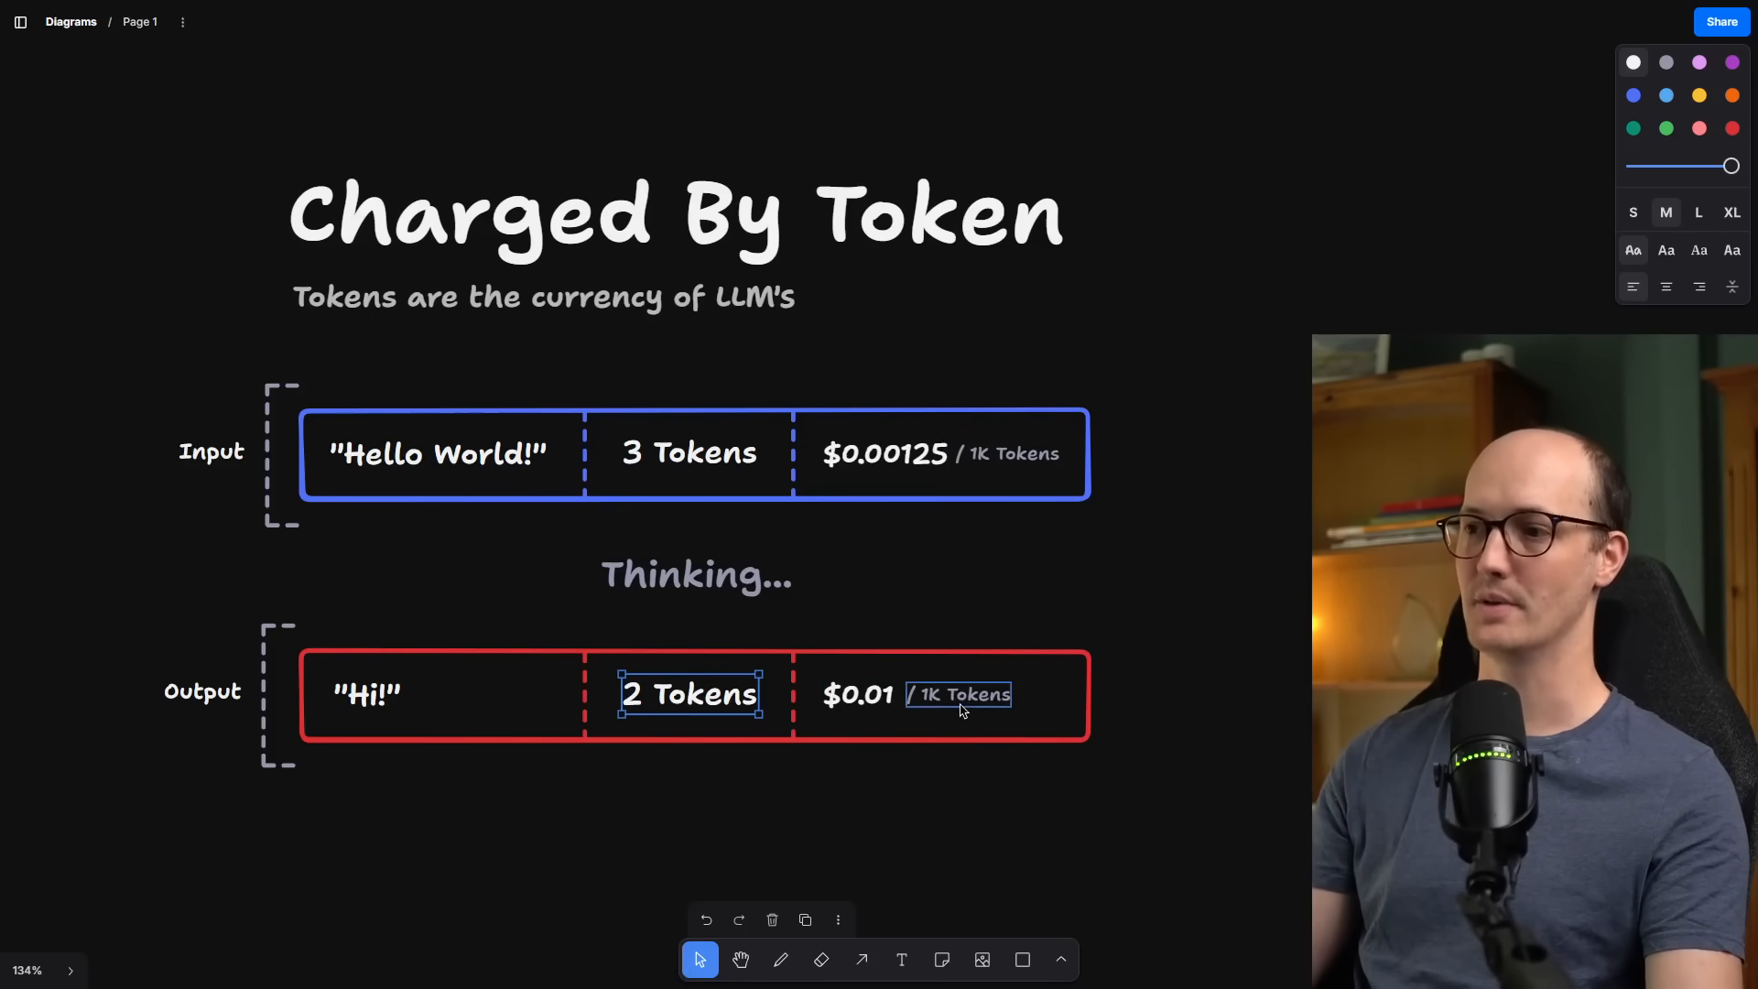
pyautogui.click(857, 694)
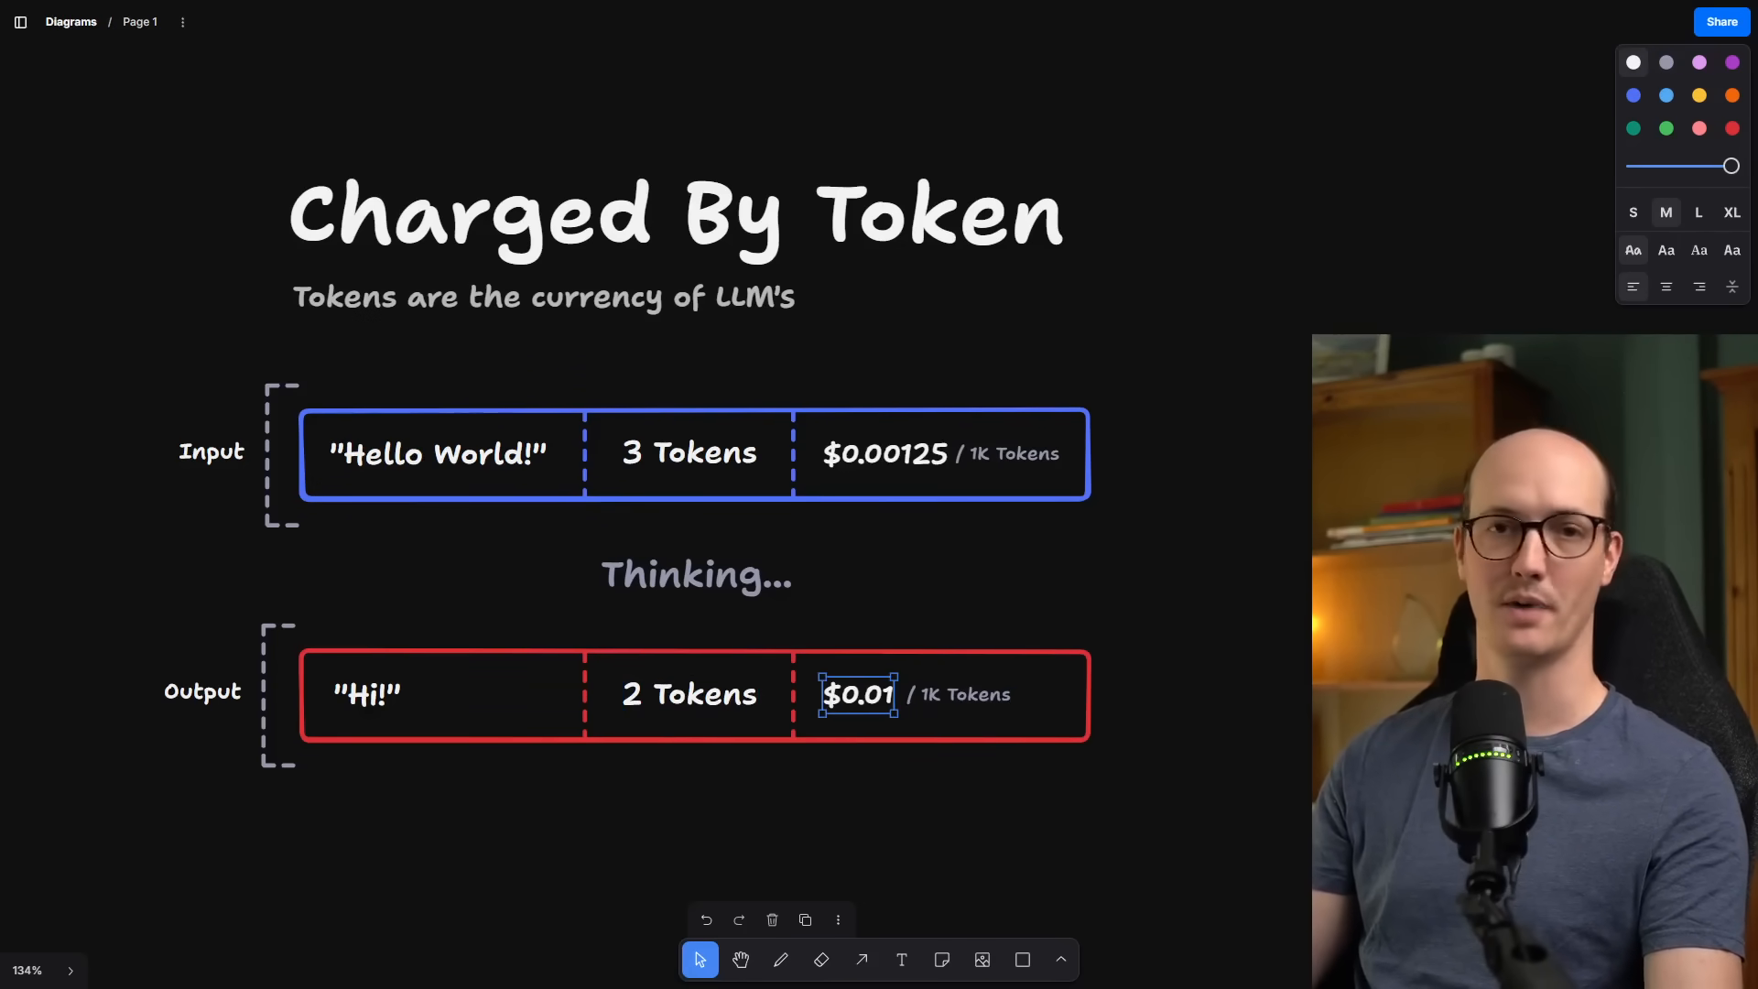
pyautogui.click(884, 455)
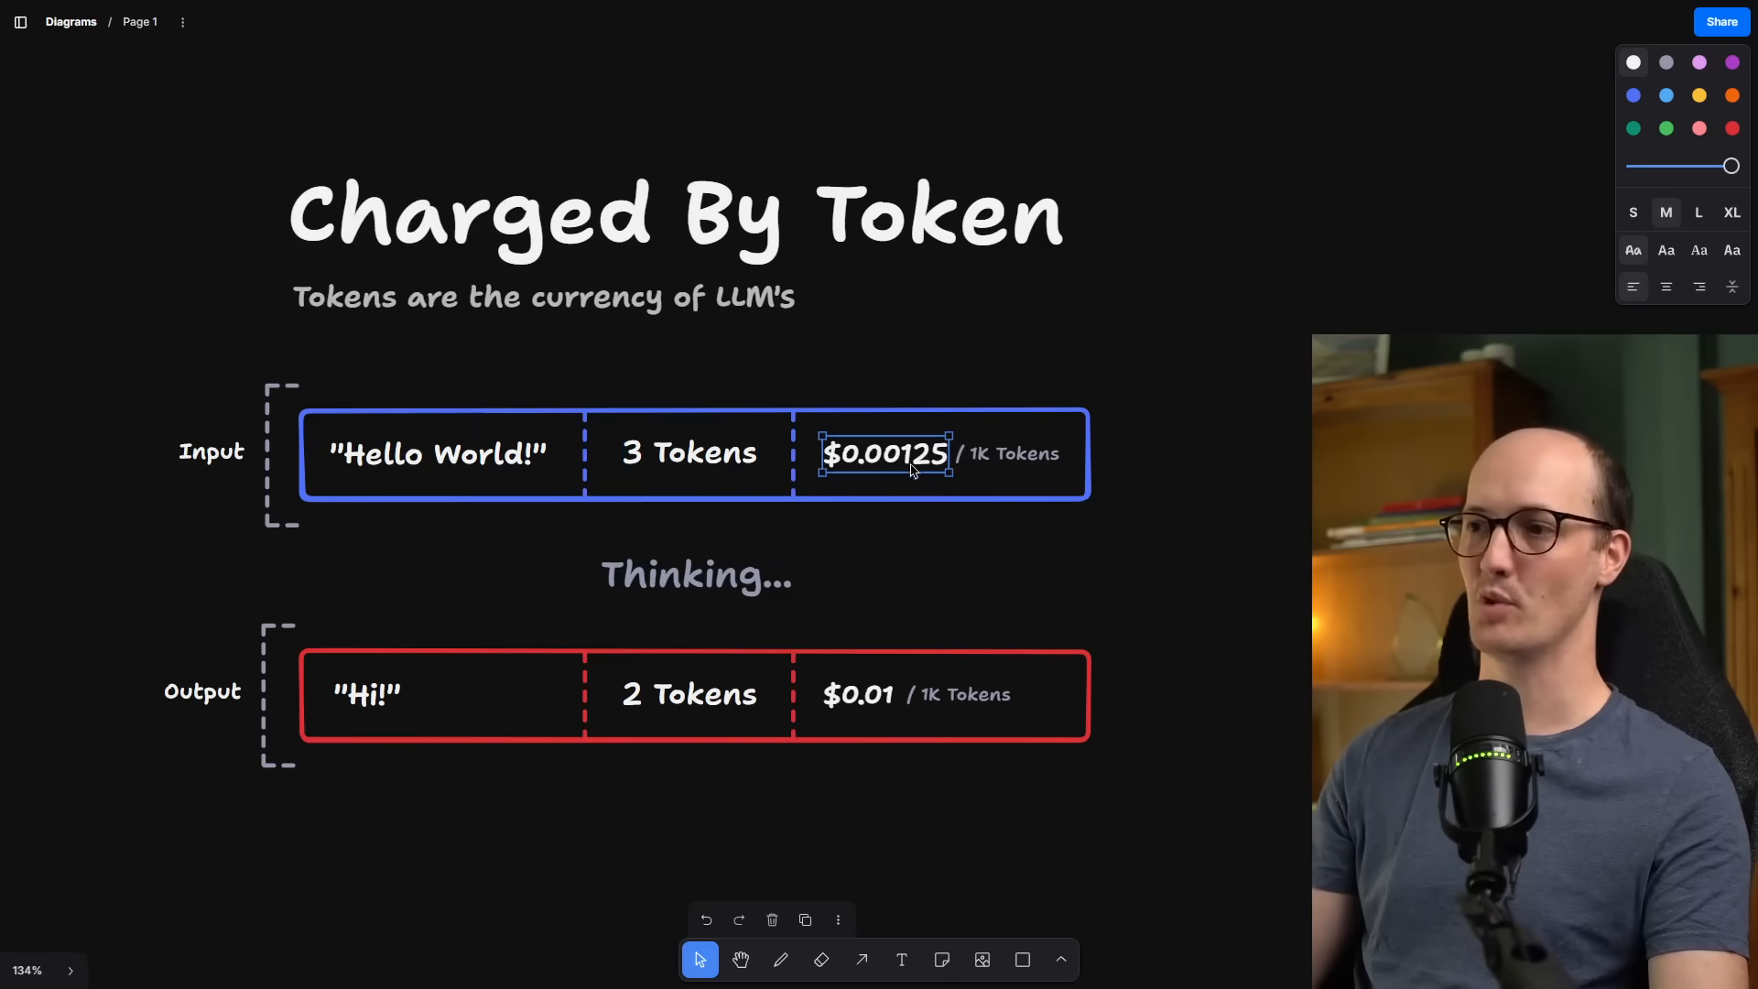
pyautogui.click(1190, 461)
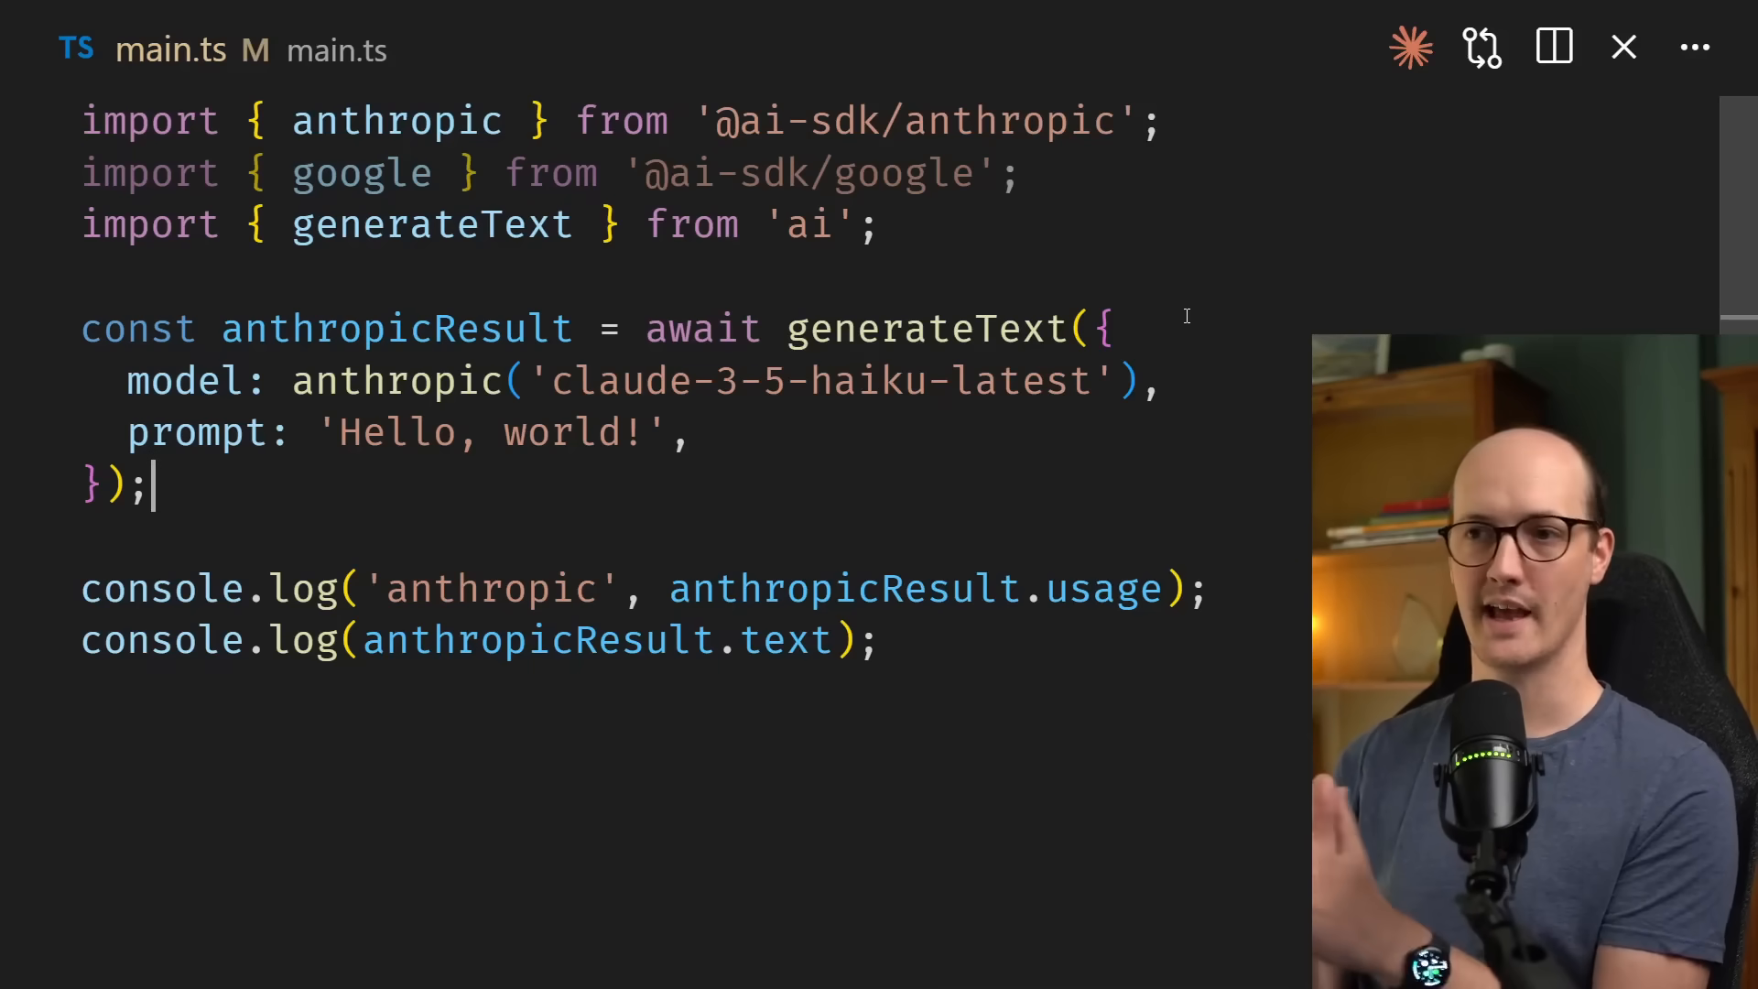
# - Add a googleResult generateText call using google('gemini-2.0-flash-lite') with the same prompt
pyautogui.doubleClick(925, 328)
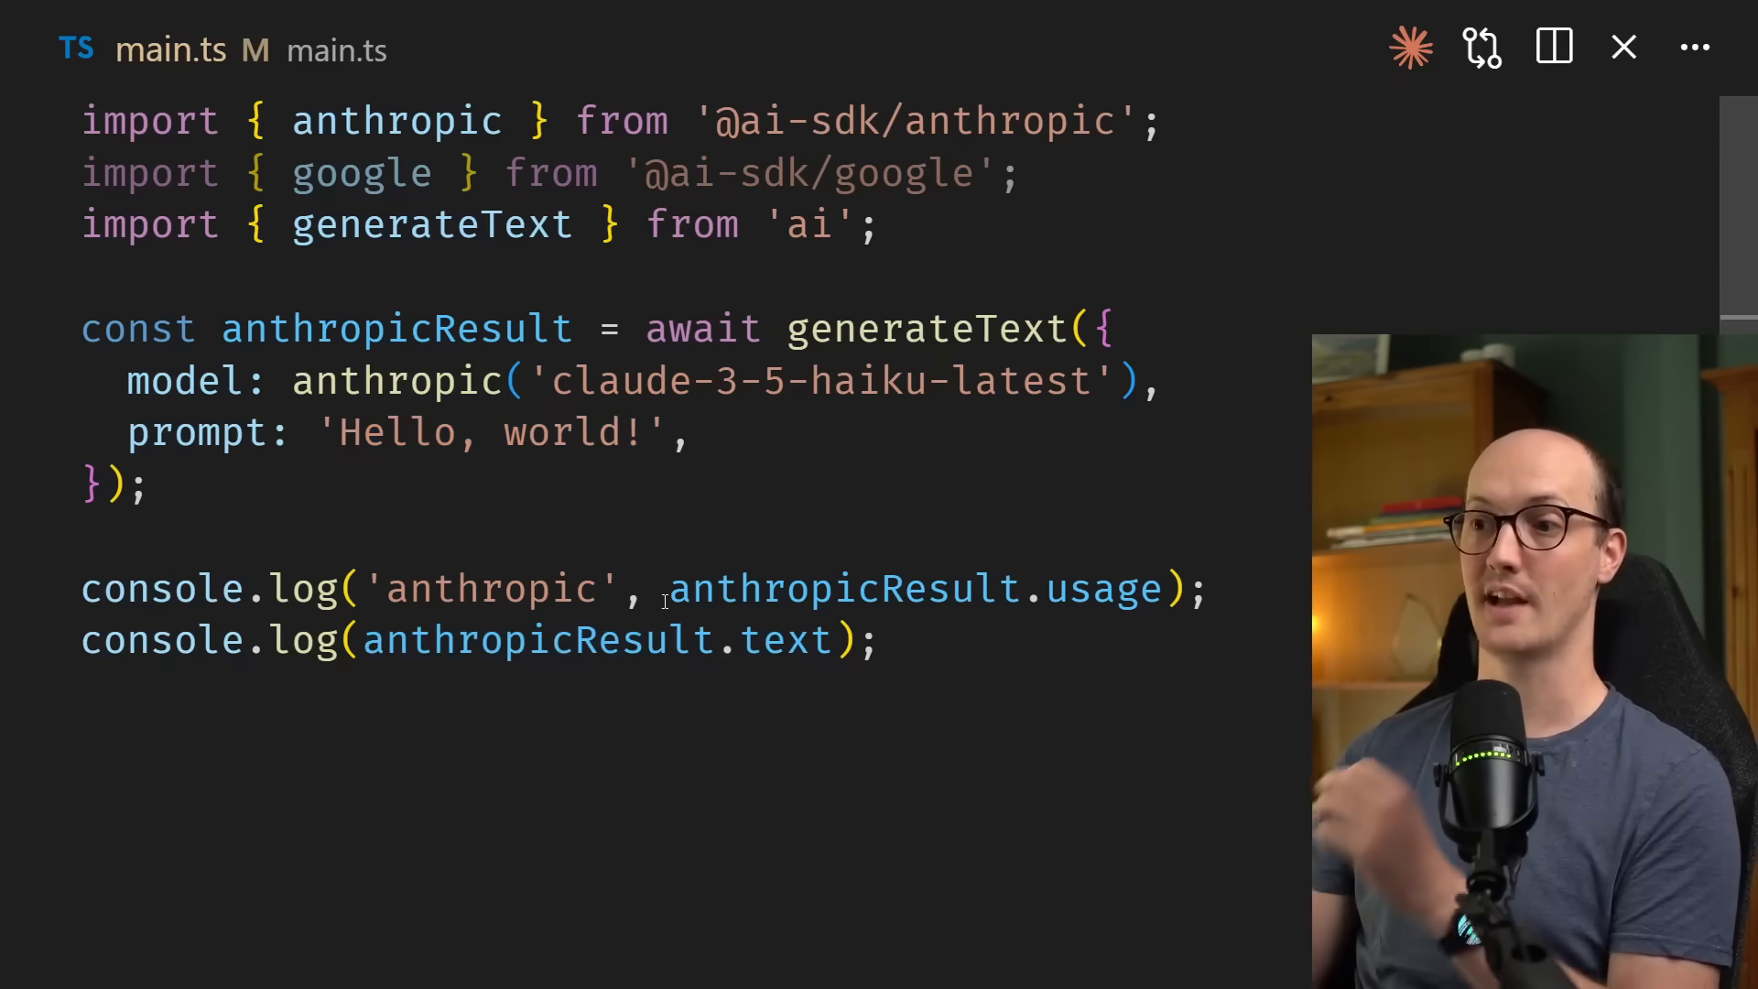
pyautogui.moveTo(1104, 588)
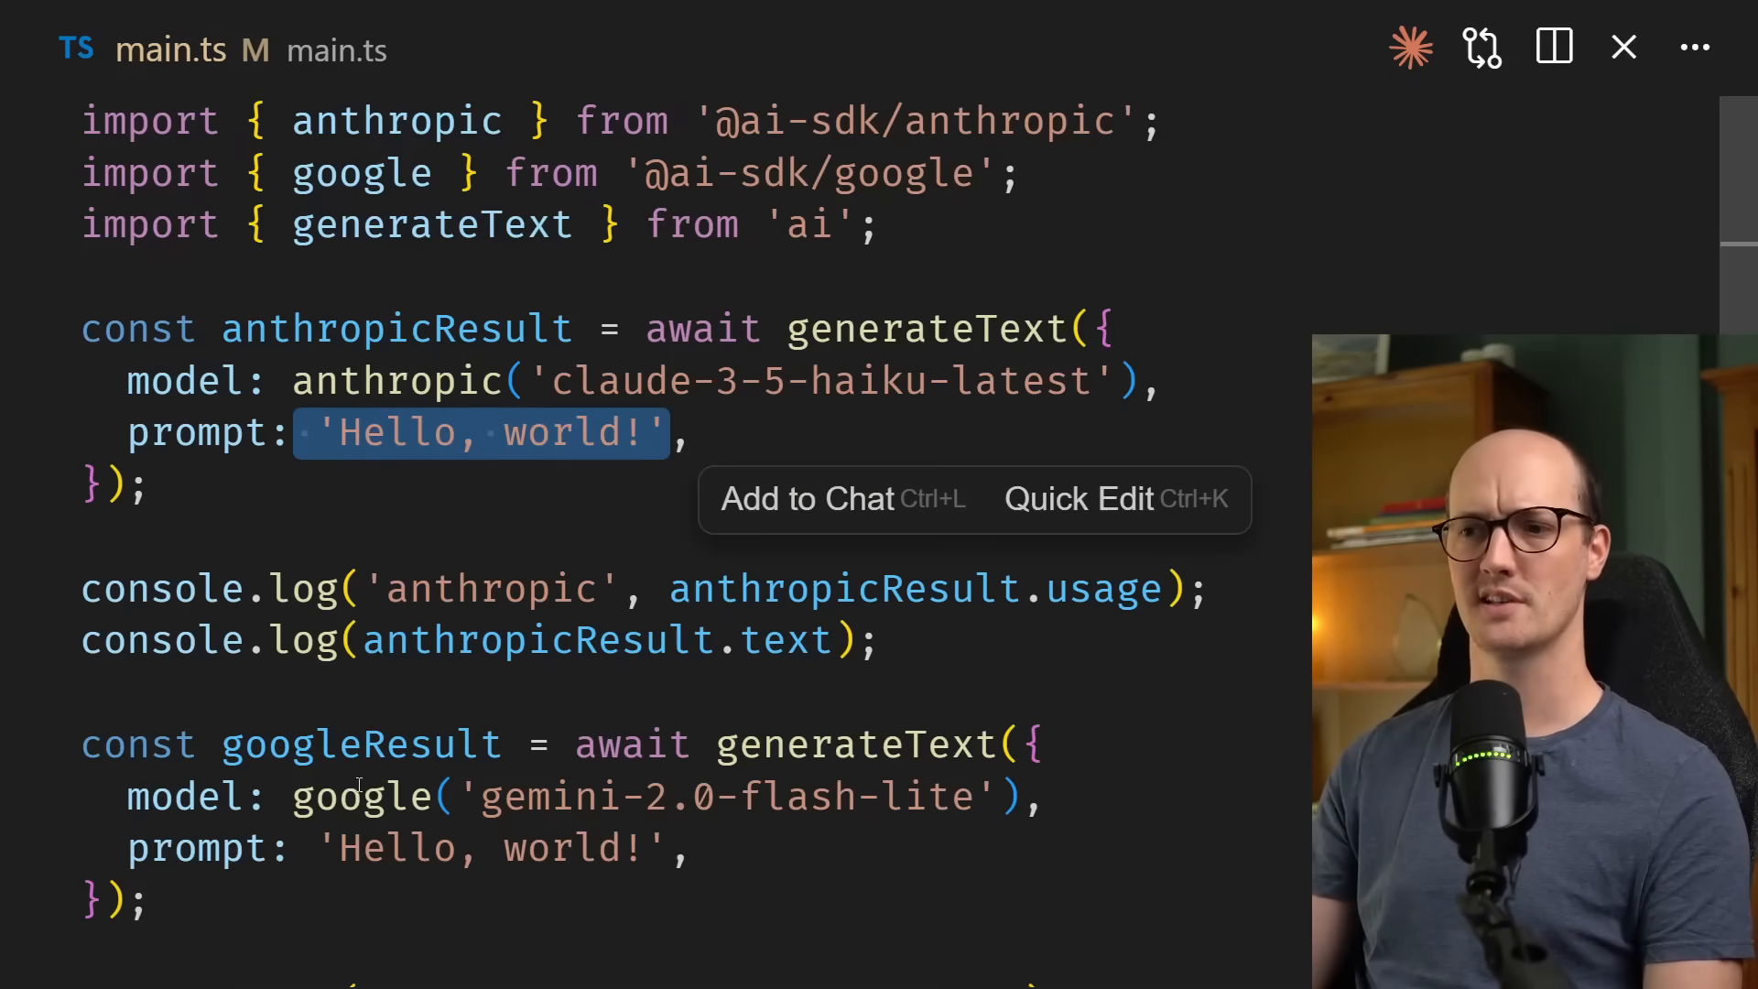
pyautogui.click(736, 861)
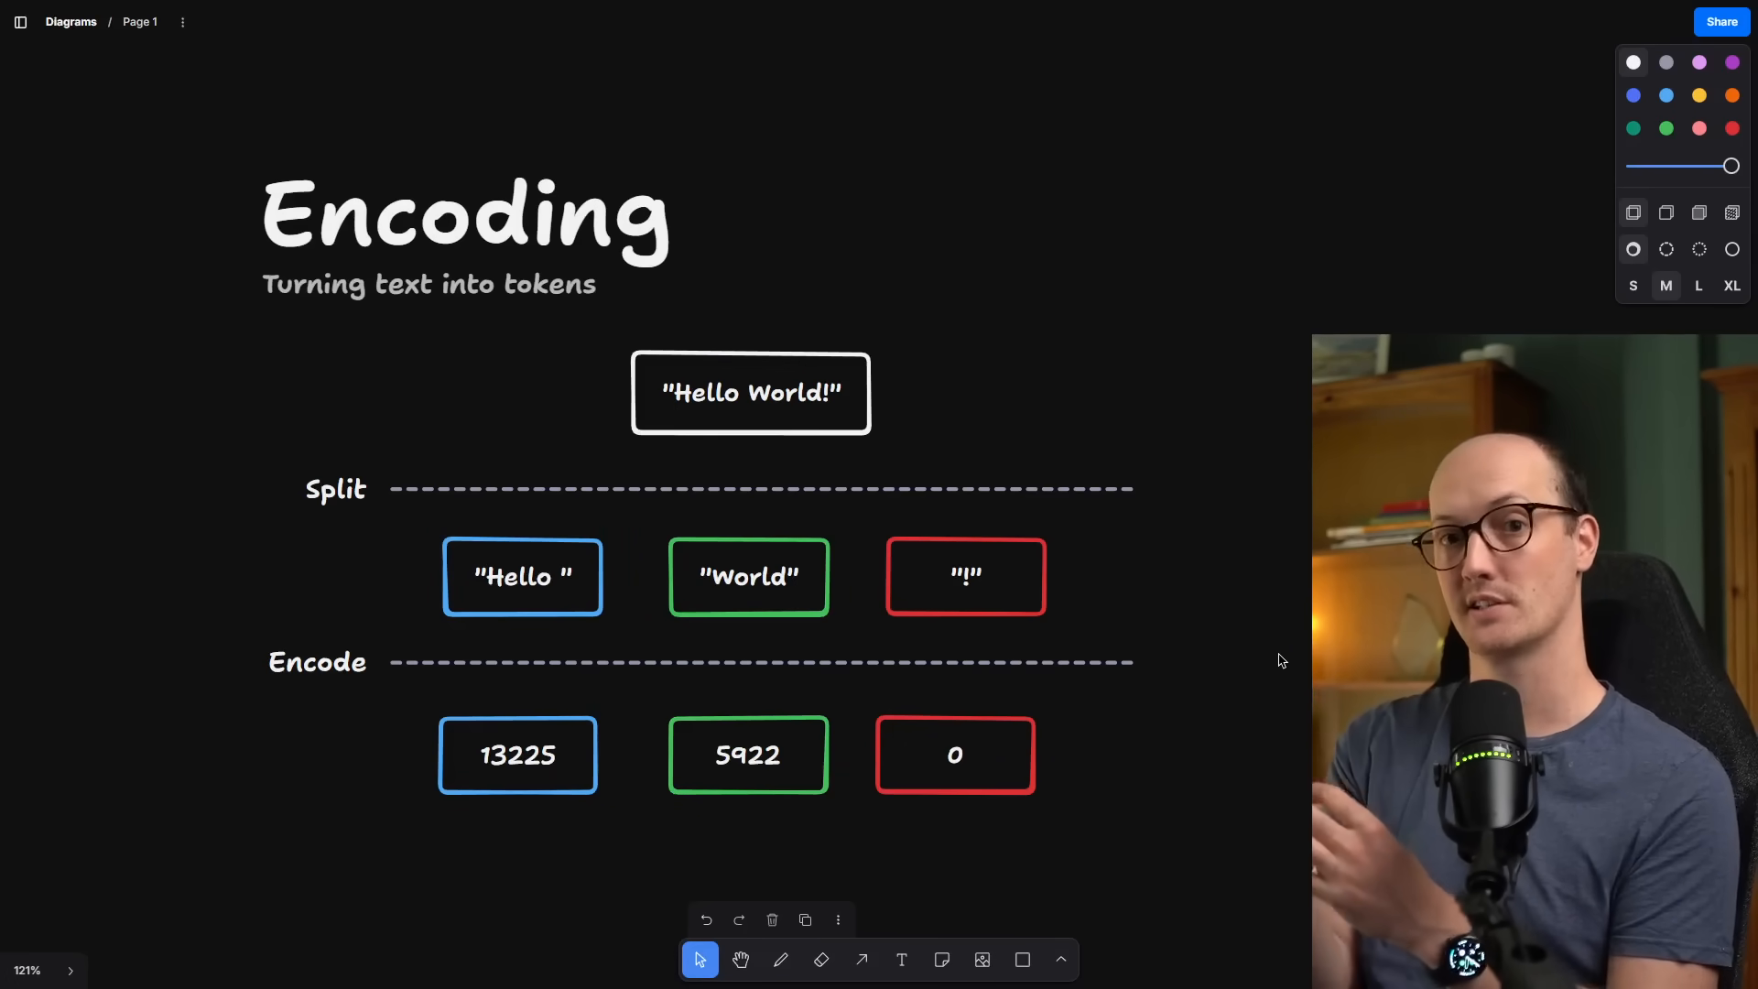
pyautogui.moveTo(388, 690)
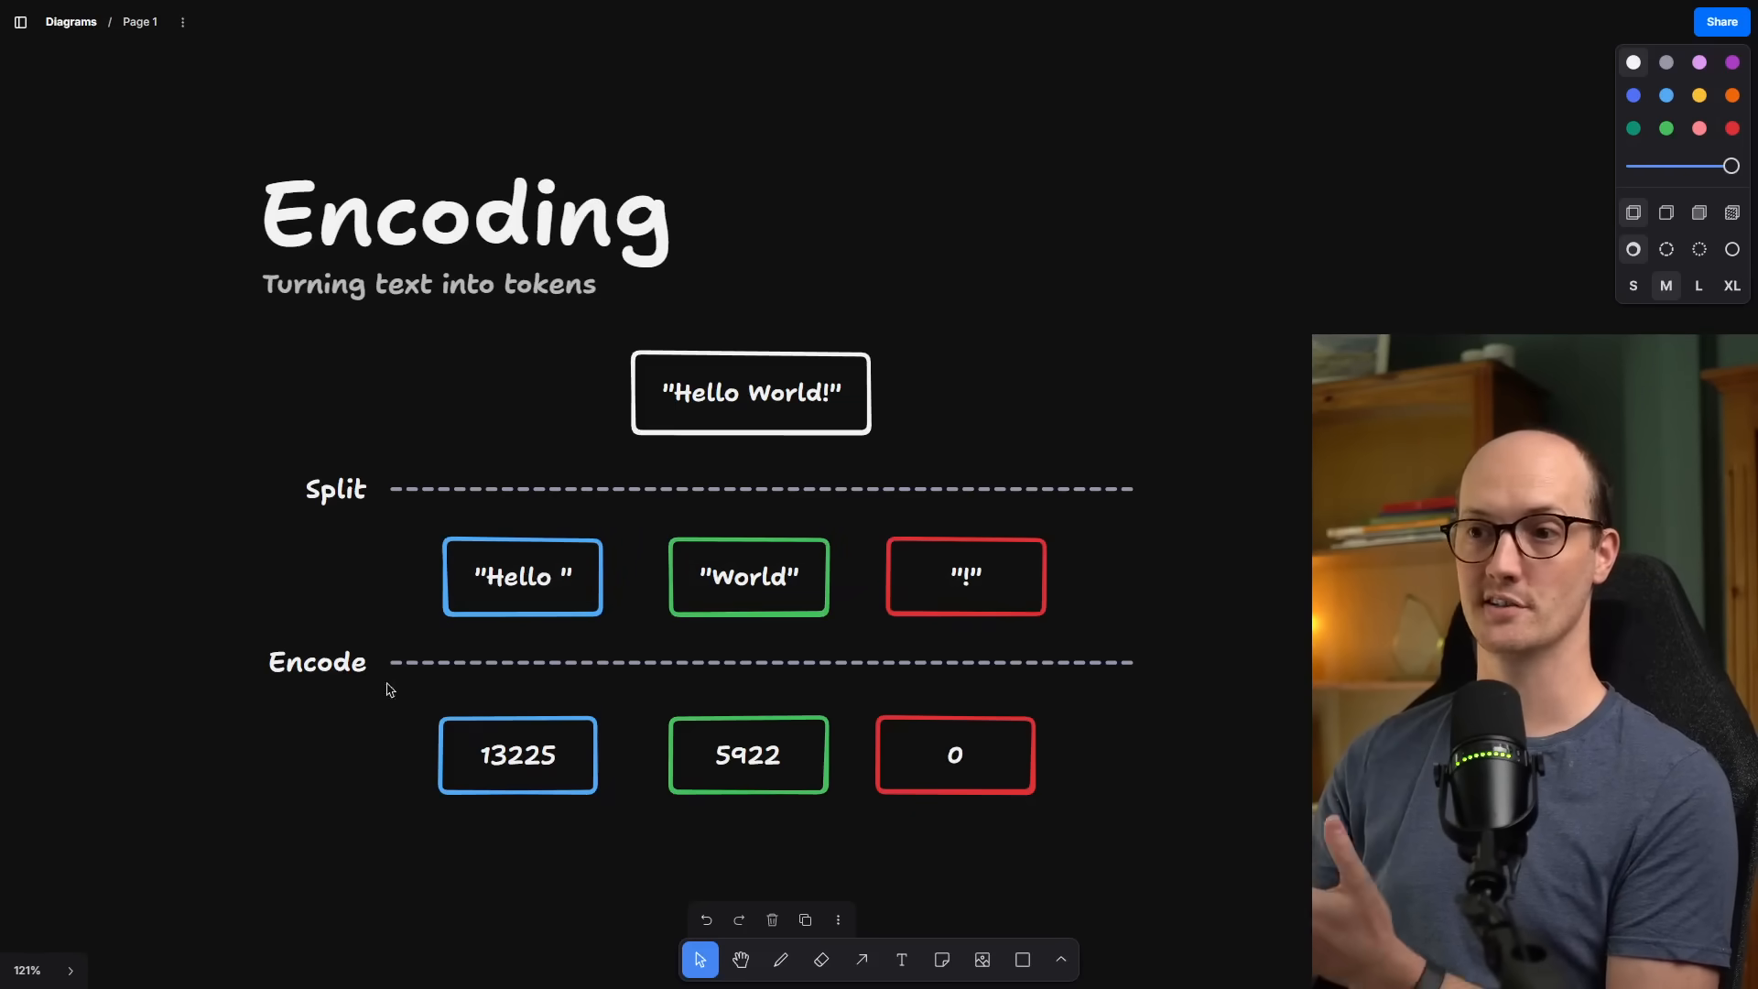
pyautogui.moveTo(1172, 771)
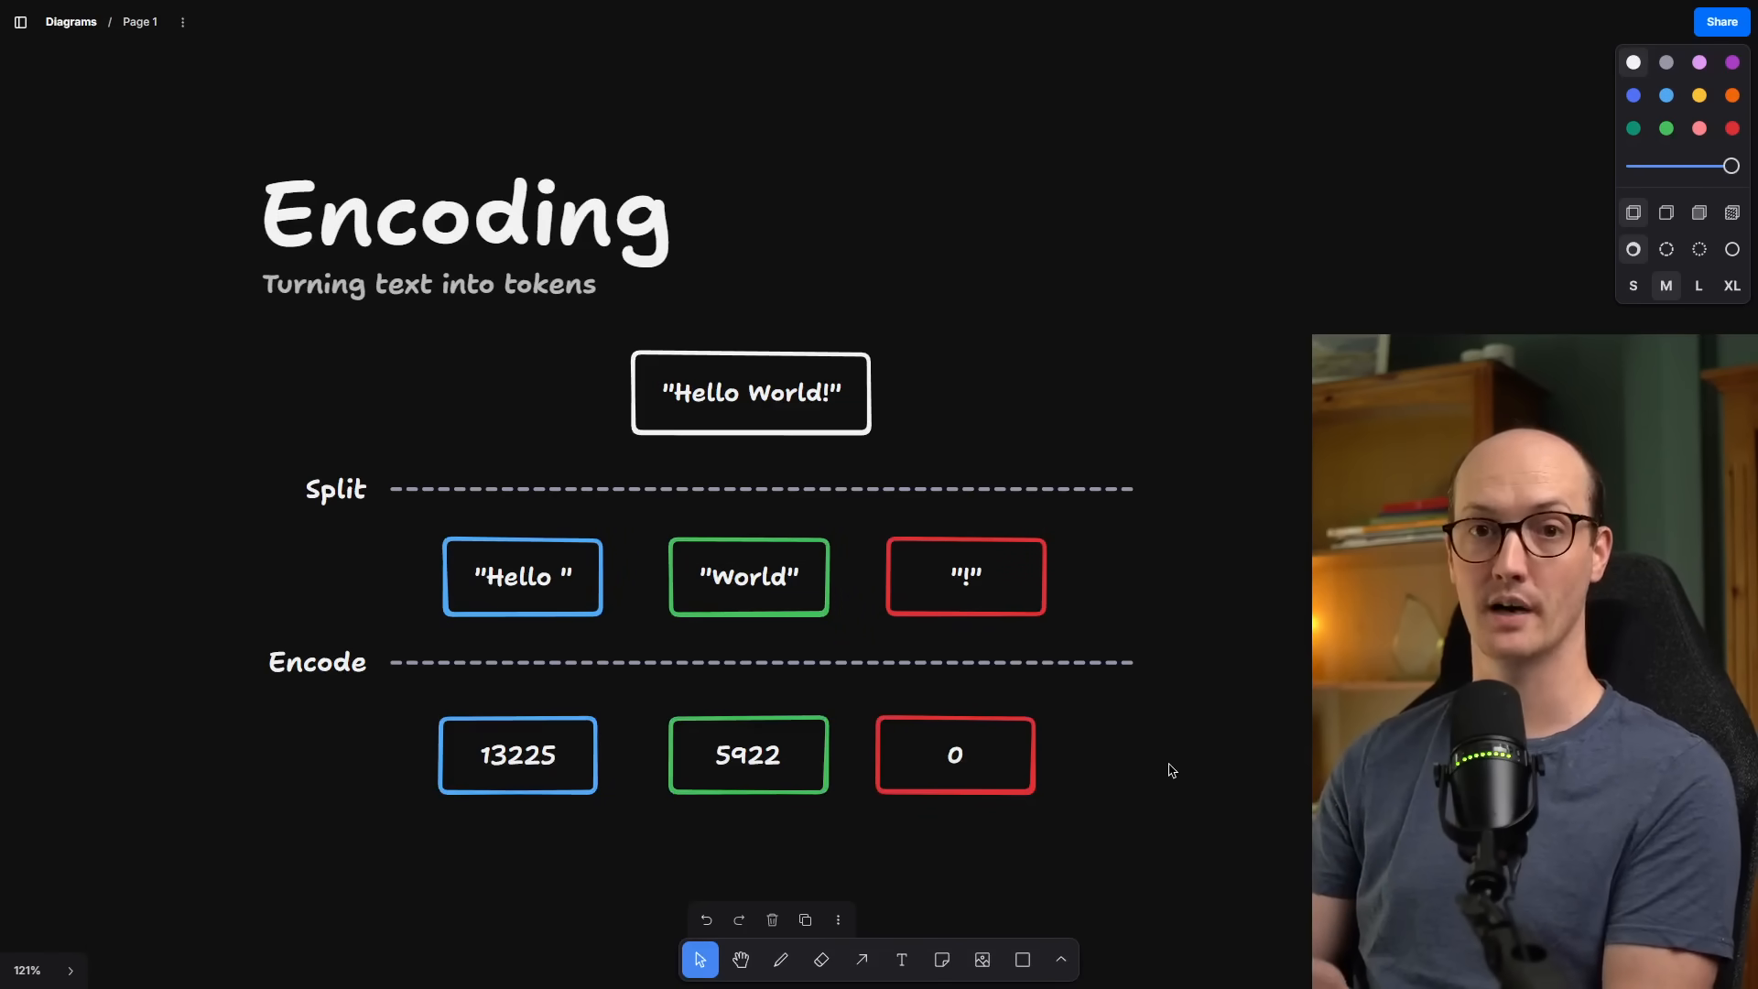
pyautogui.moveTo(425, 887)
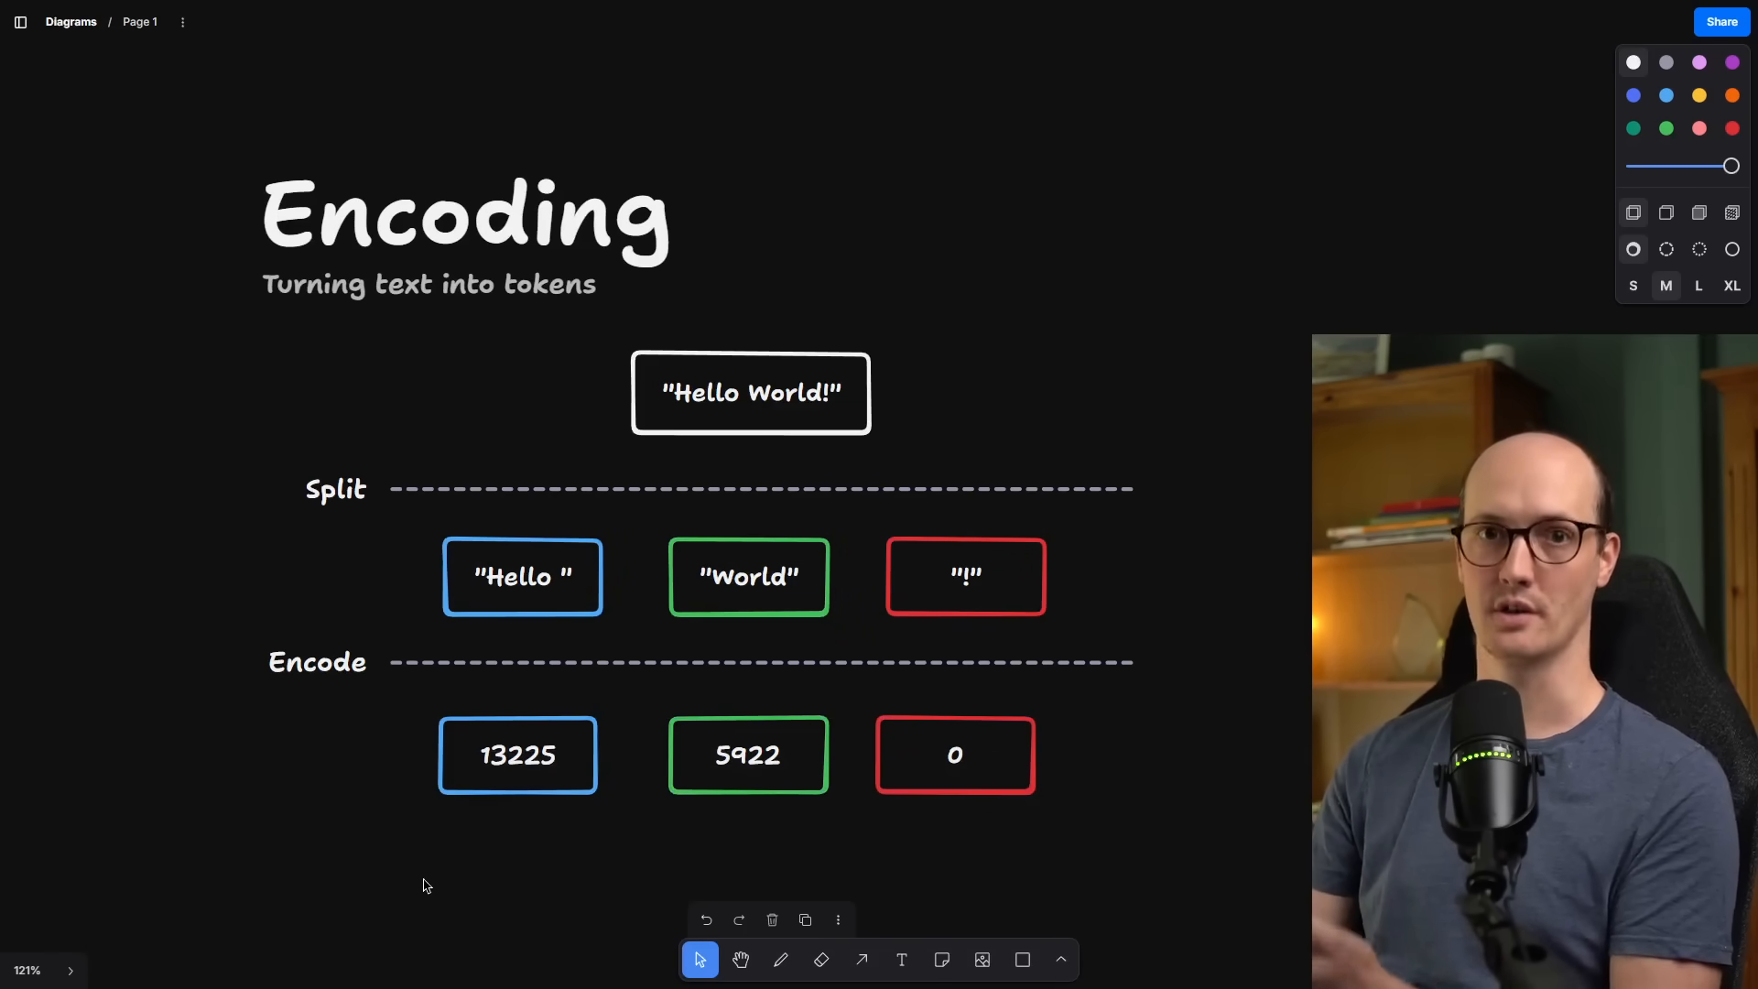
pyautogui.click(466, 219)
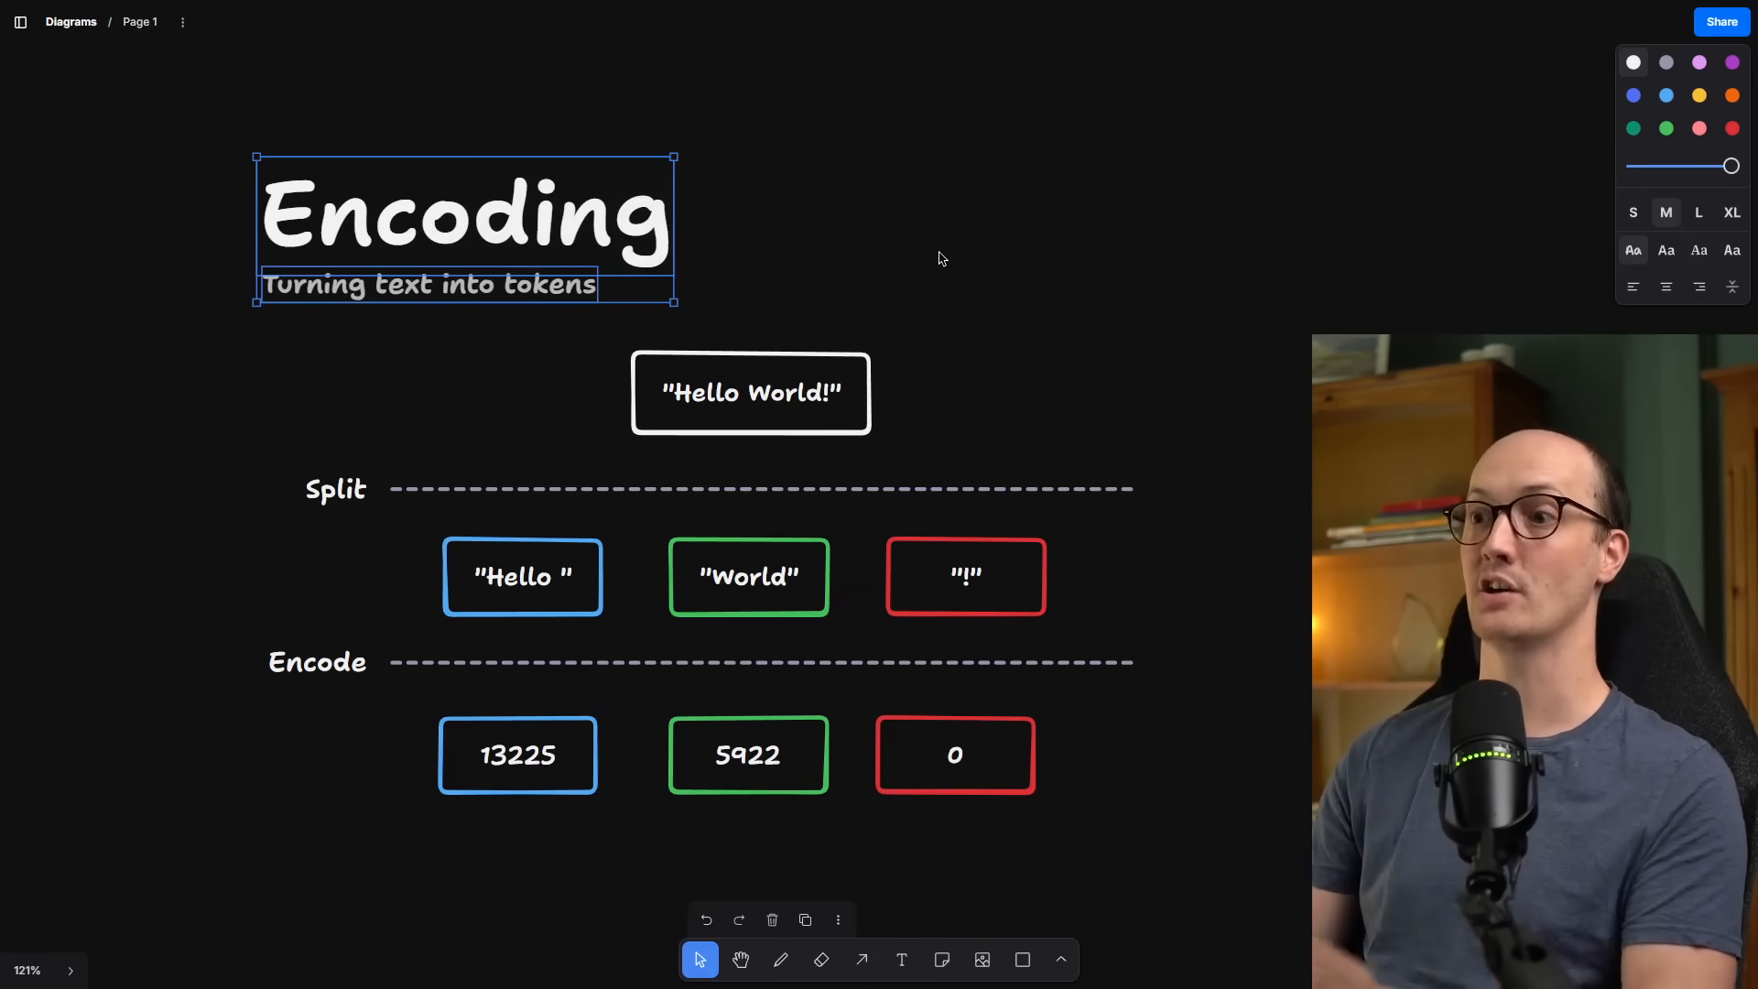
pyautogui.click(751, 392)
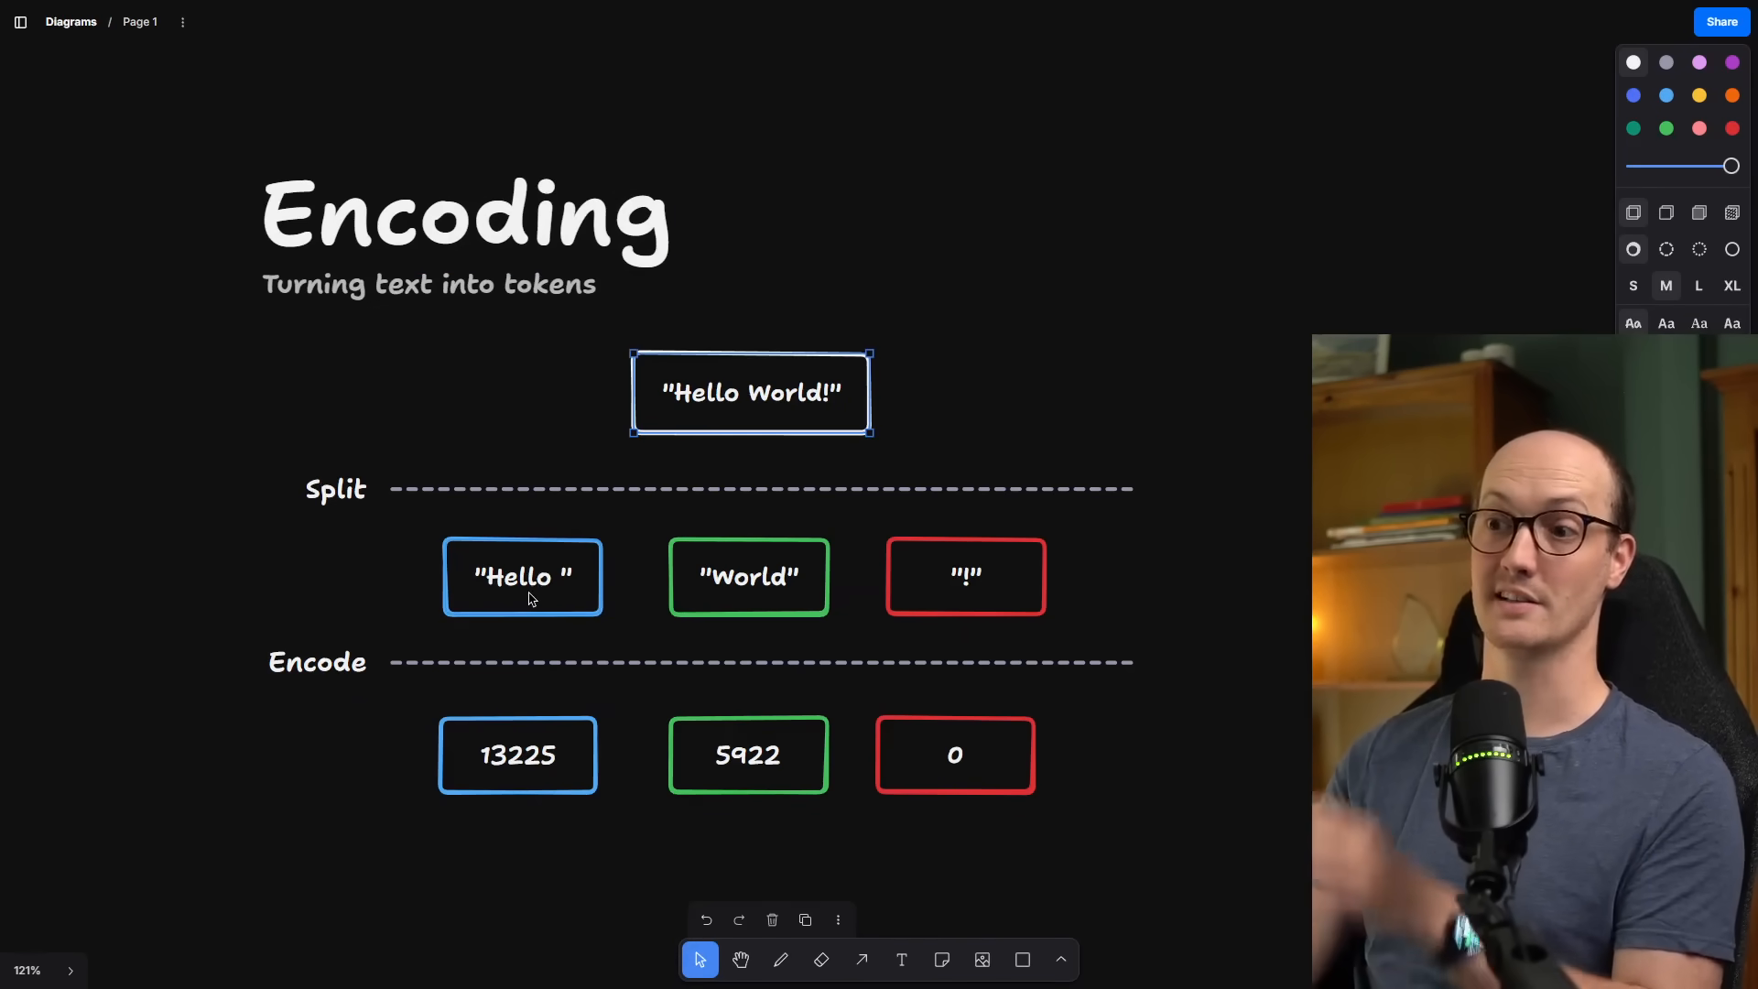
pyautogui.click(646, 612)
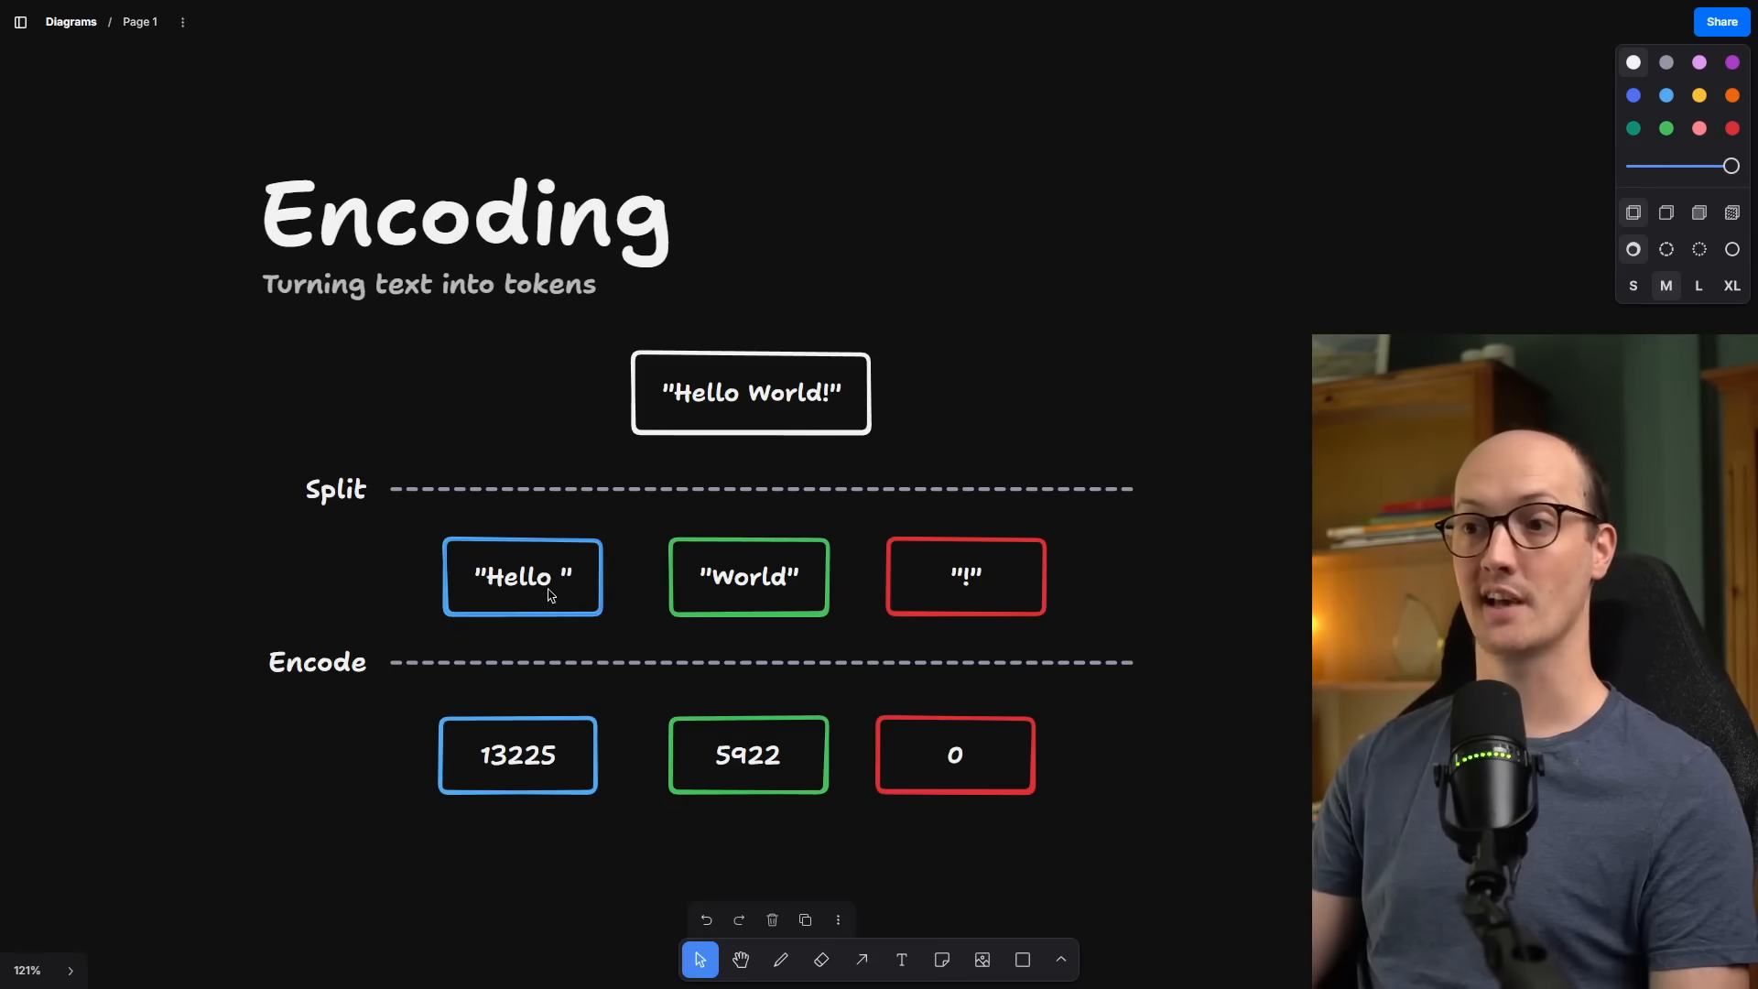
pyautogui.click(964, 576)
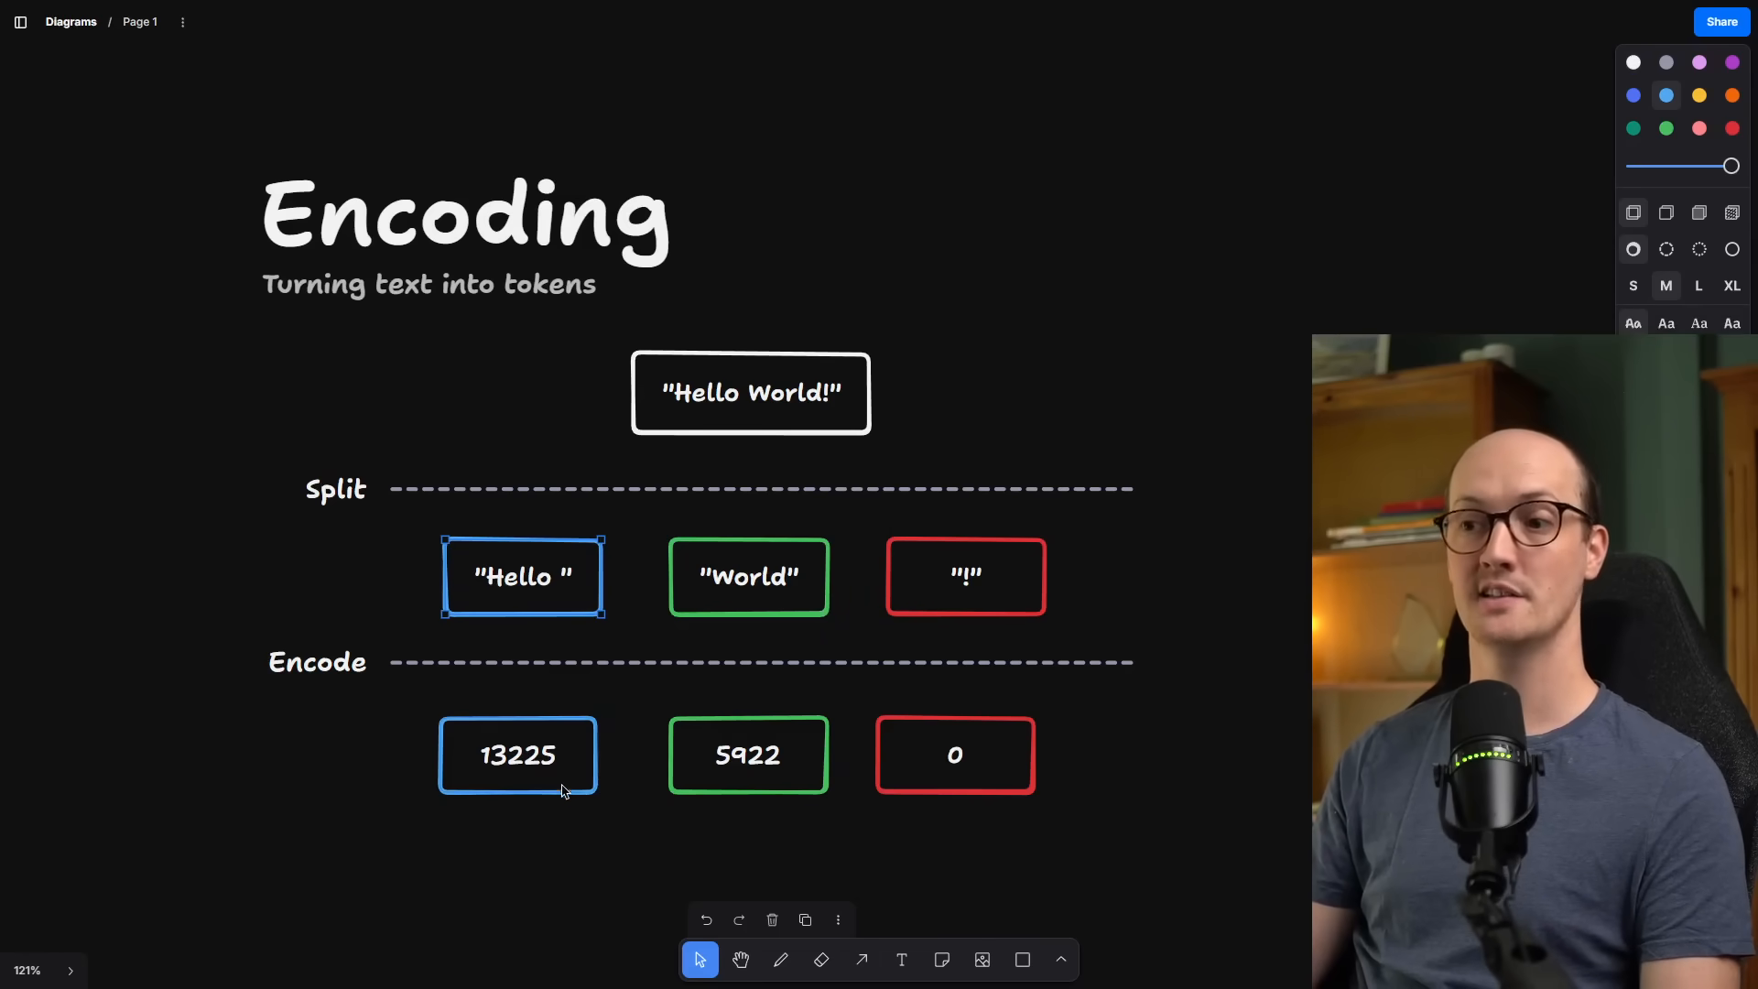
pyautogui.moveTo(351, 553)
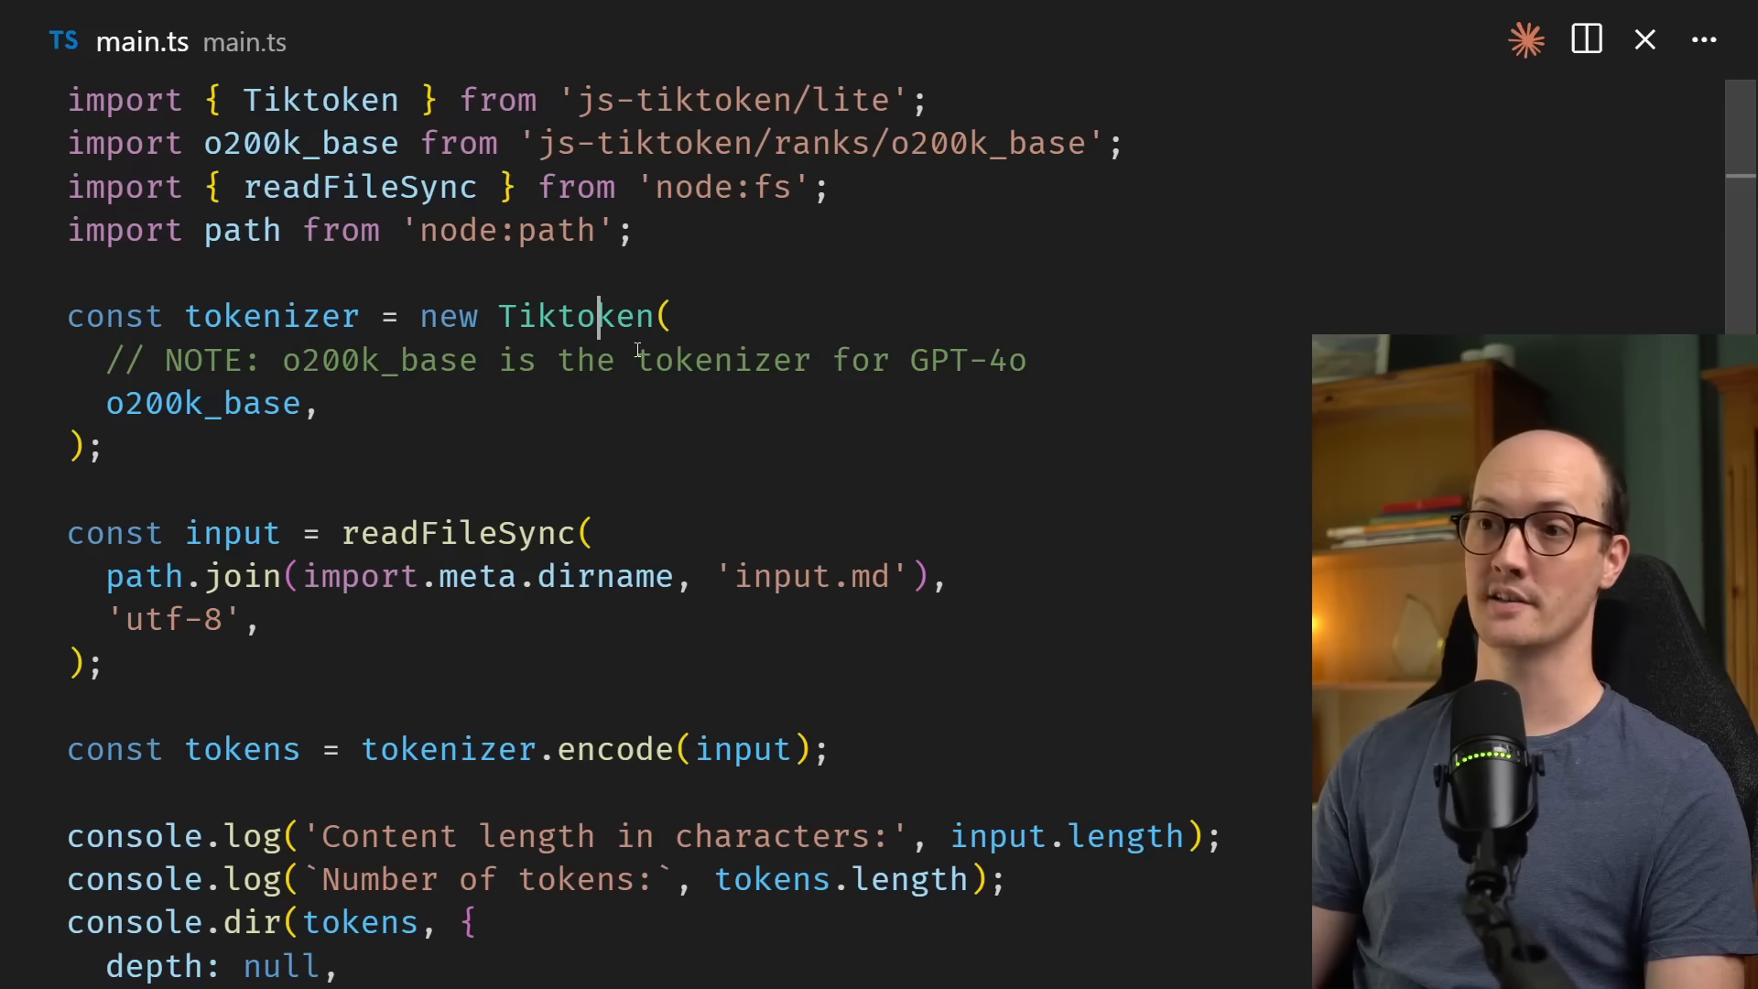
# - Highlight the Tiktoken import and js-tiktoken package used to encode input.md
pyautogui.doubleClick(575, 315)
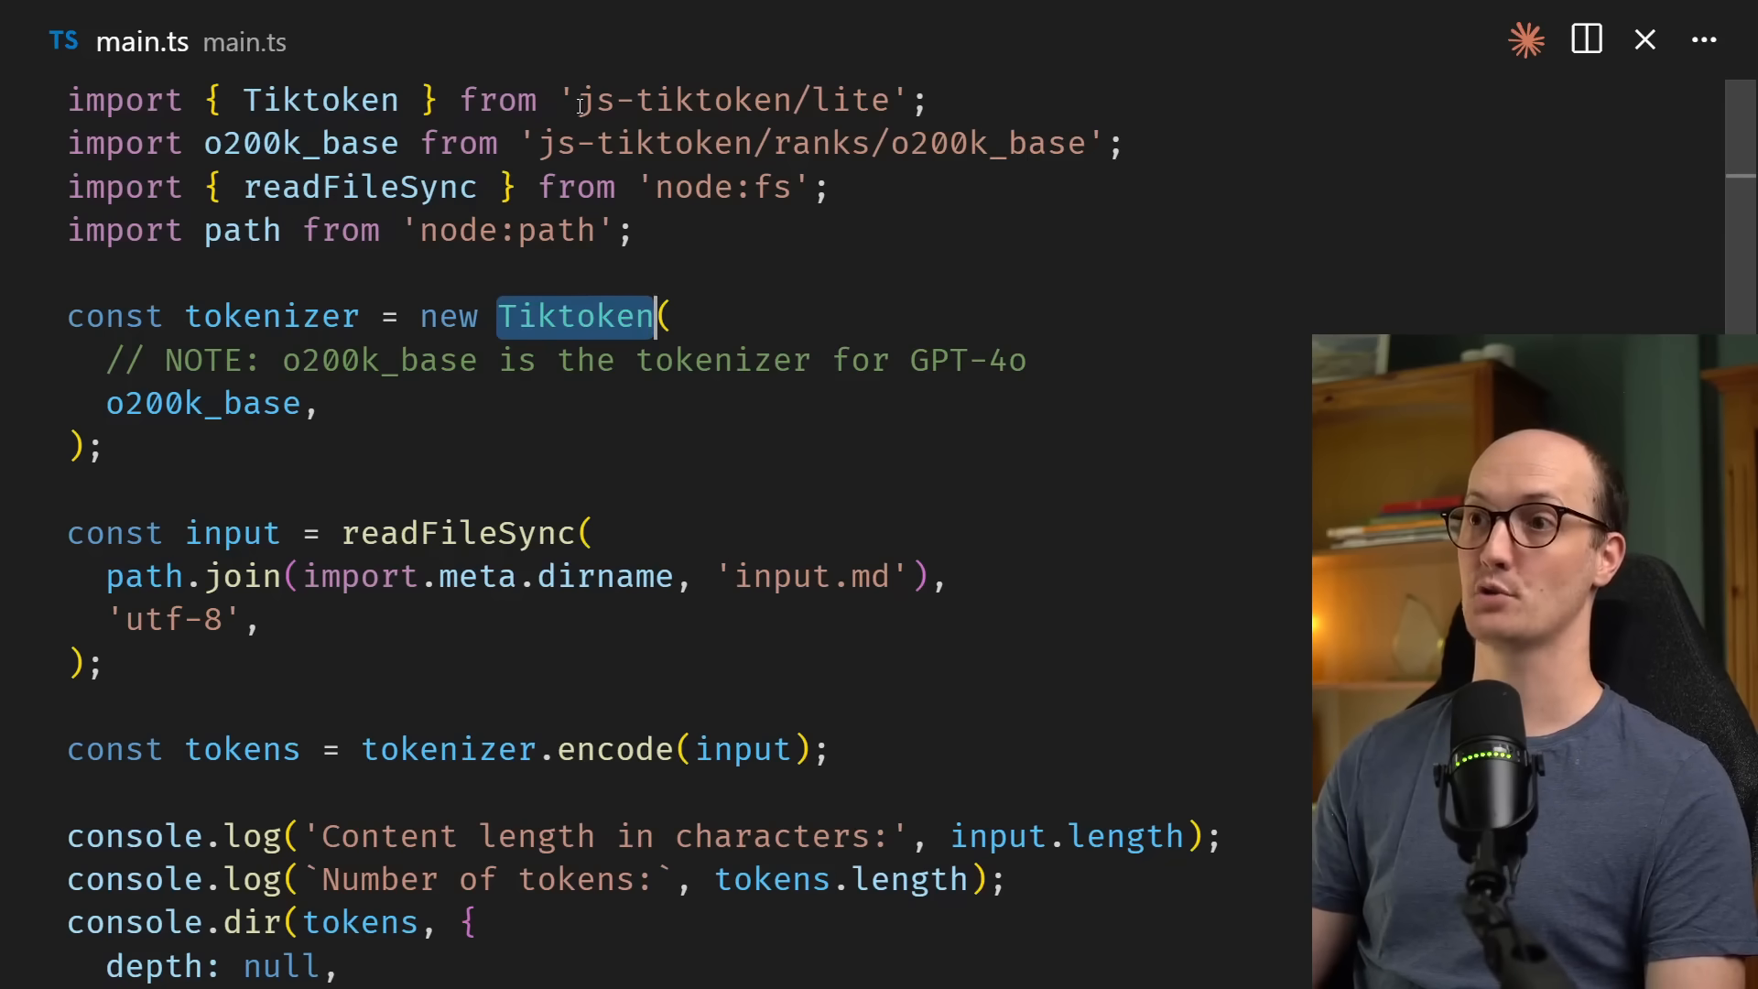
pyautogui.doubleClick(683, 98)
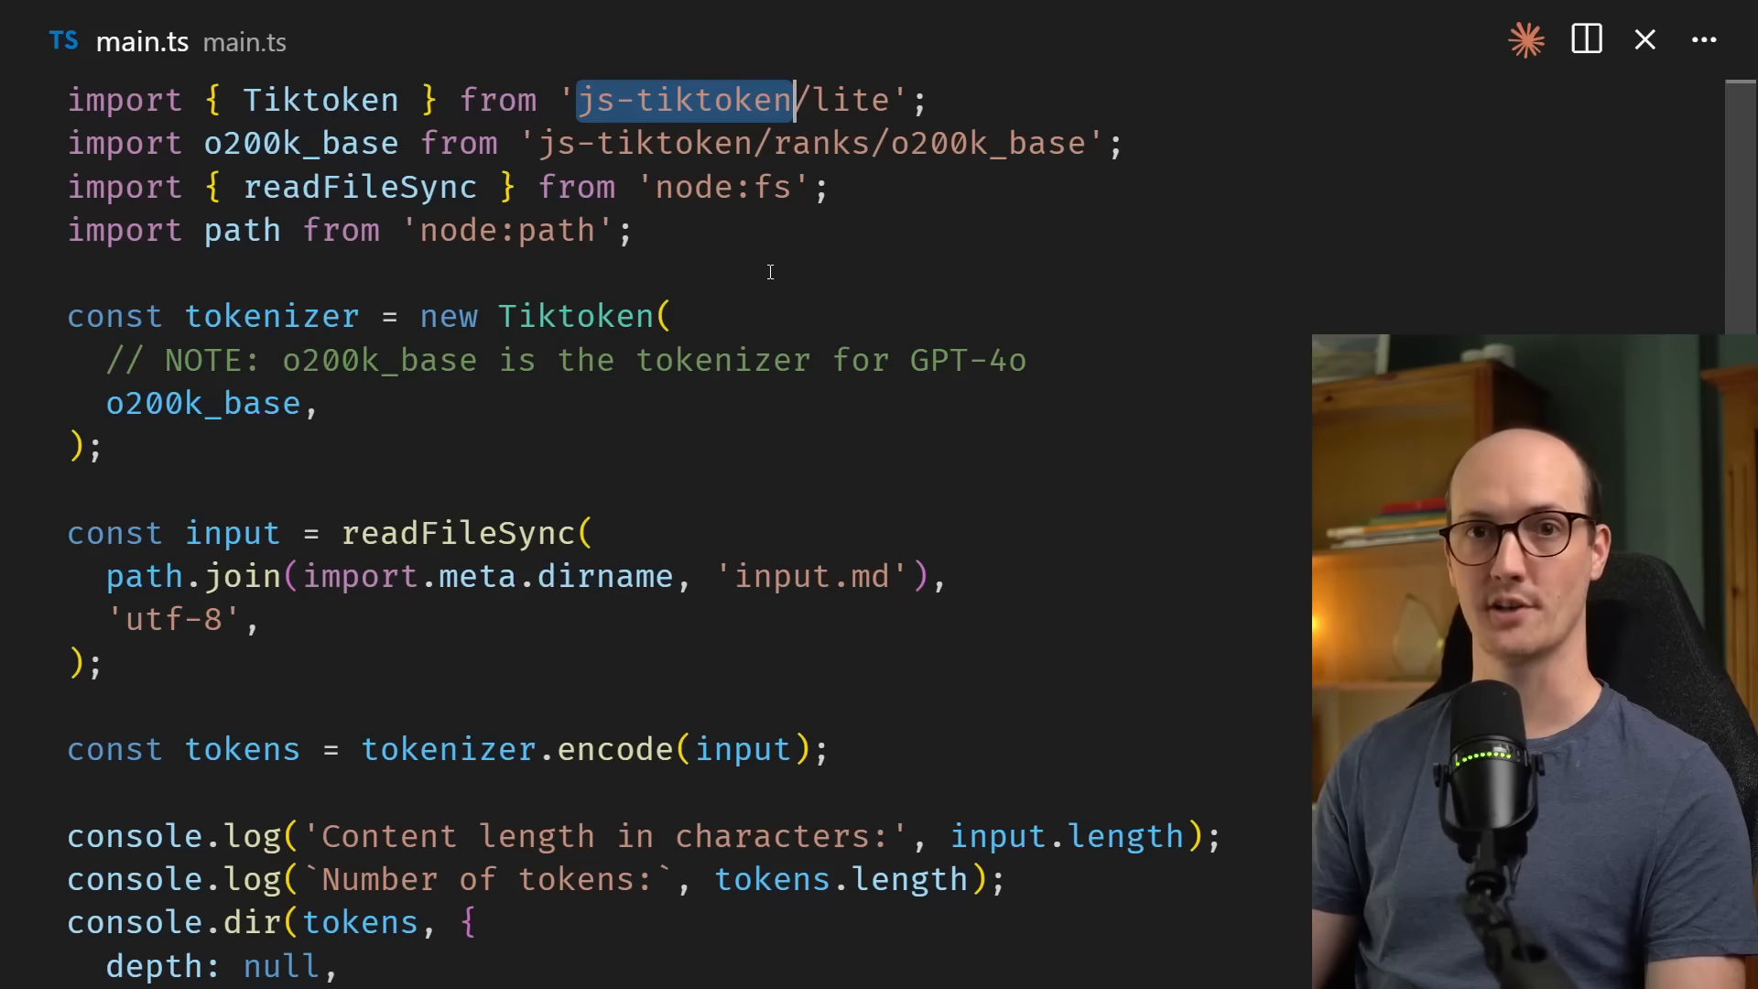
pyautogui.doubleClick(381, 359)
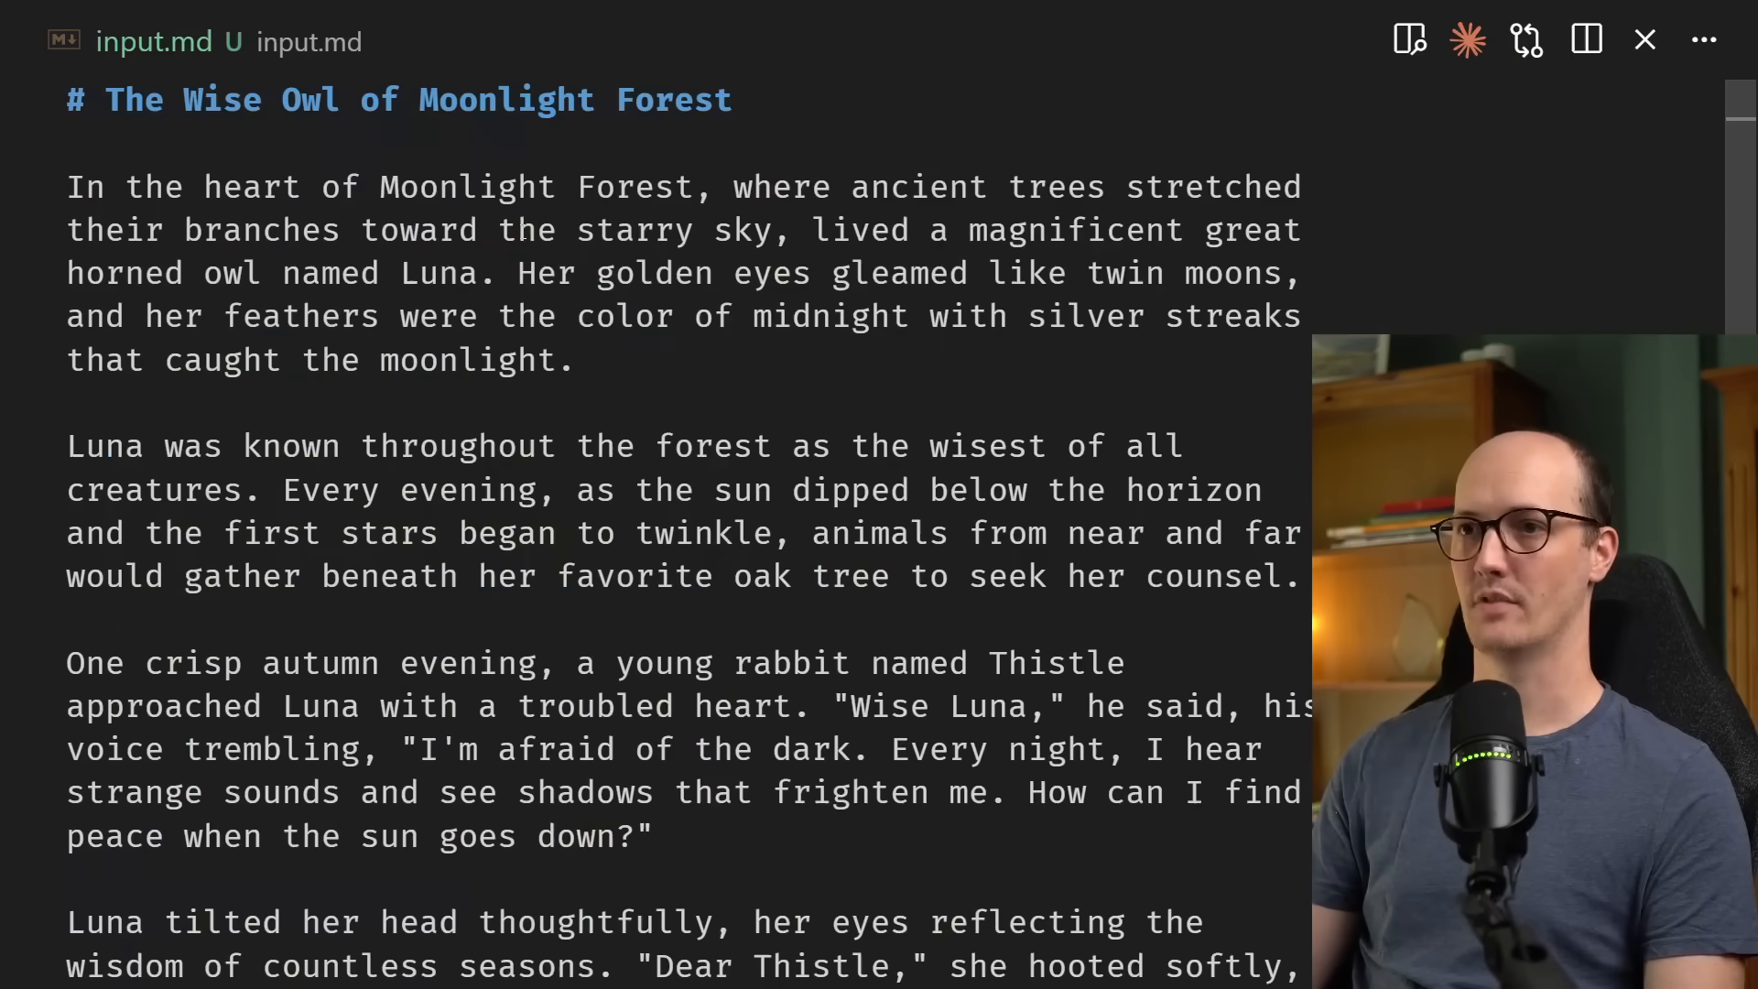
pyautogui.moveTo(734, 187); pyautogui.dragTo(780, 231)
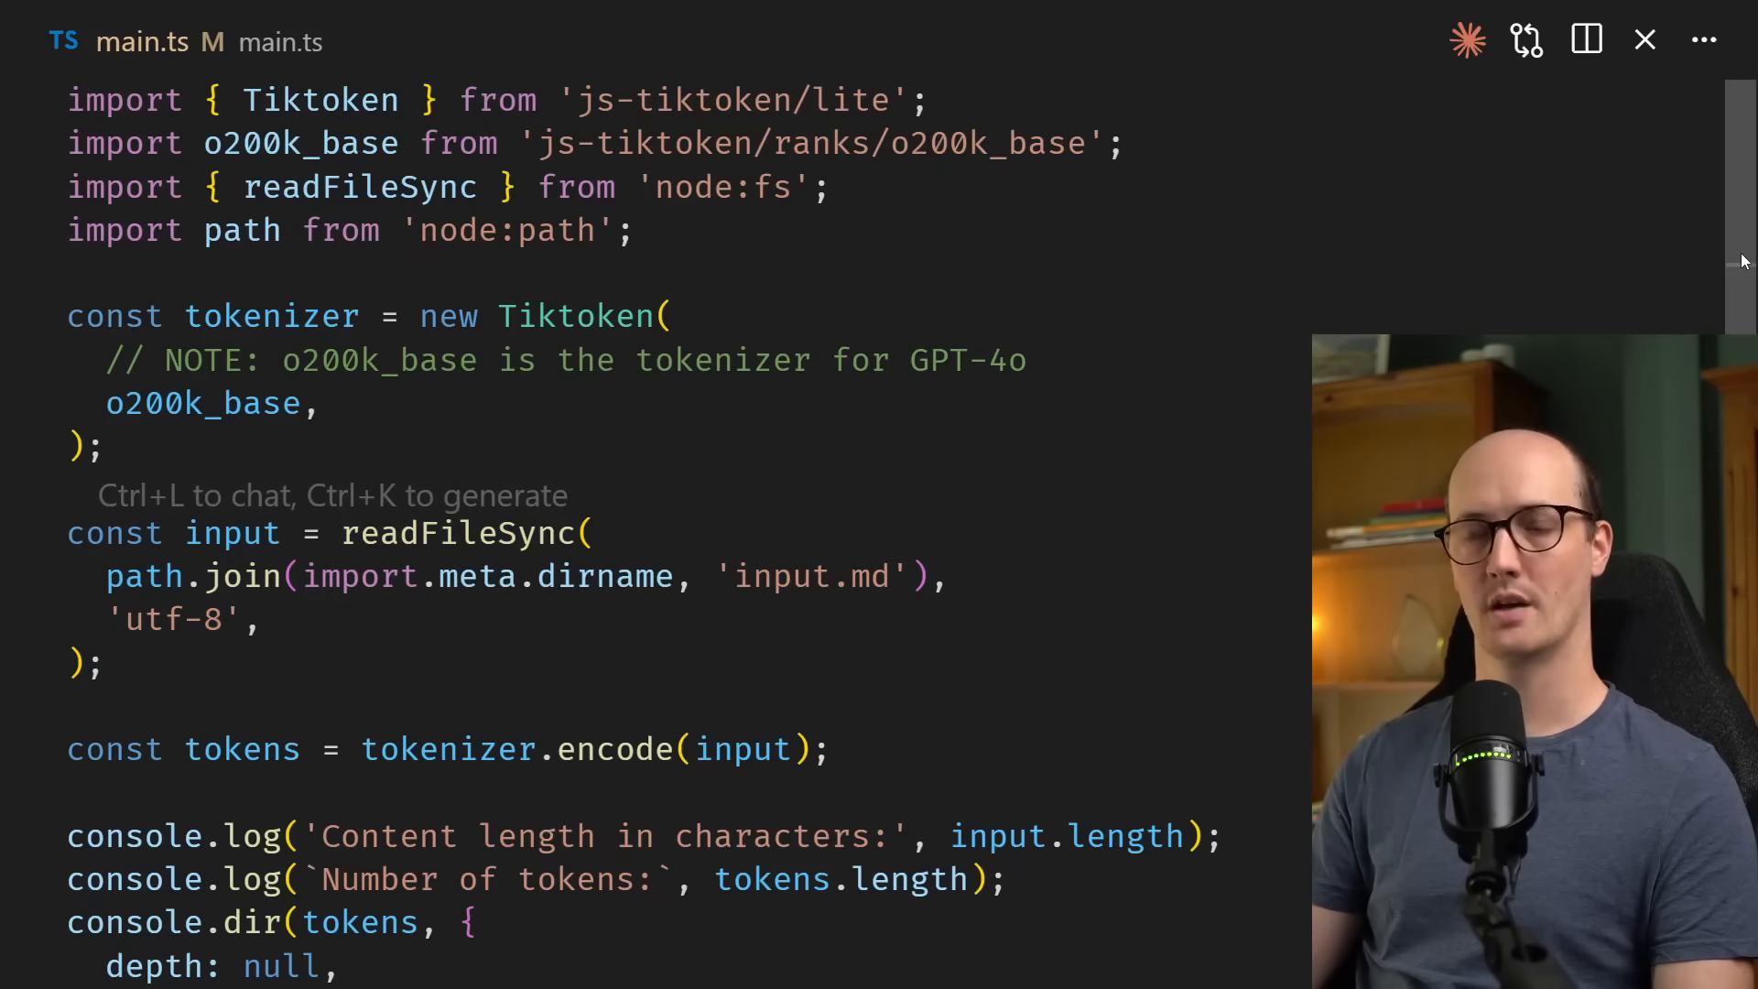
# - Review the console.log lines reporting the input length and token count
pyautogui.scroll(-3)
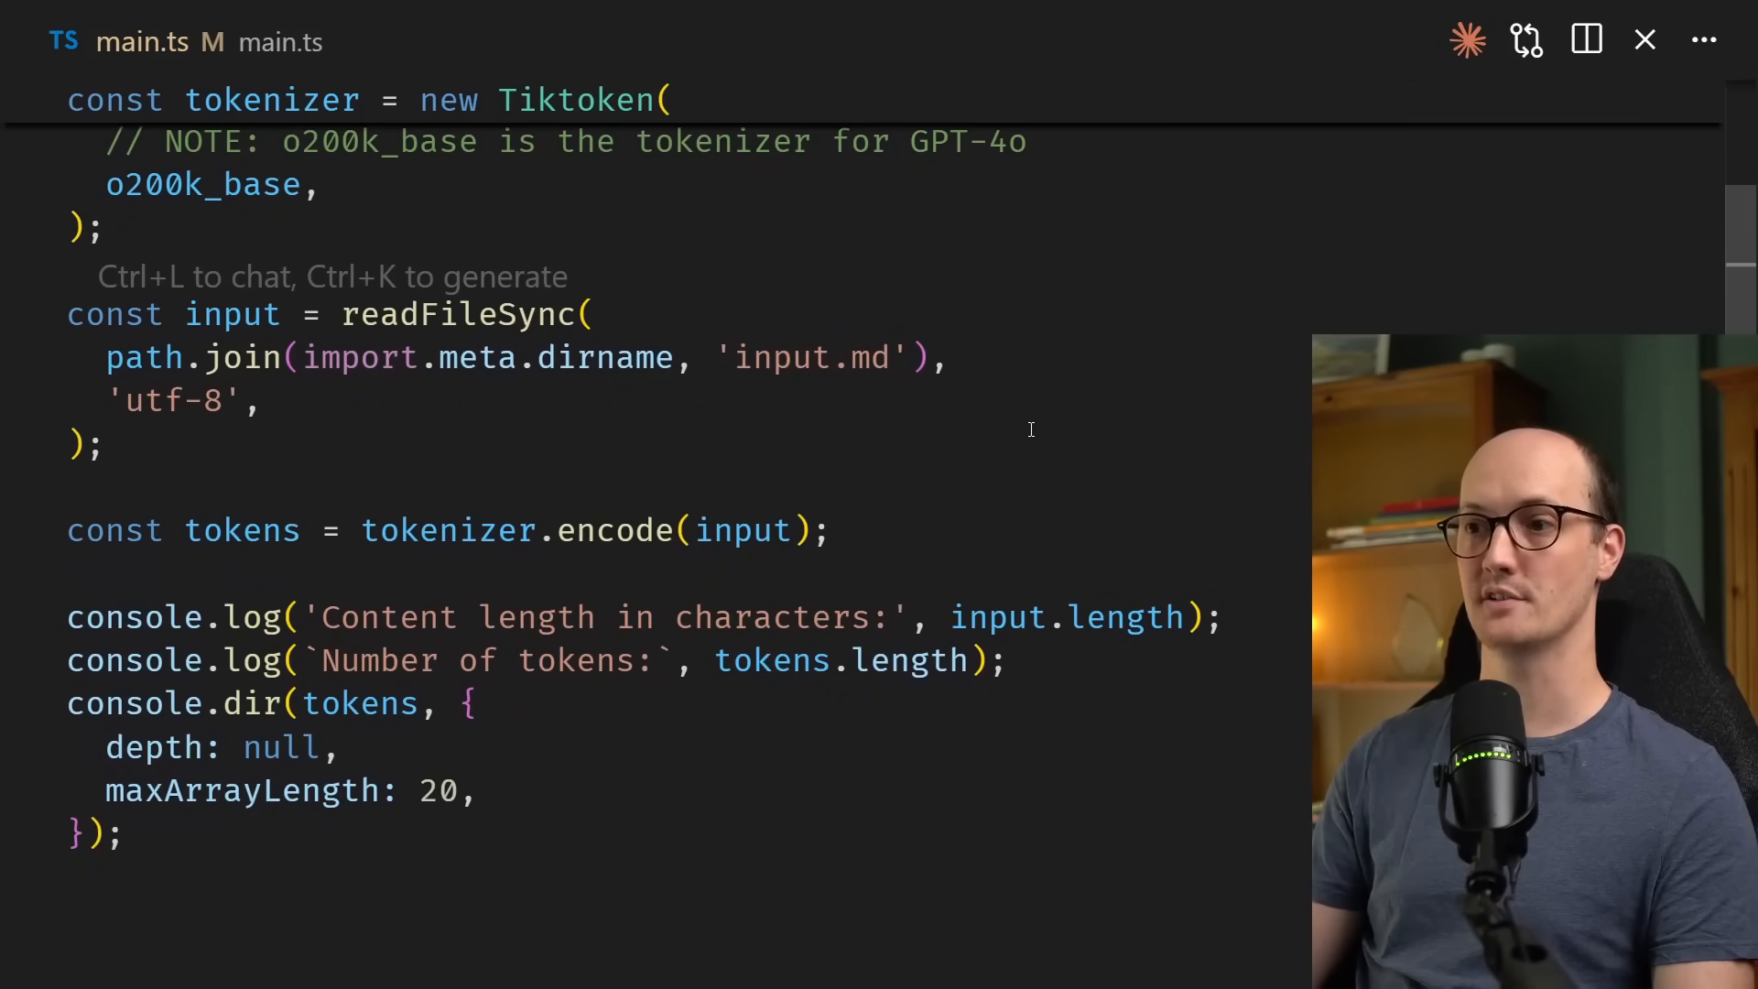
pyautogui.moveTo(242, 531)
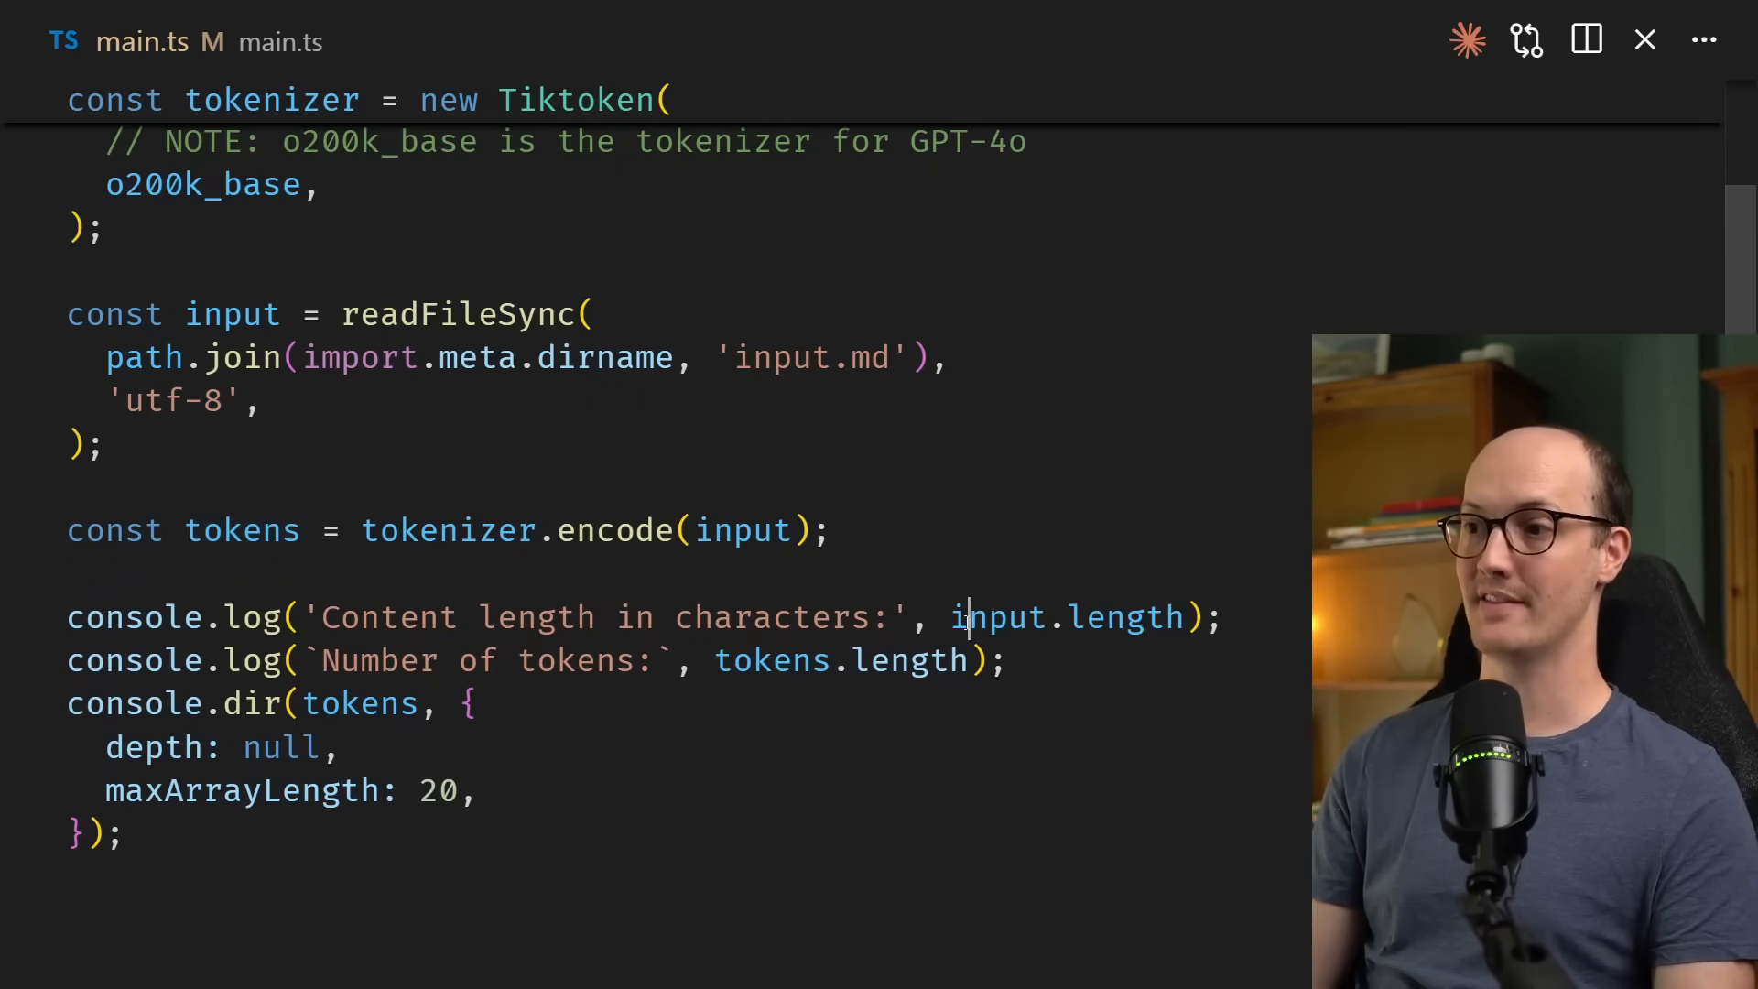
pyautogui.doubleClick(769, 659)
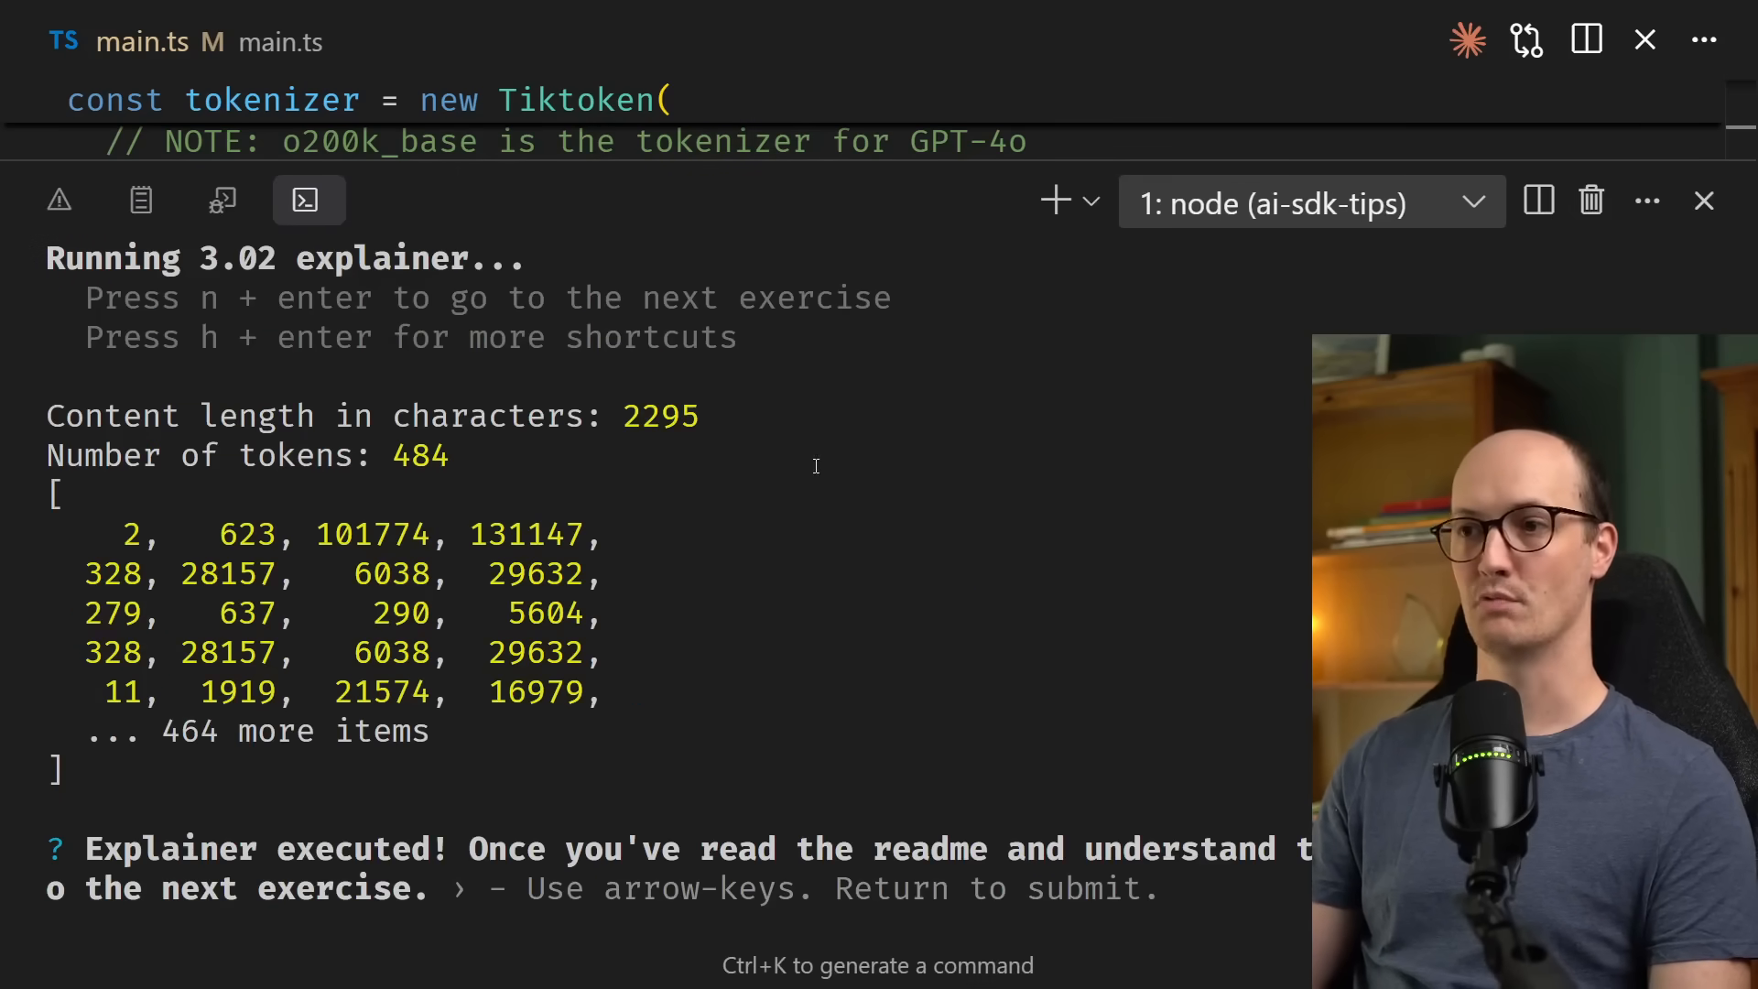
# - Highlight the 484-token count and the logged token IDs in the output
pyautogui.doubleClick(659, 418)
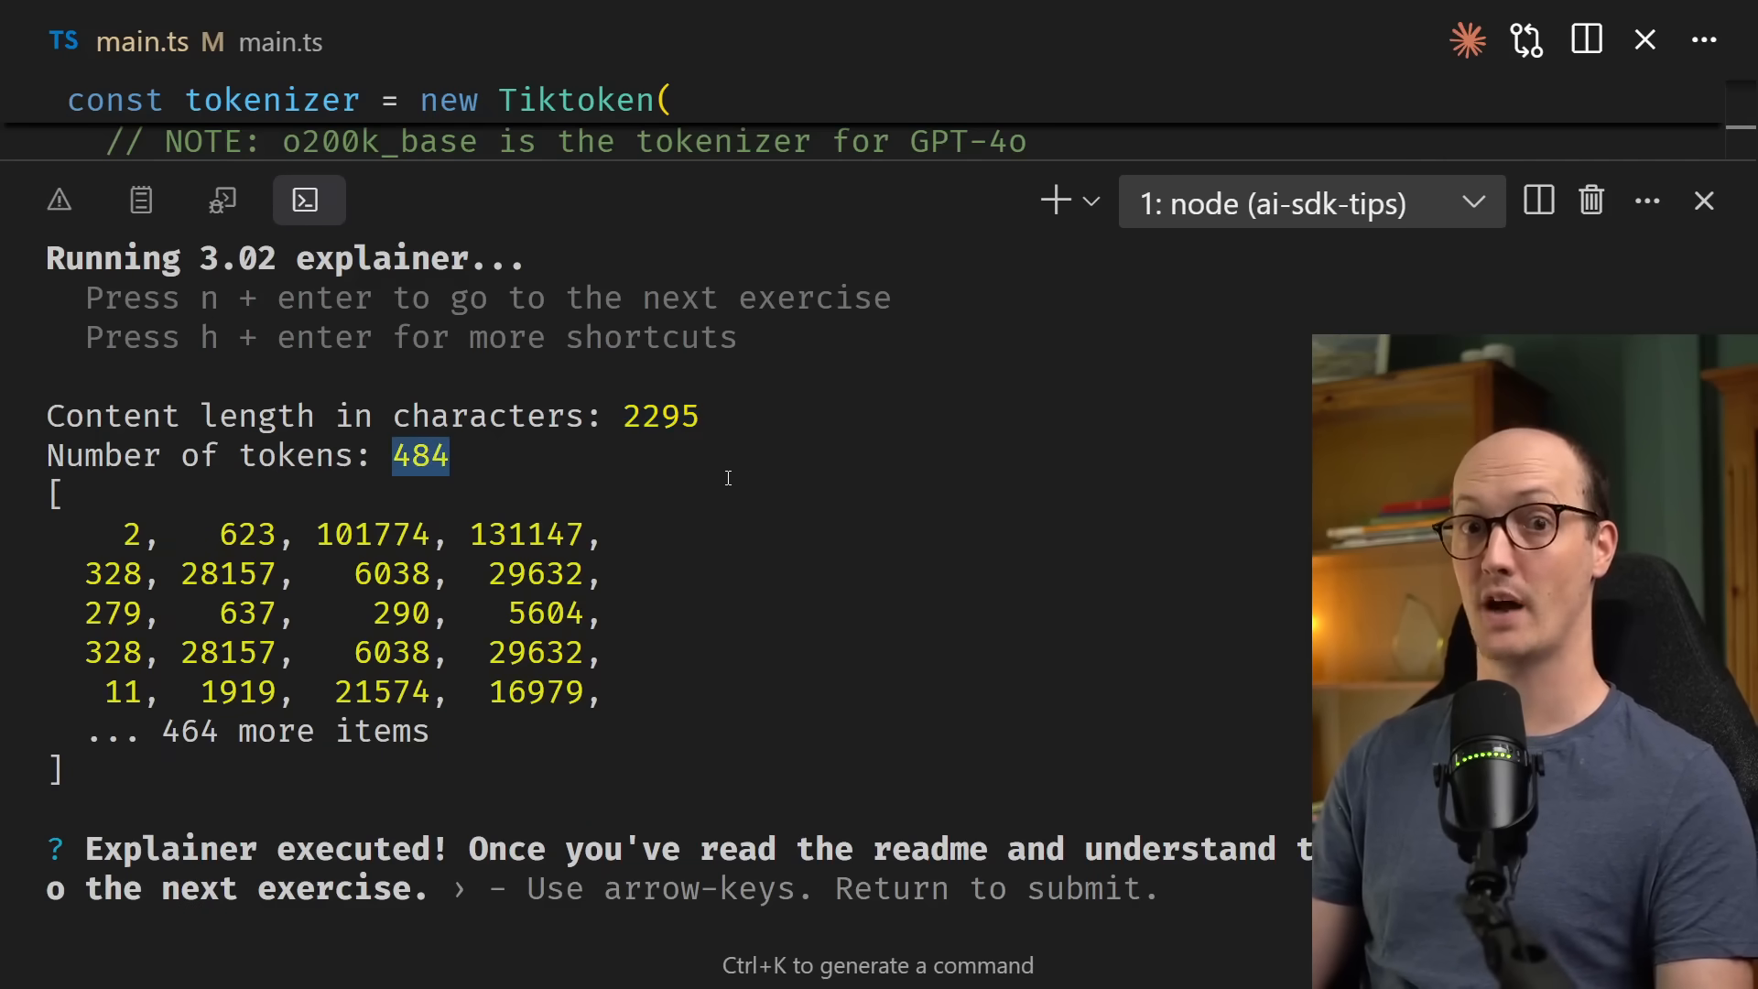
pyautogui.moveTo(111, 533); pyautogui.dragTo(516, 672)
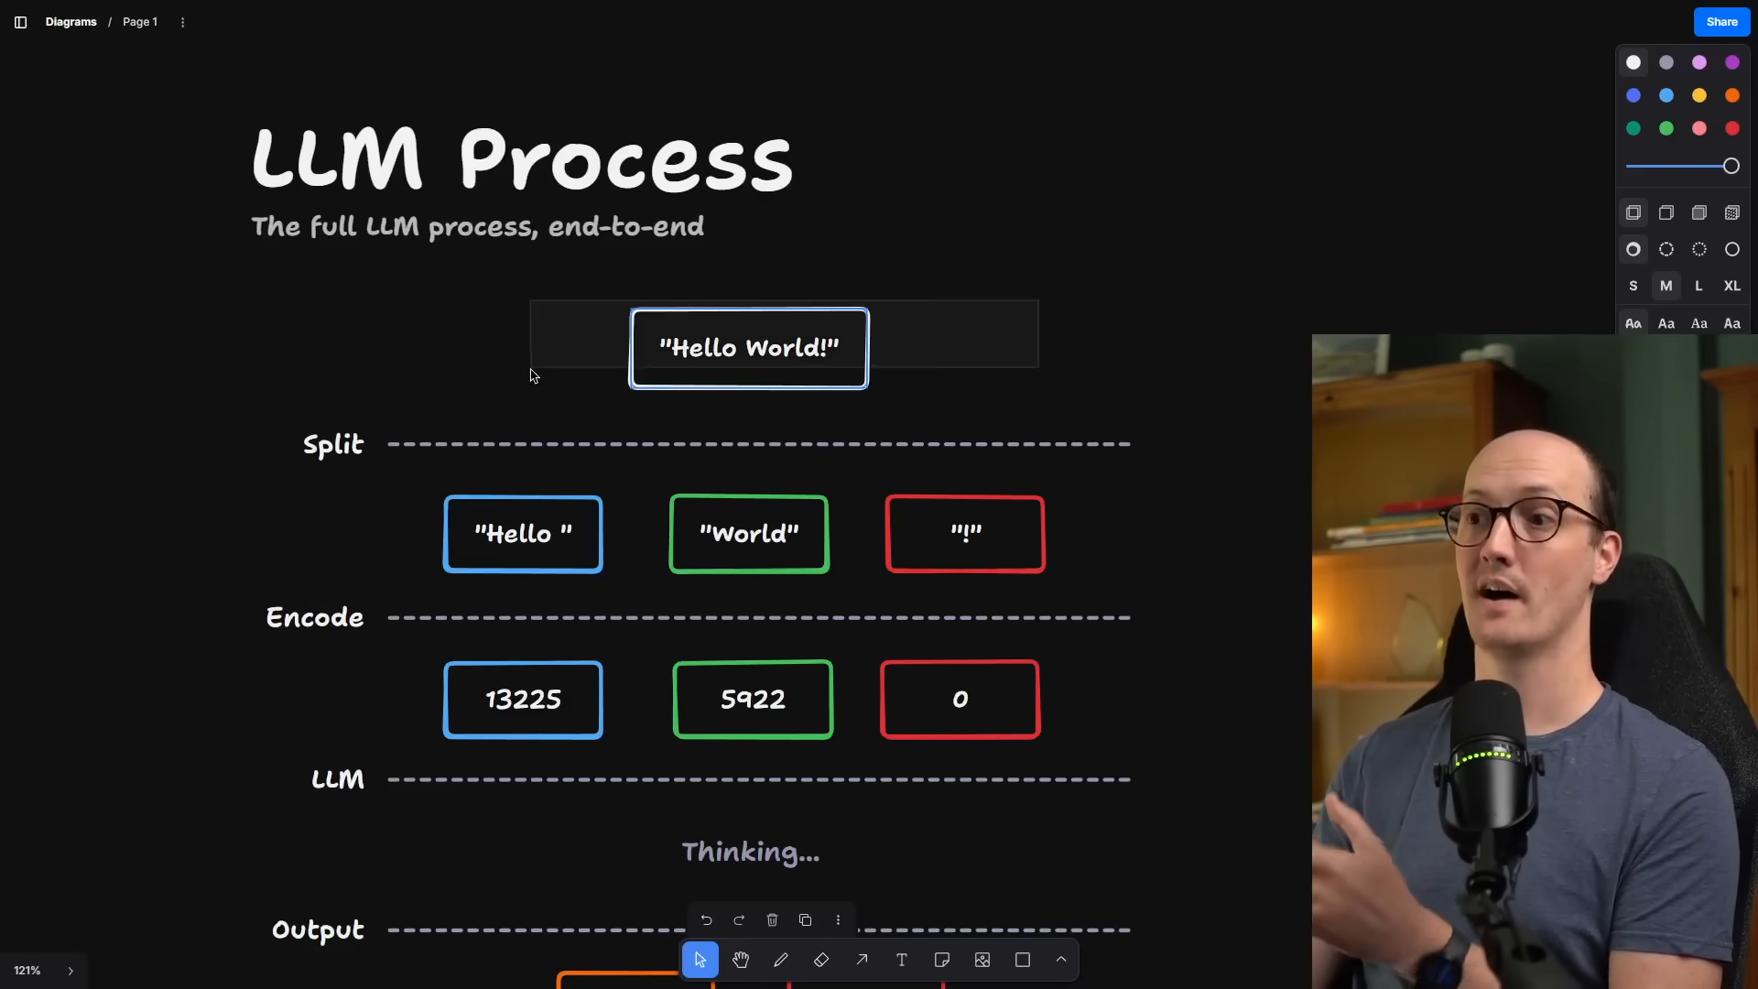
# - Walk down the LLM Process diagram through Split and Encode to the 13225 token box
pyautogui.click(1183, 535)
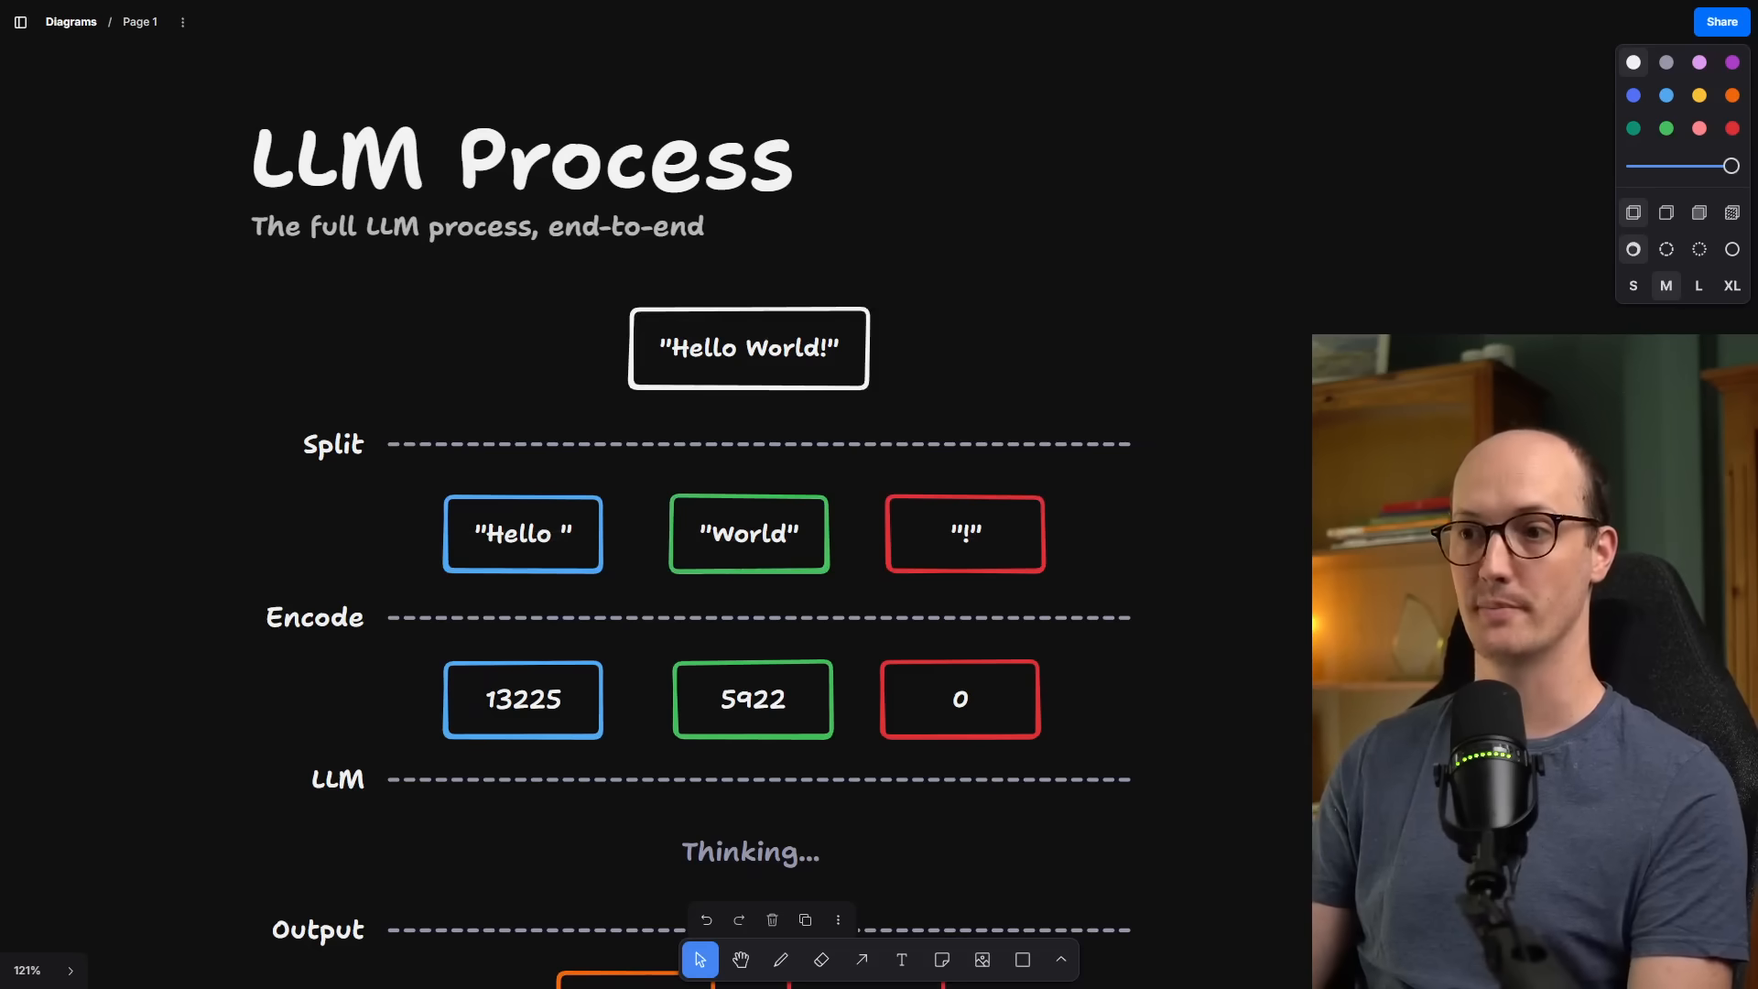
pyautogui.scroll(-3)
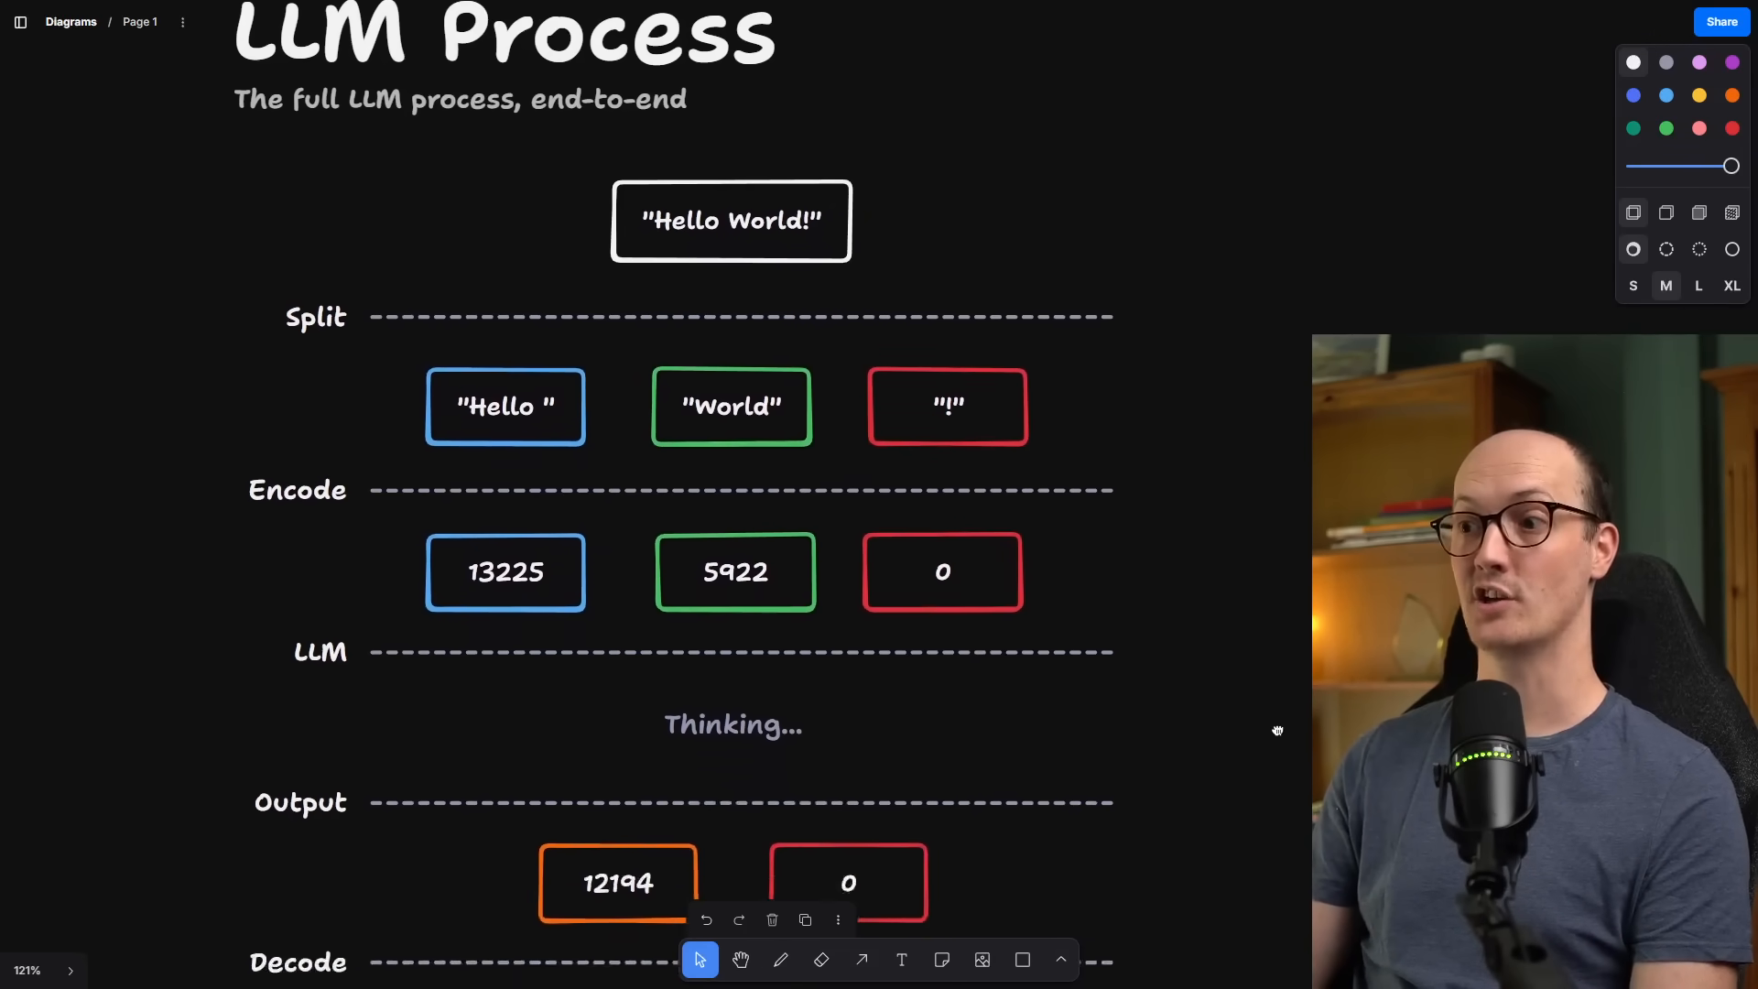
pyautogui.scroll(-3)
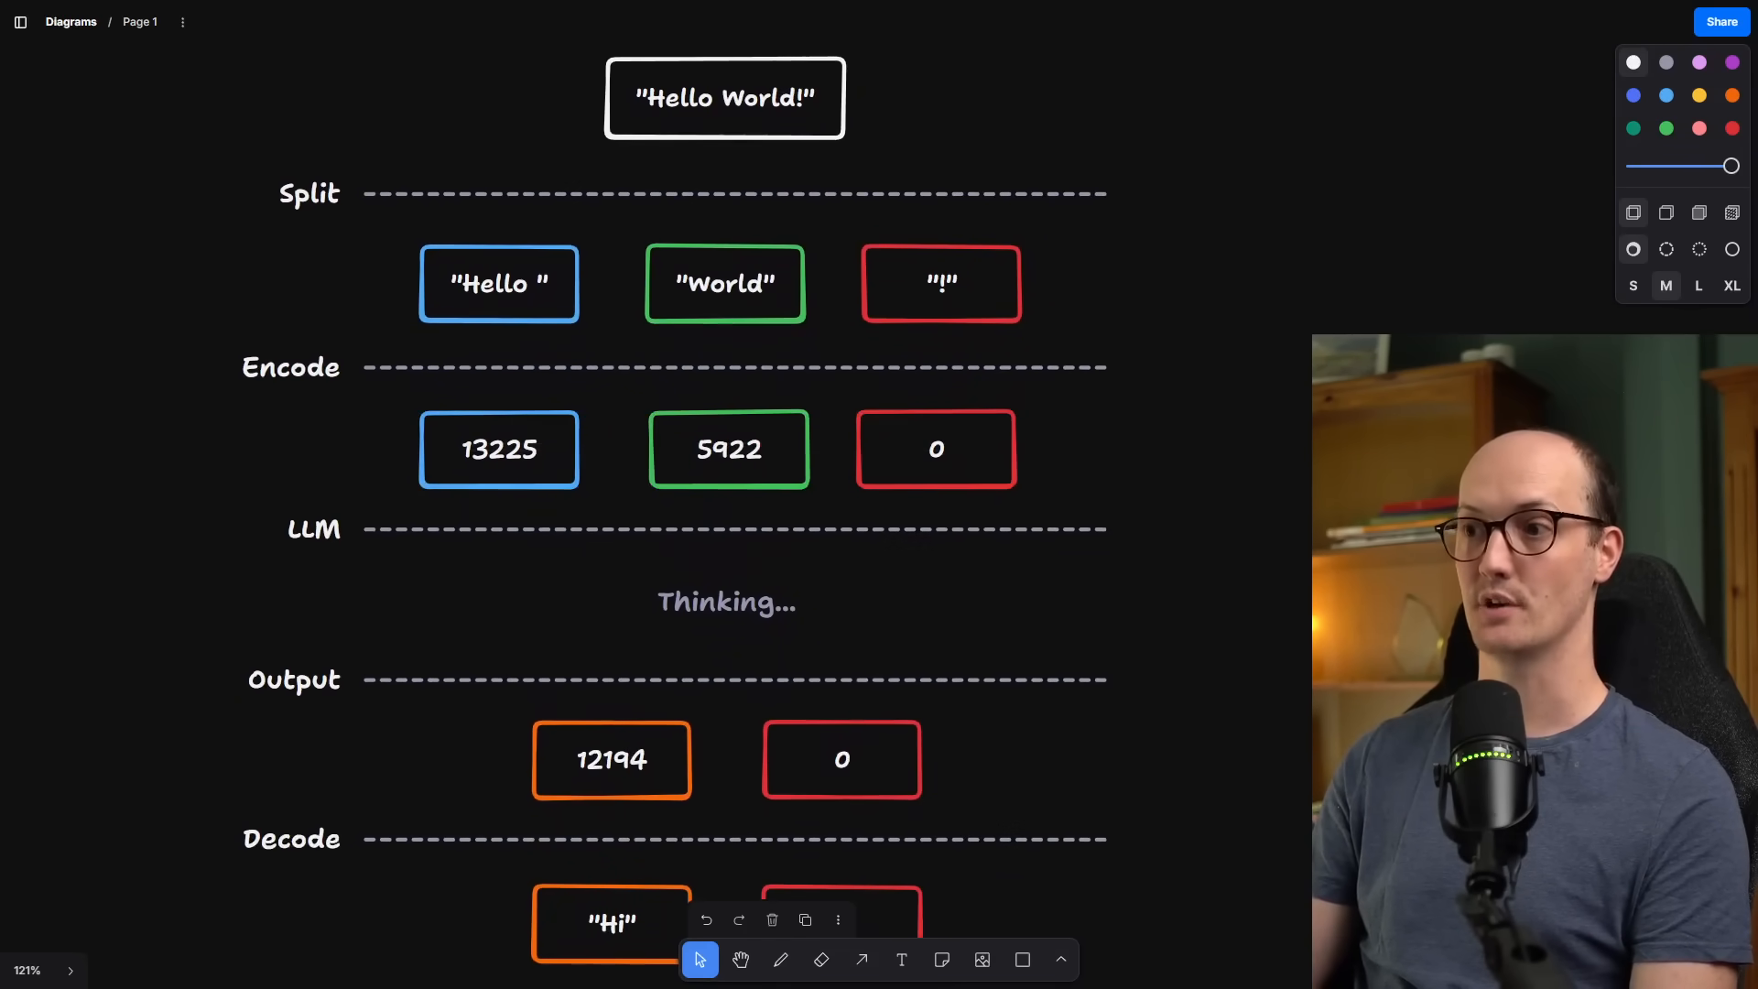
pyautogui.click(498, 451)
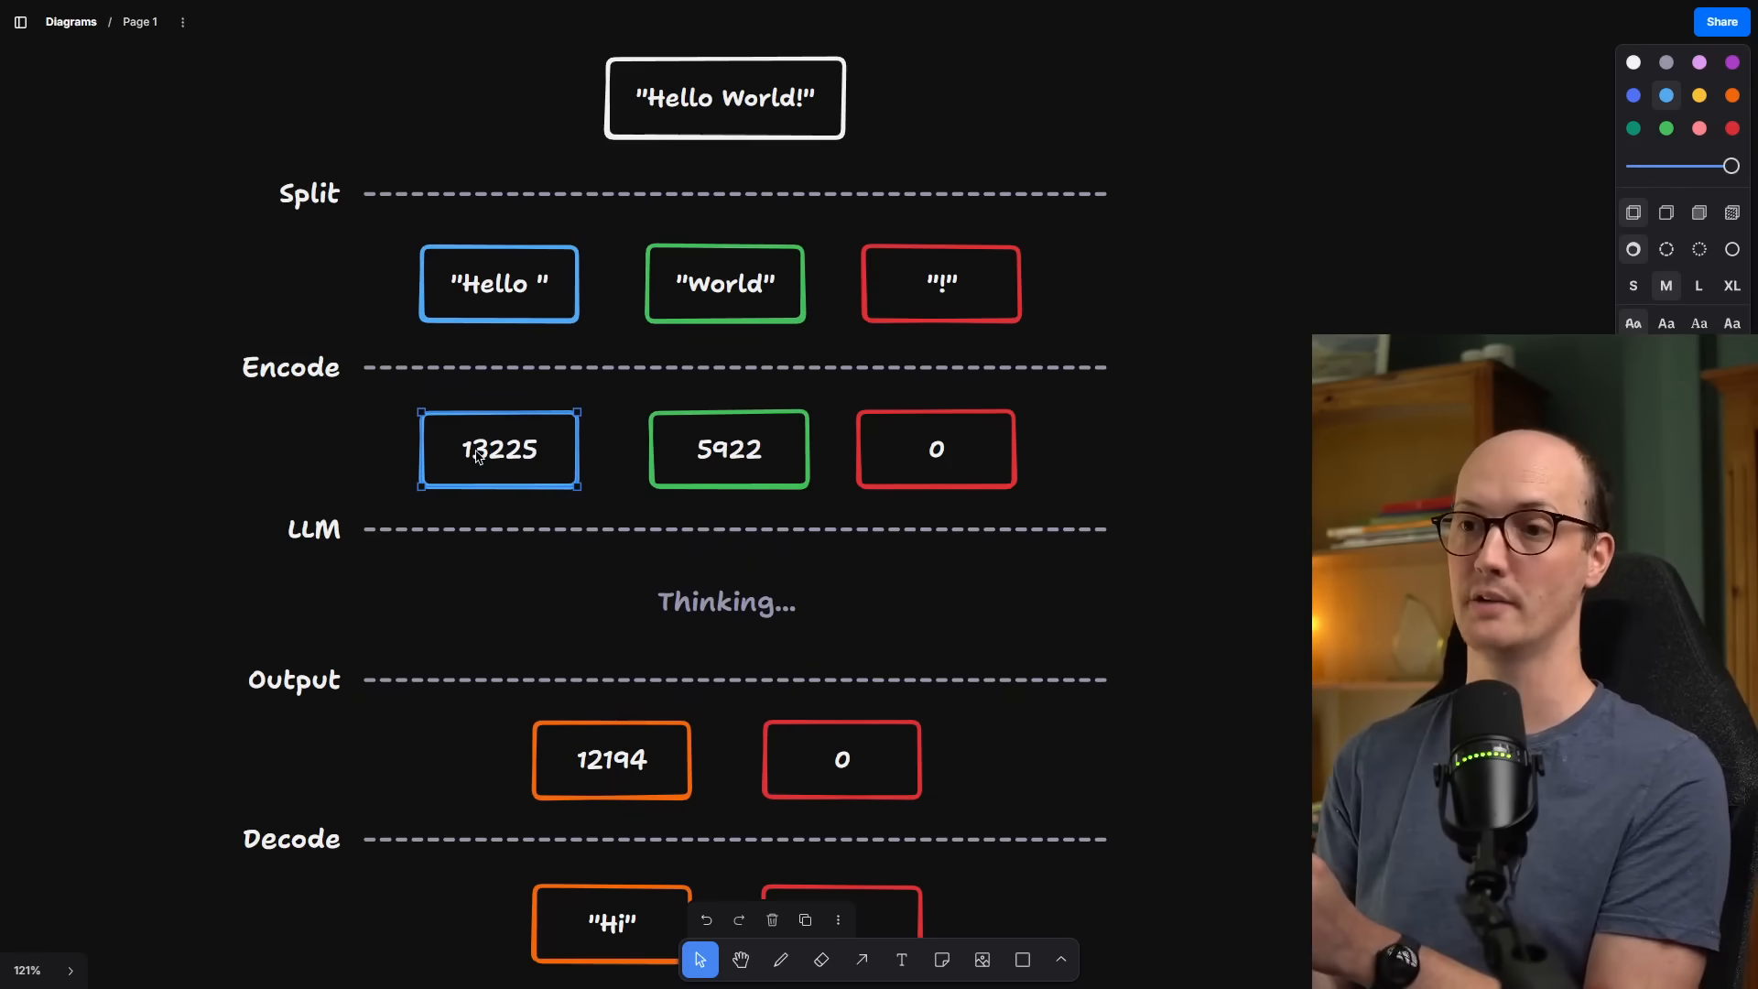
pyautogui.scroll(-3)
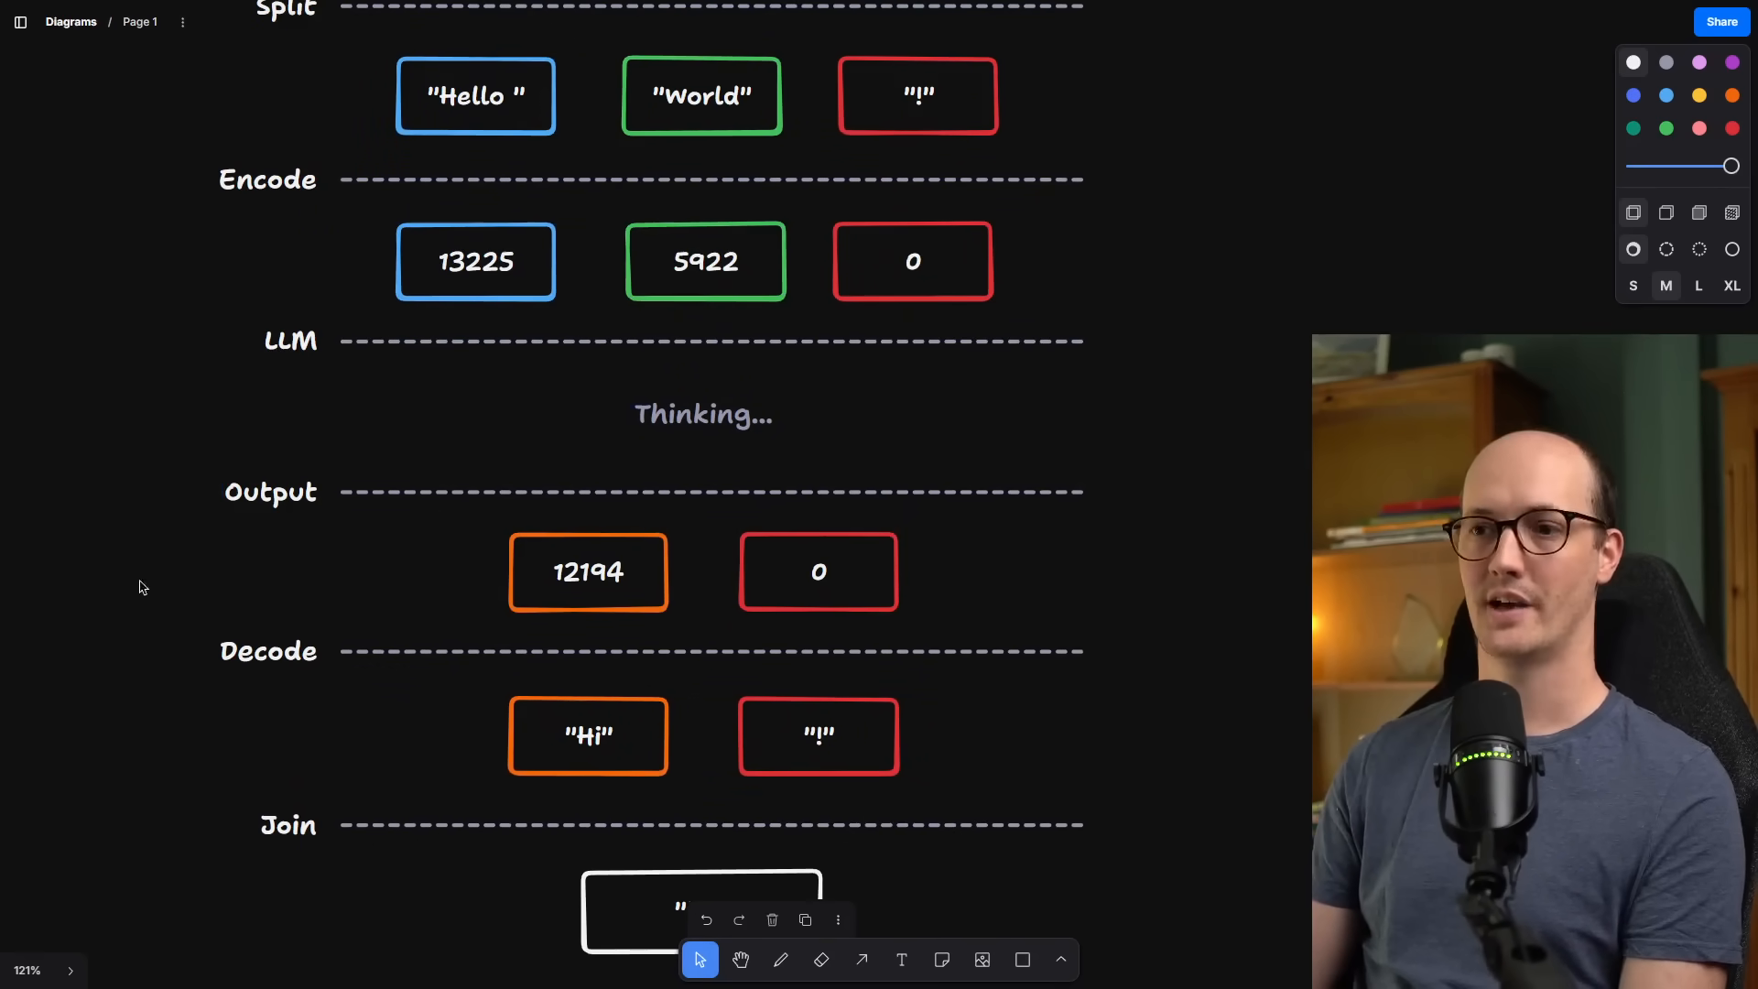
# - Continue through Output, Decode and Join to the joined 'Hi!' result
pyautogui.scroll(-3)
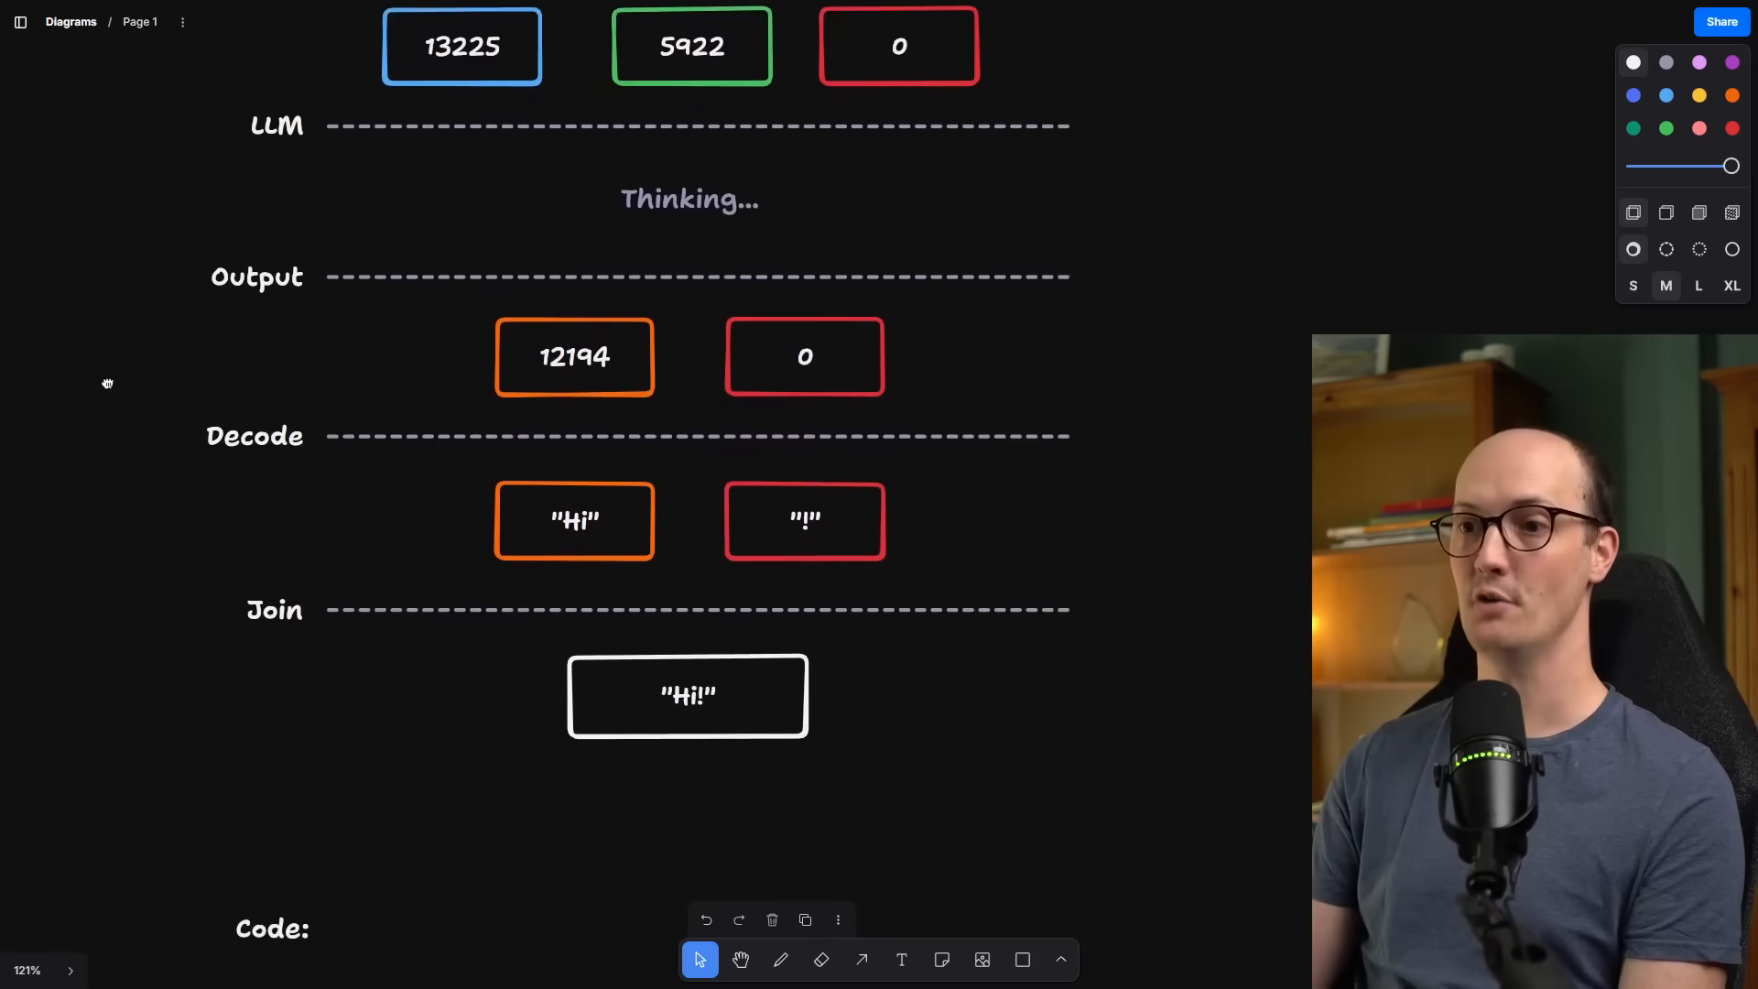
pyautogui.scroll(-3)
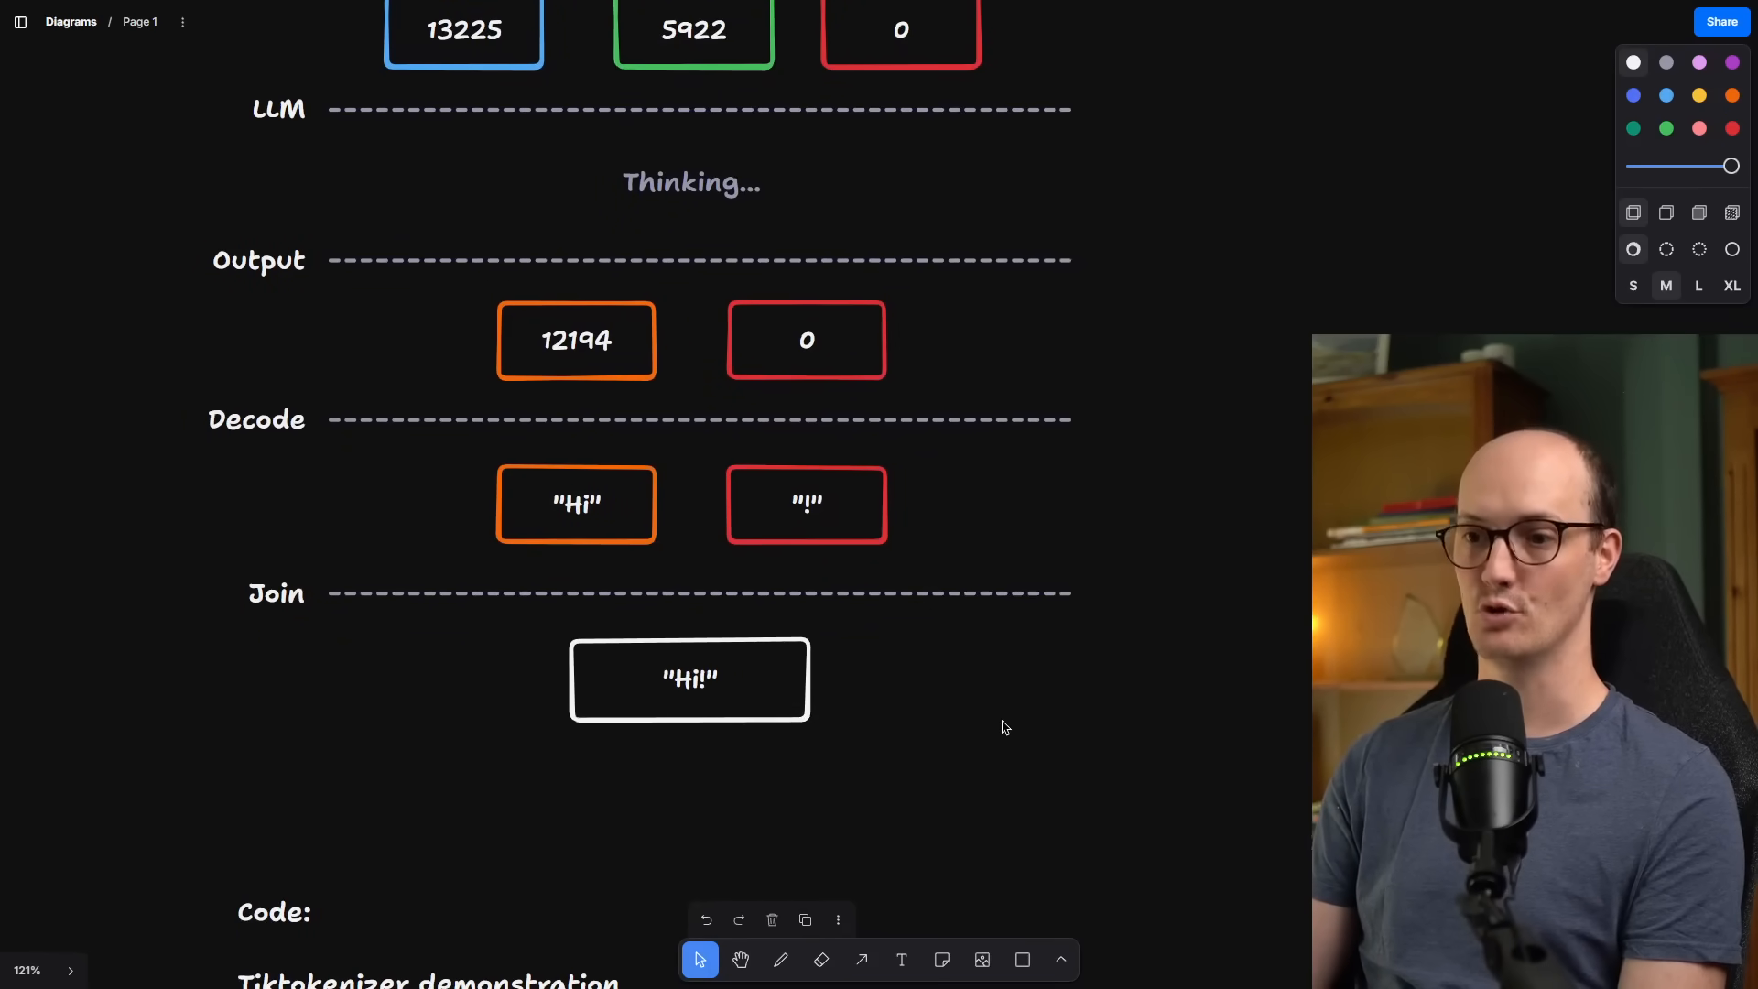
pyautogui.click(688, 680)
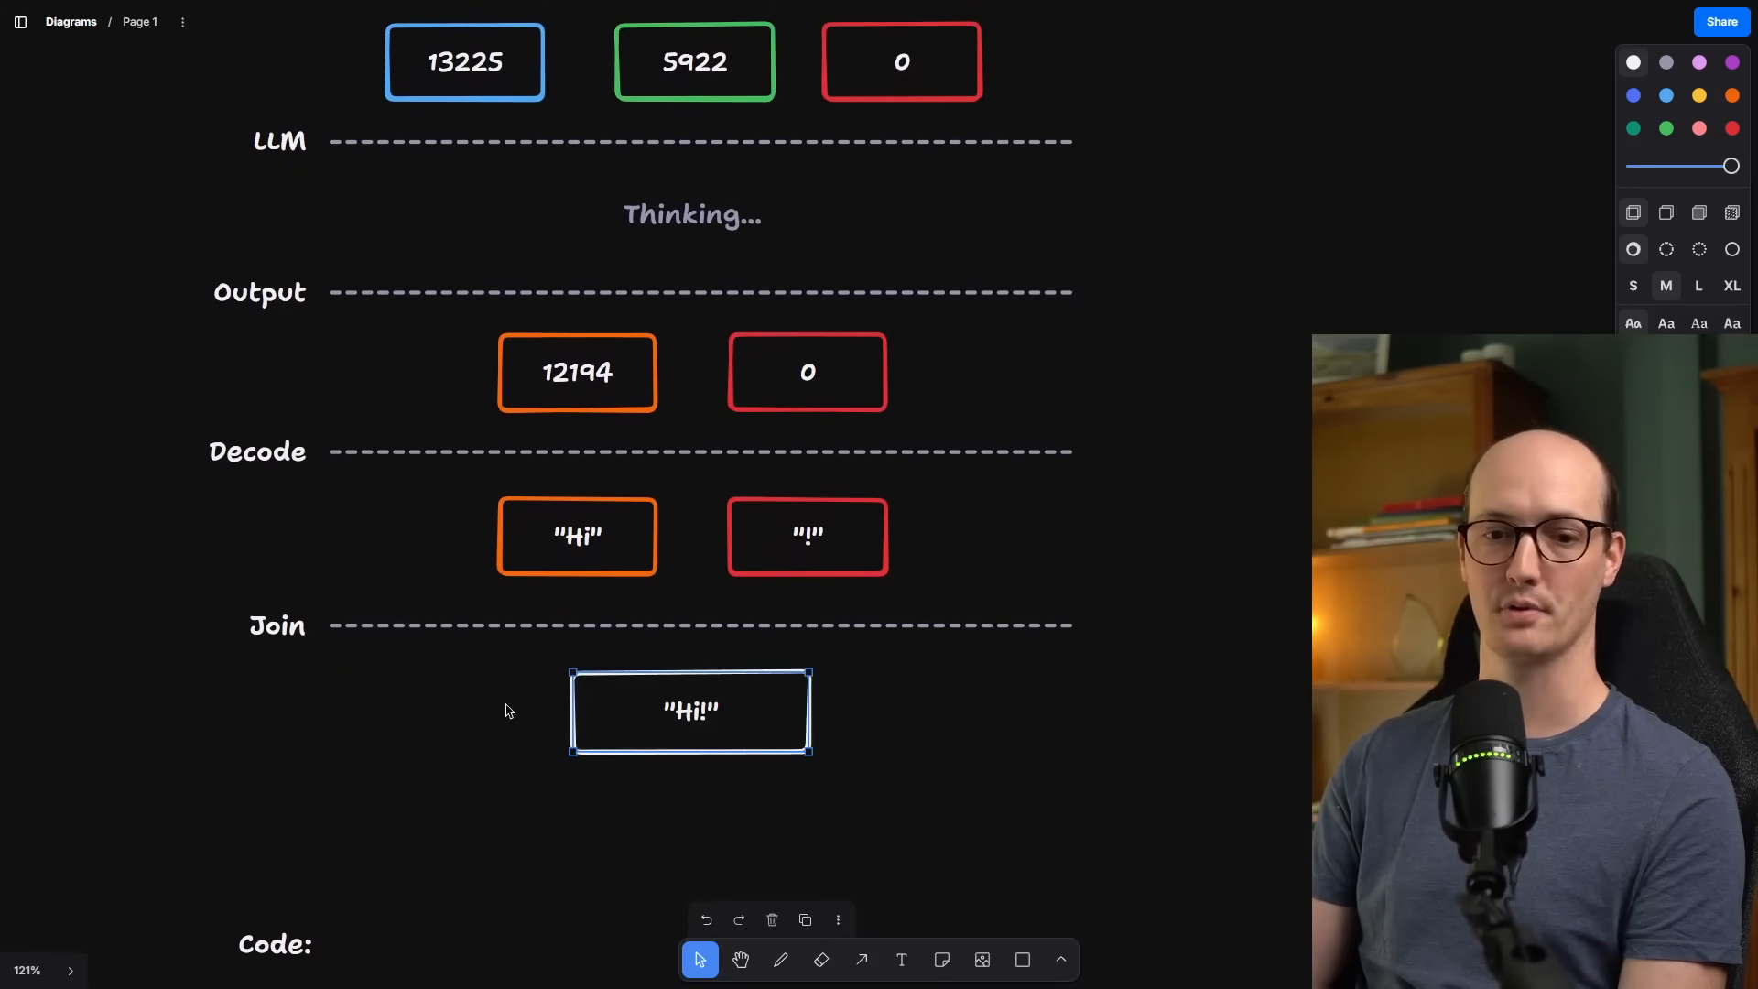
pyautogui.scroll(-3)
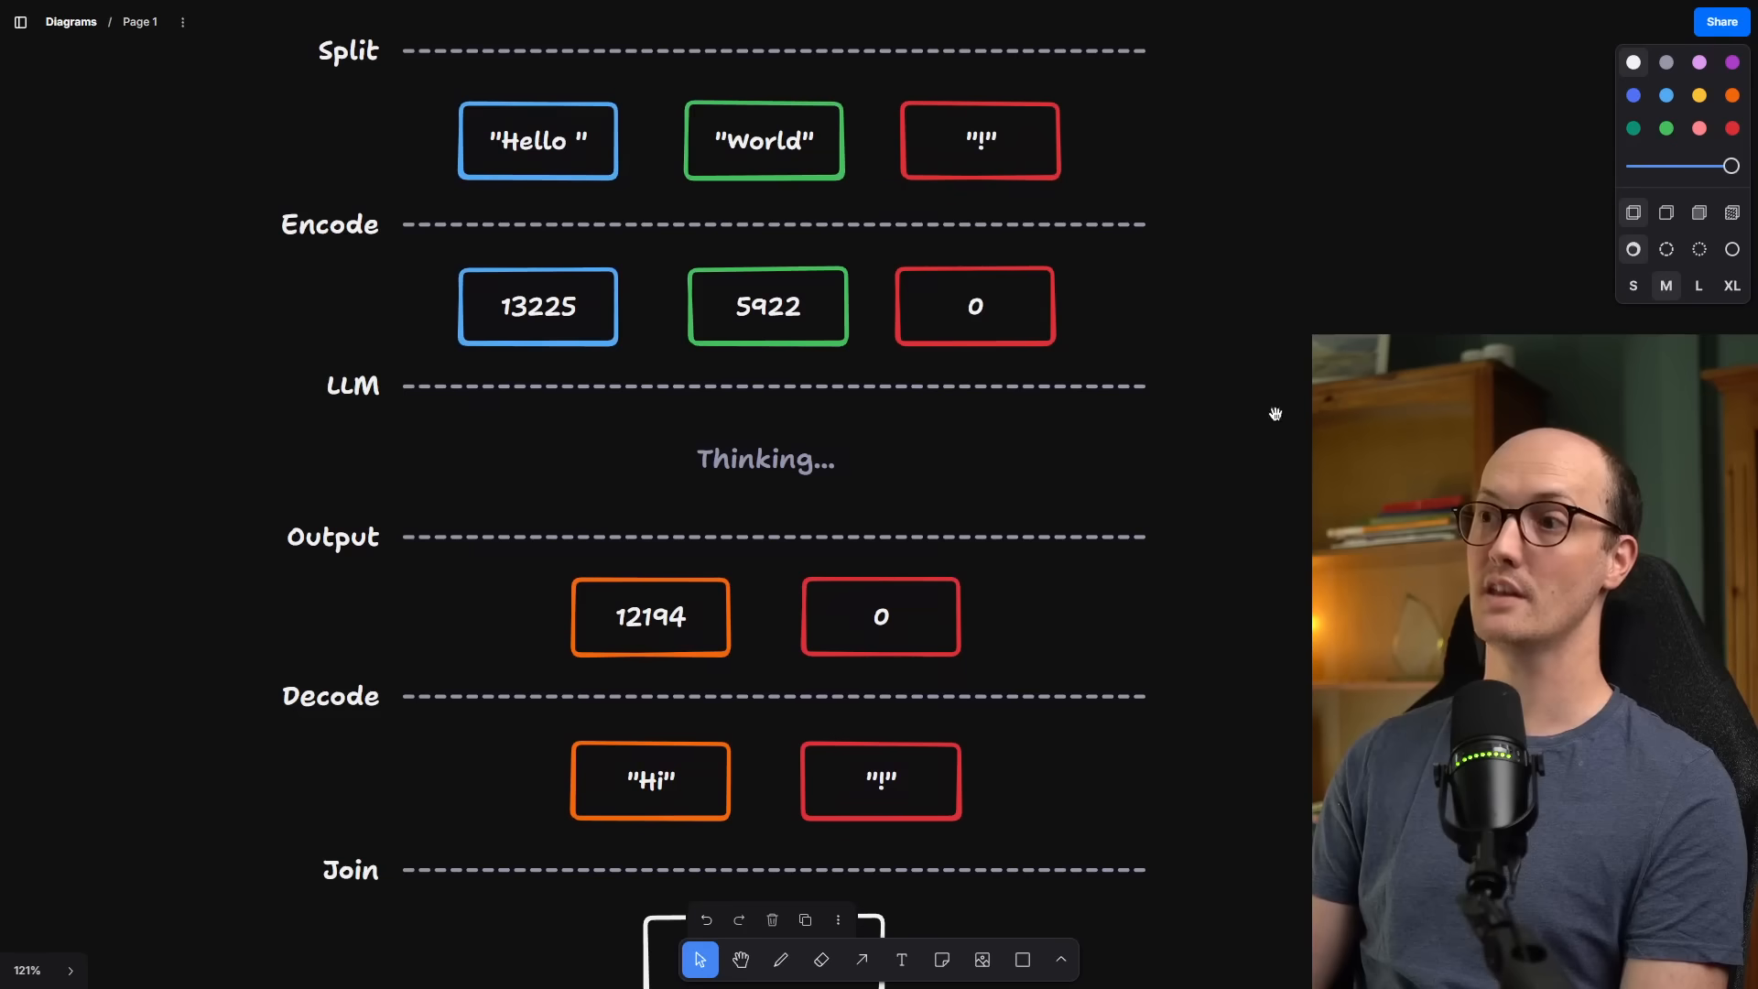
pyautogui.moveTo(1263, 308)
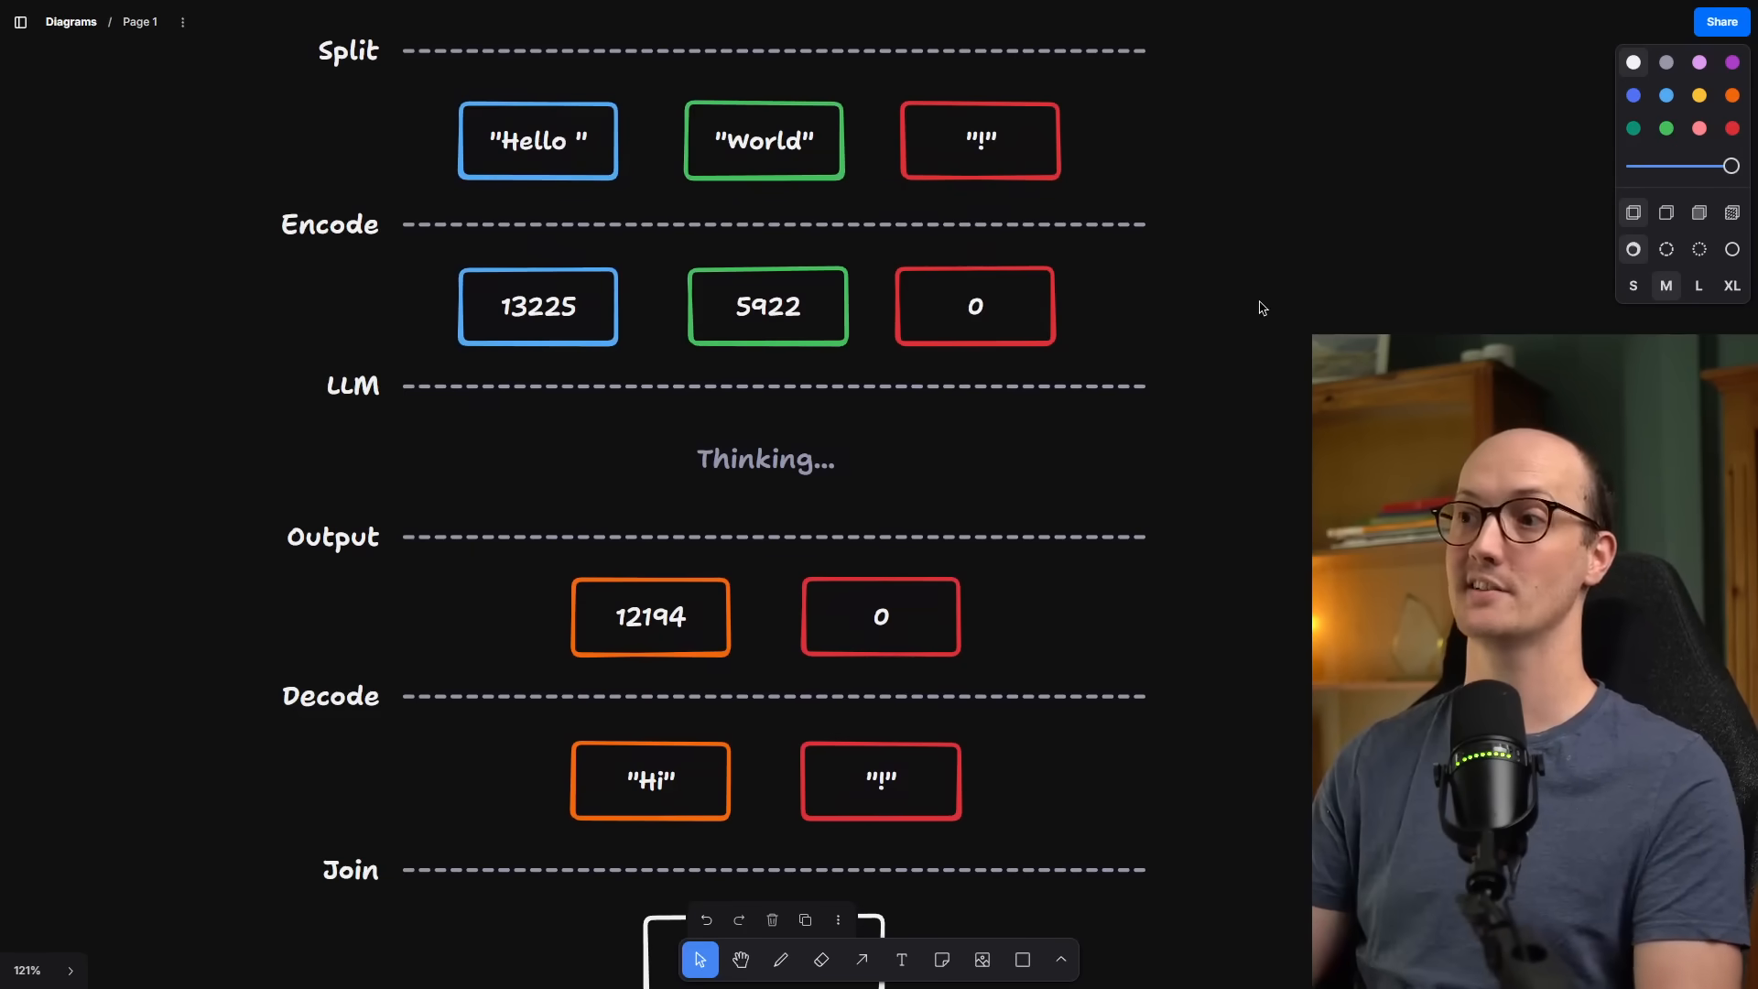
pyautogui.moveTo(149, 619)
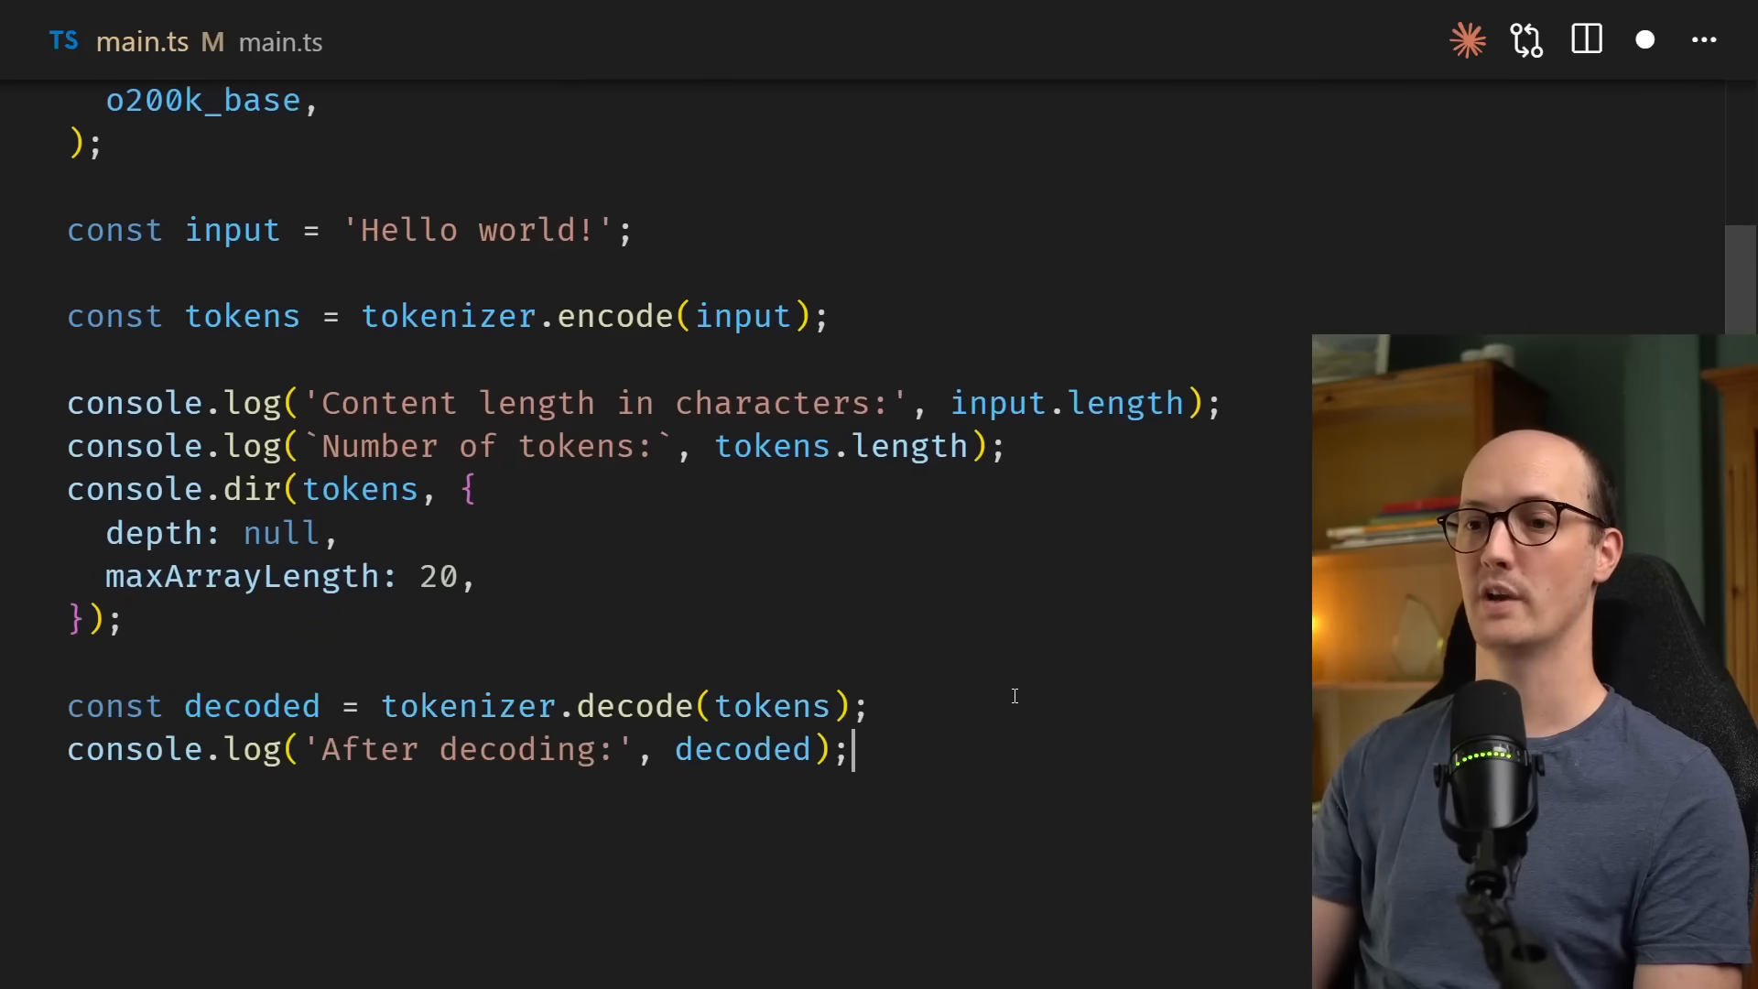
# - Highlight the tokenizer.decode call that turns the tokens back into text
pyautogui.doubleClick(634, 707)
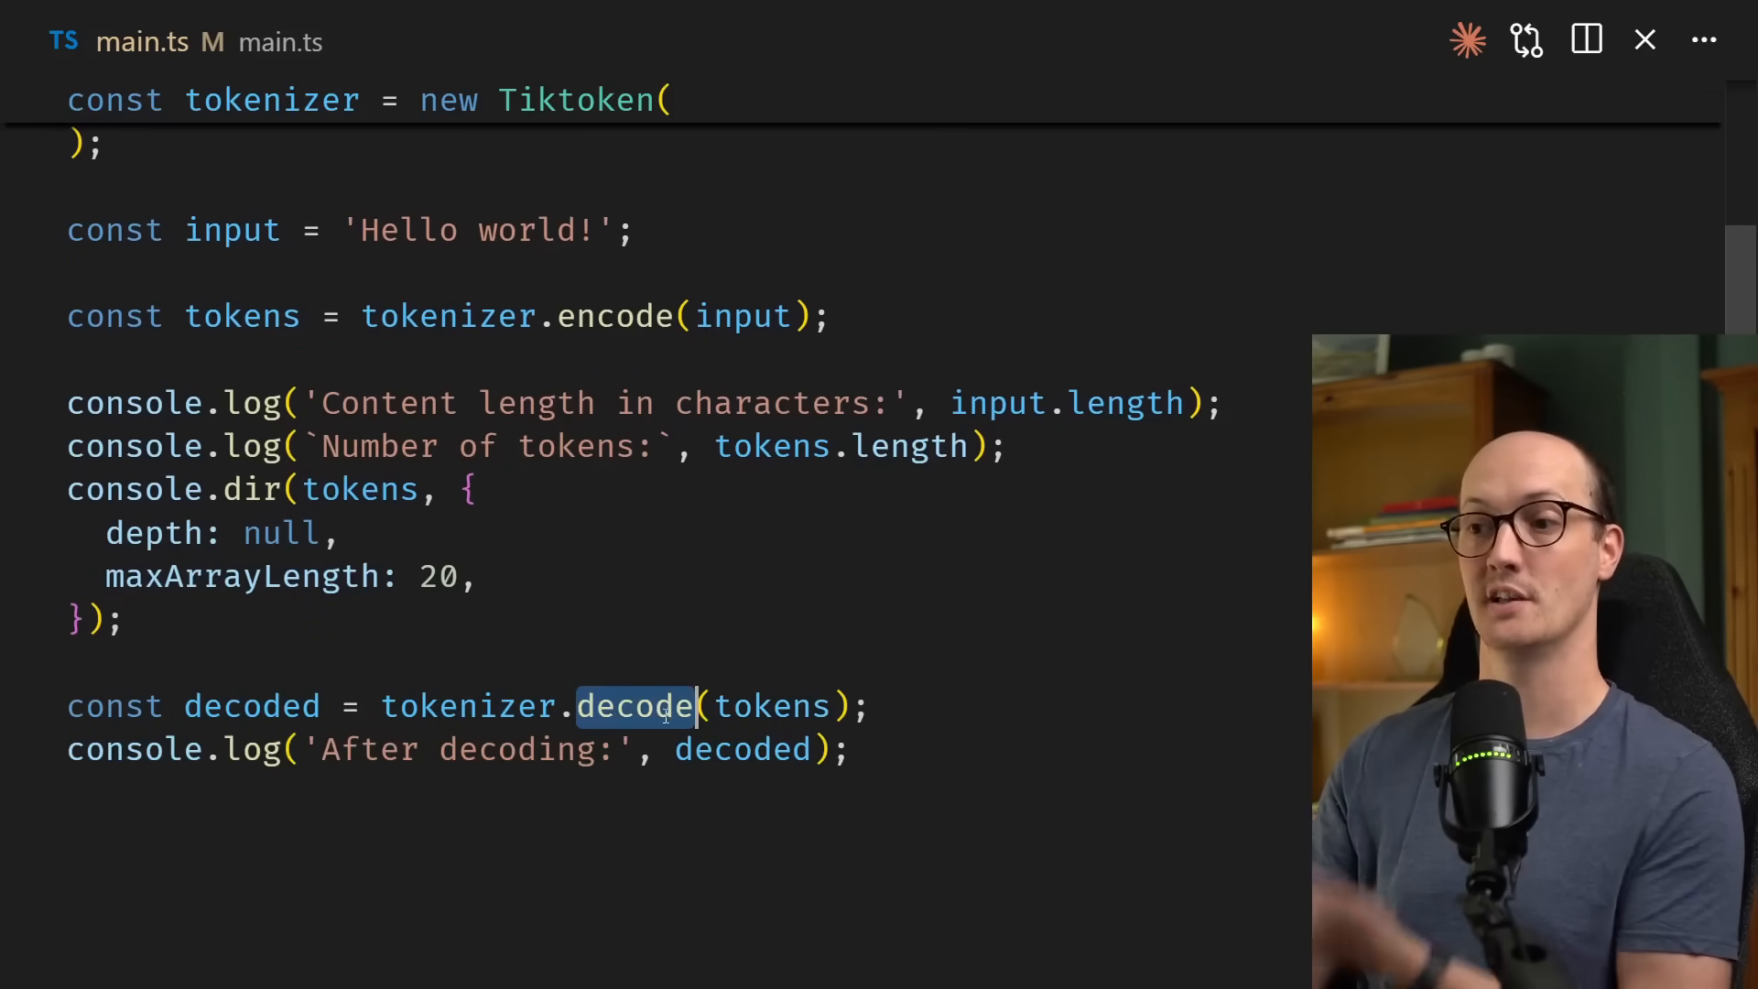
pyautogui.moveTo(635, 705)
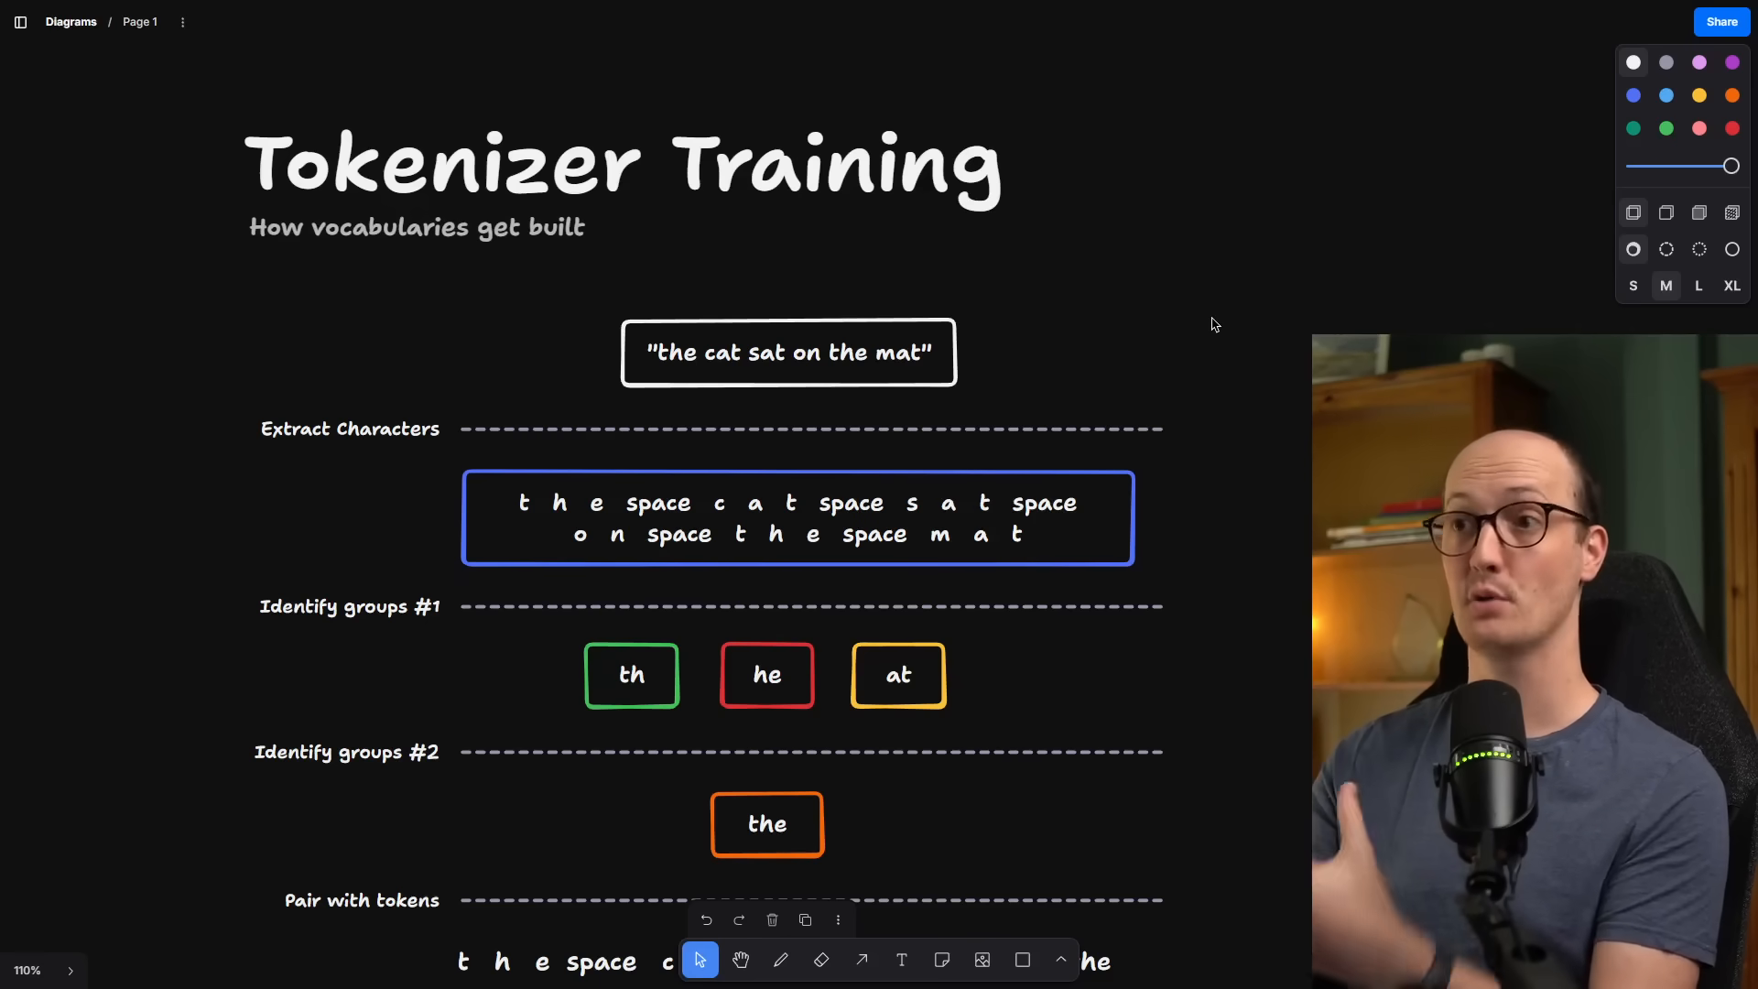
# - Bring the Tokenizer Training diagram for 'the cat sat on the mat' into view
pyautogui.click(790, 353)
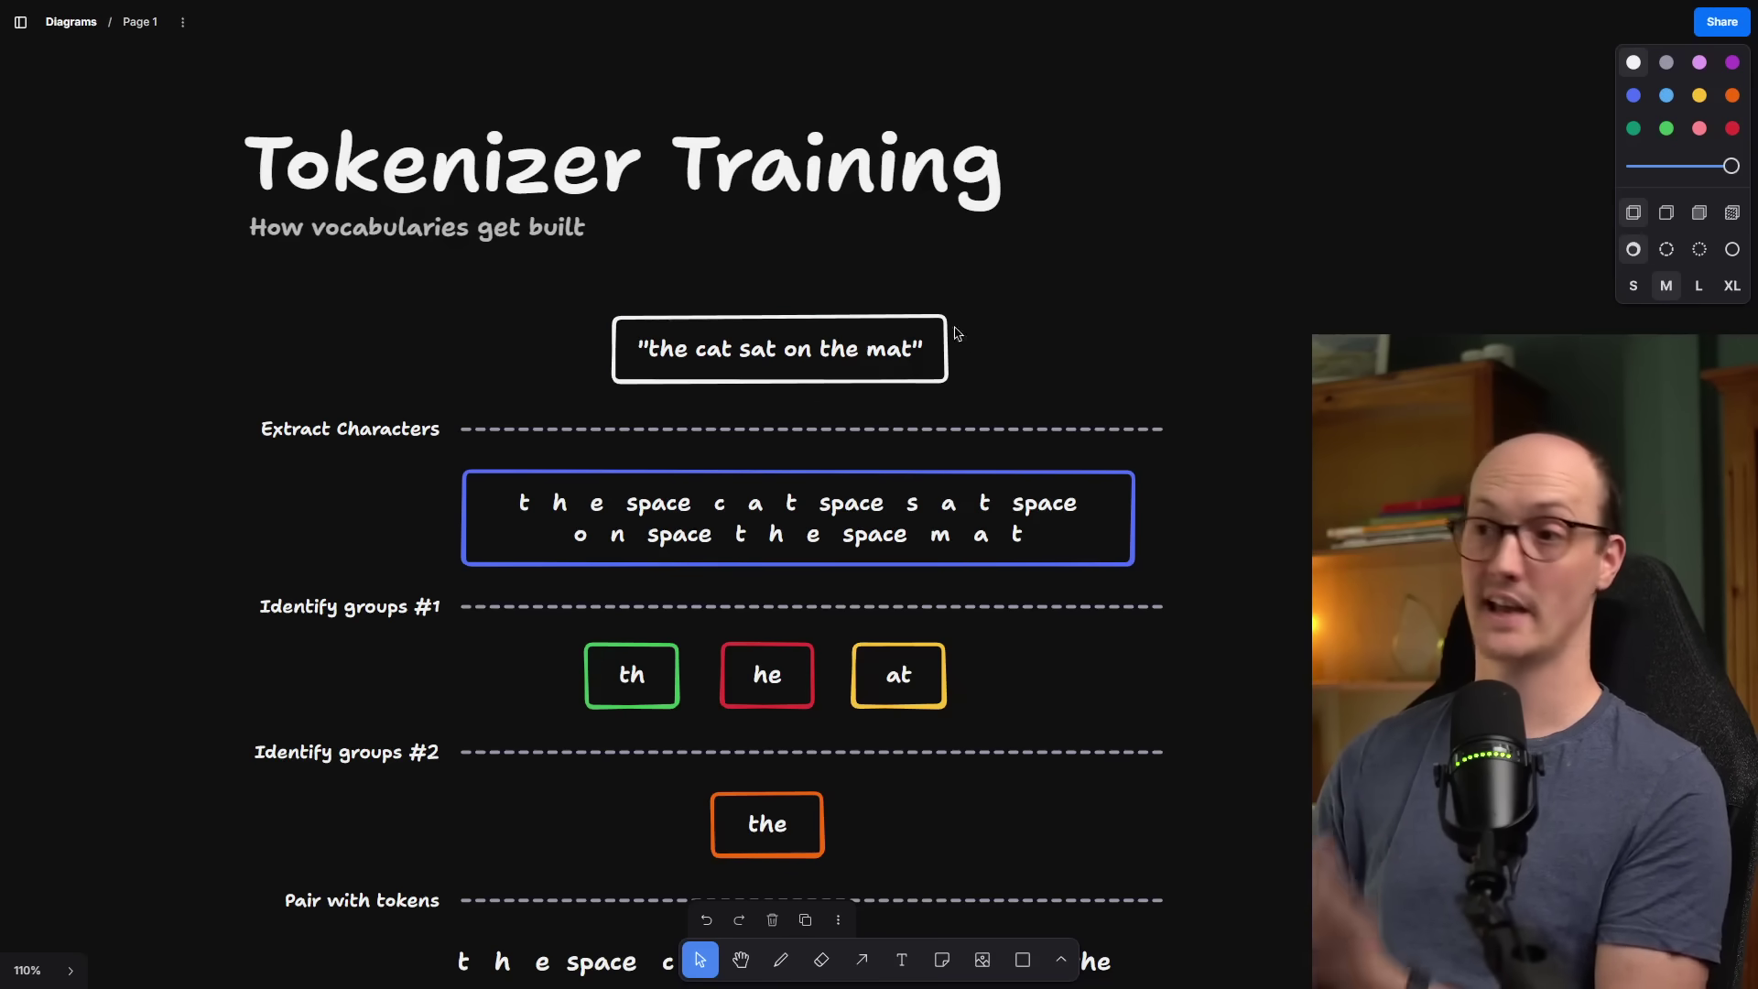
pyautogui.moveTo(1143, 348)
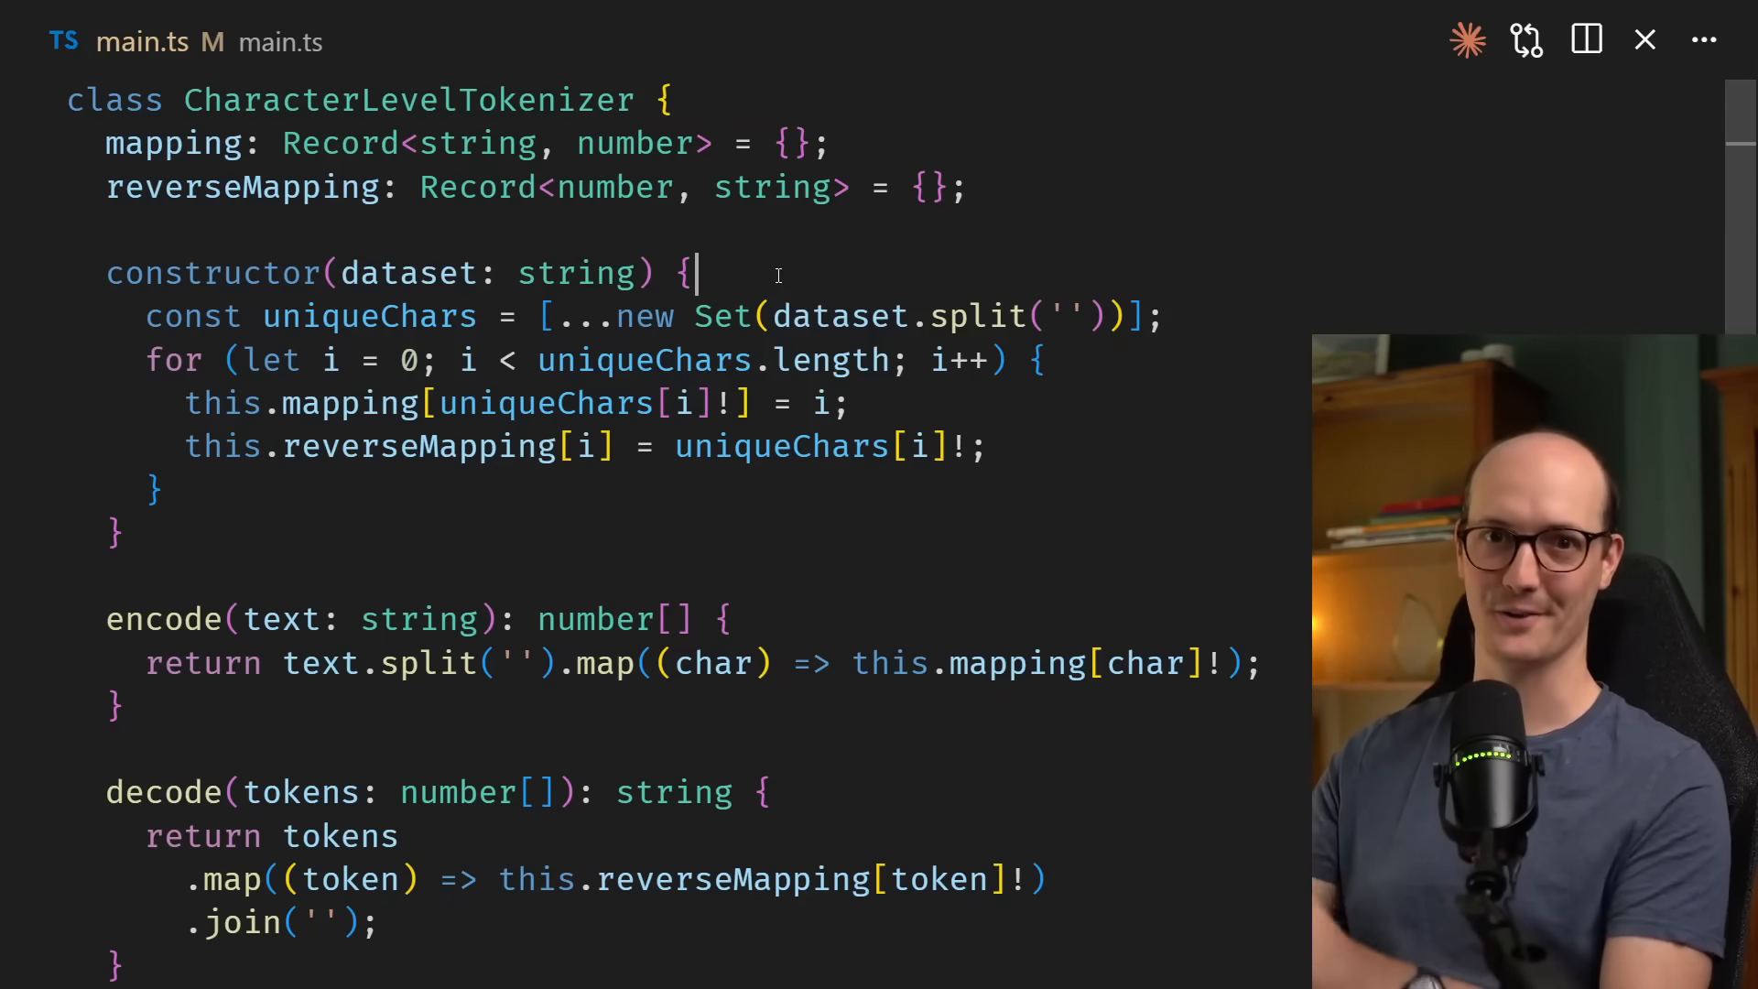
# - Walk through the CharacterLevelTokenizer encoding 'cat sat mat' into its tokens variable
pyautogui.scroll(-3)
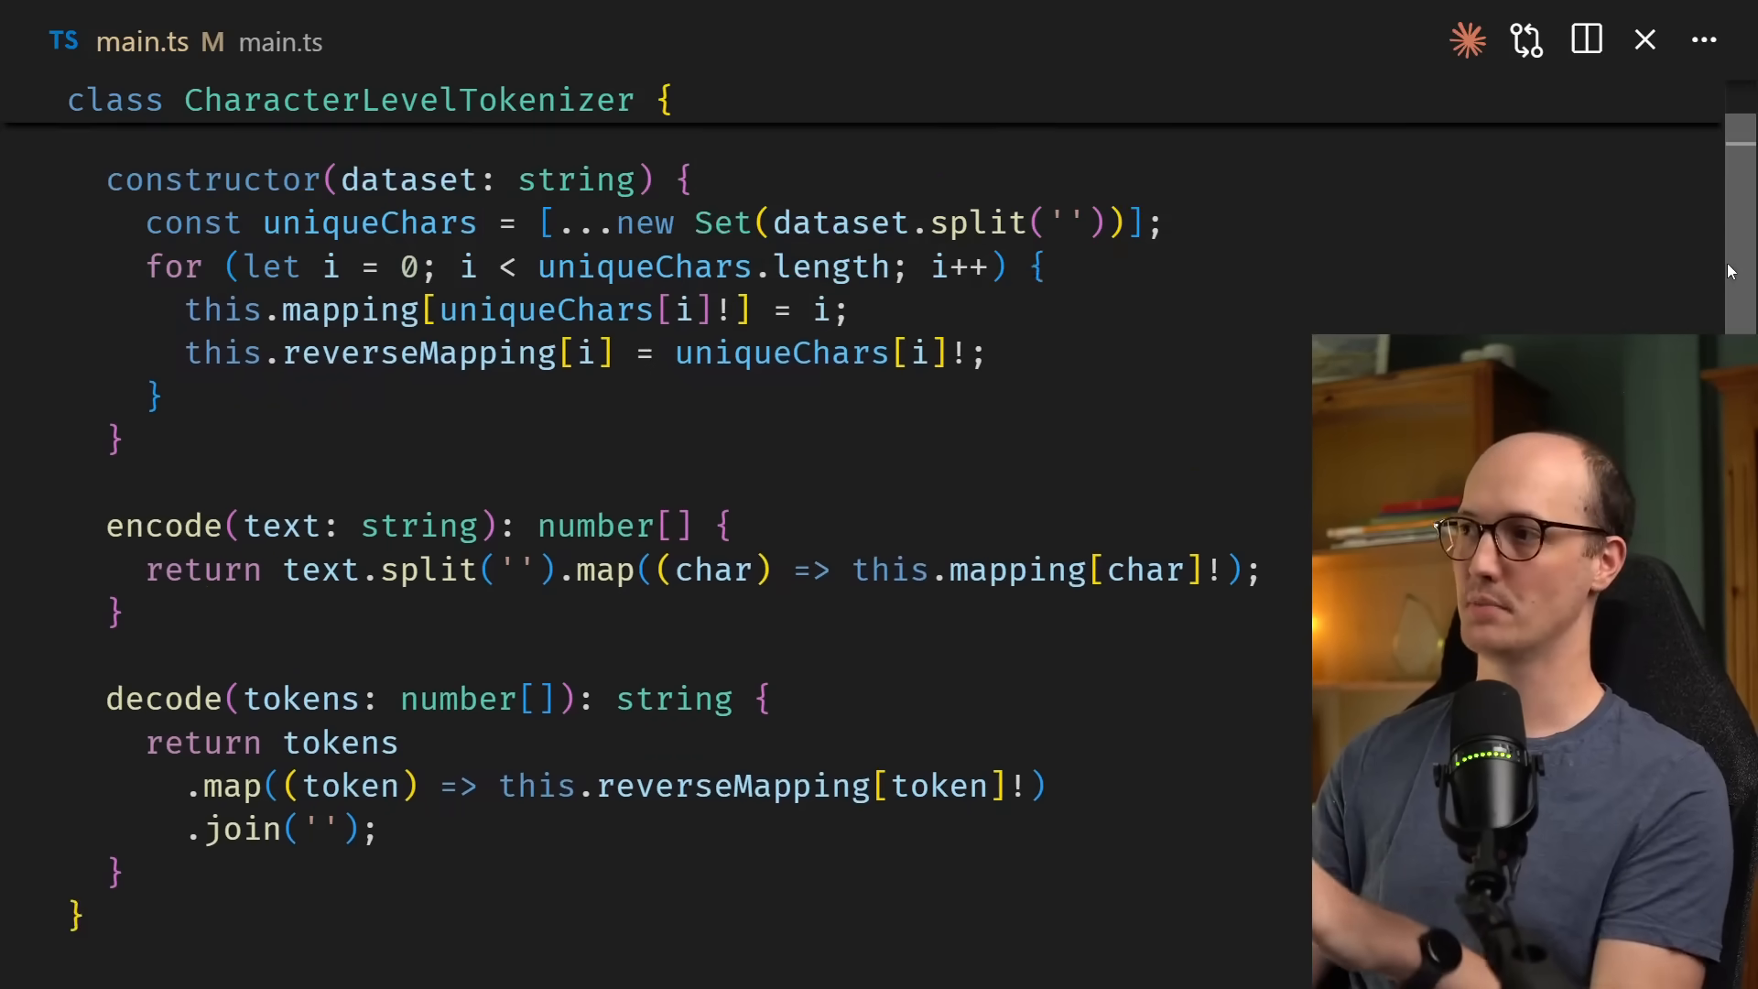
pyautogui.scroll(-3)
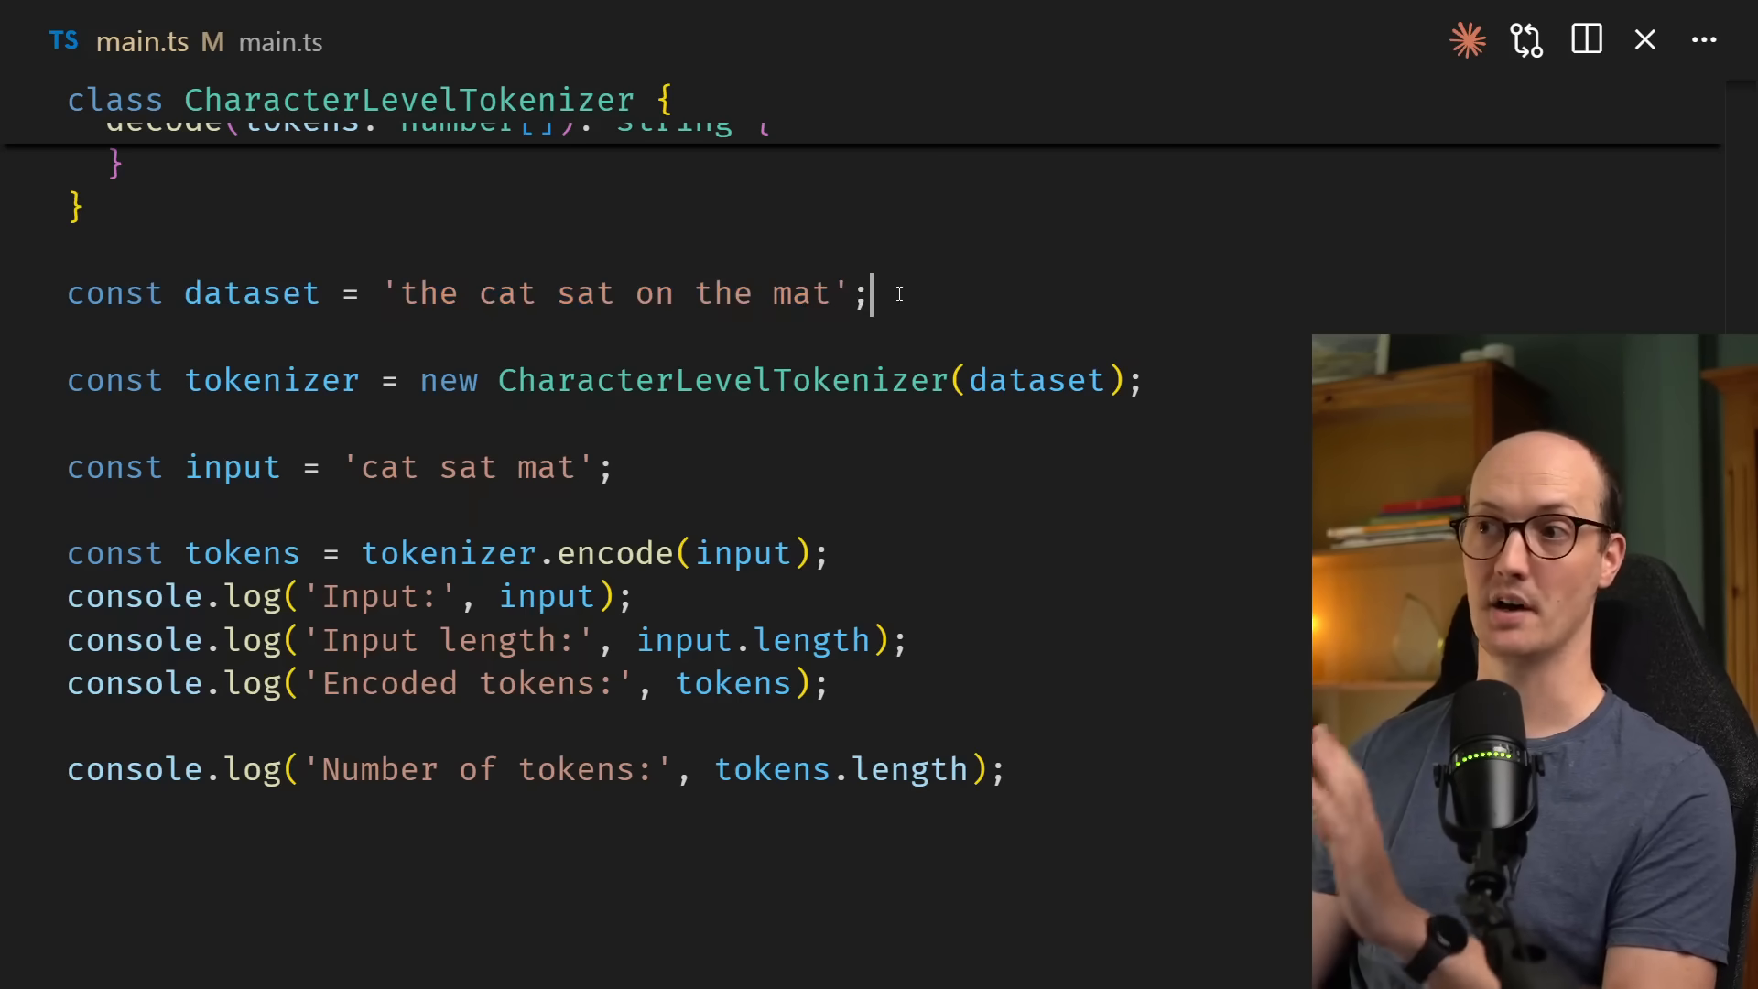
pyautogui.click(777, 381)
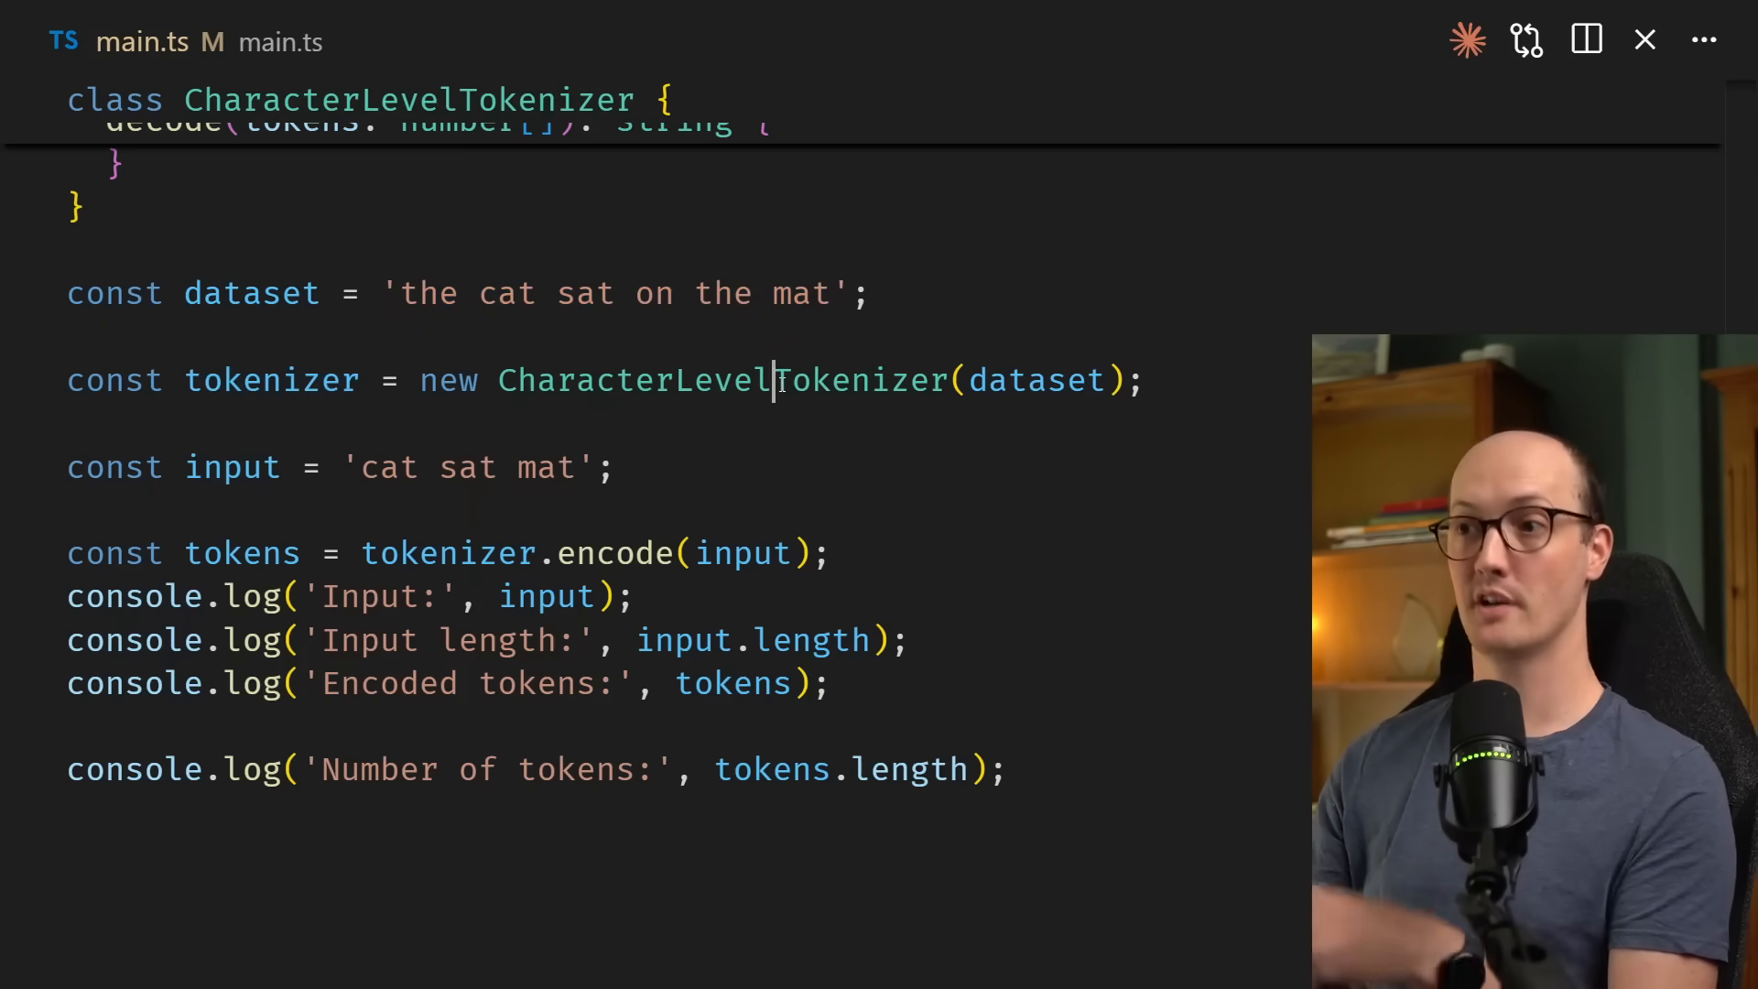
pyautogui.click(619, 468)
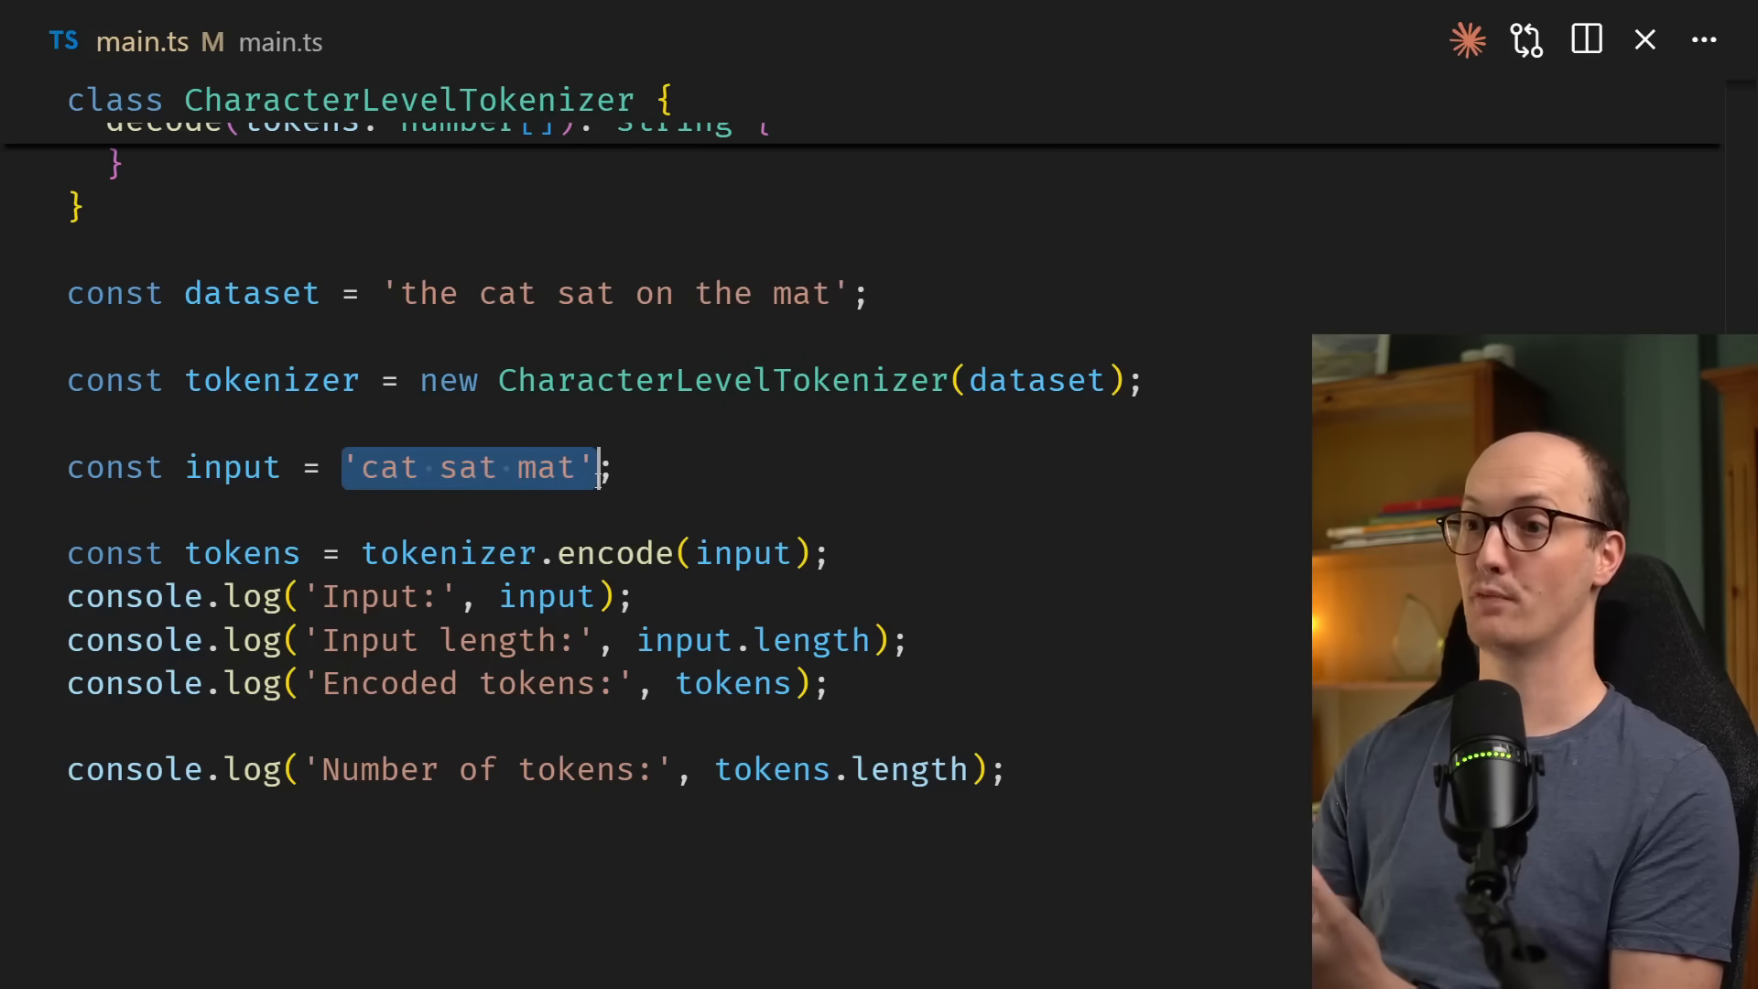
pyautogui.doubleClick(611, 553)
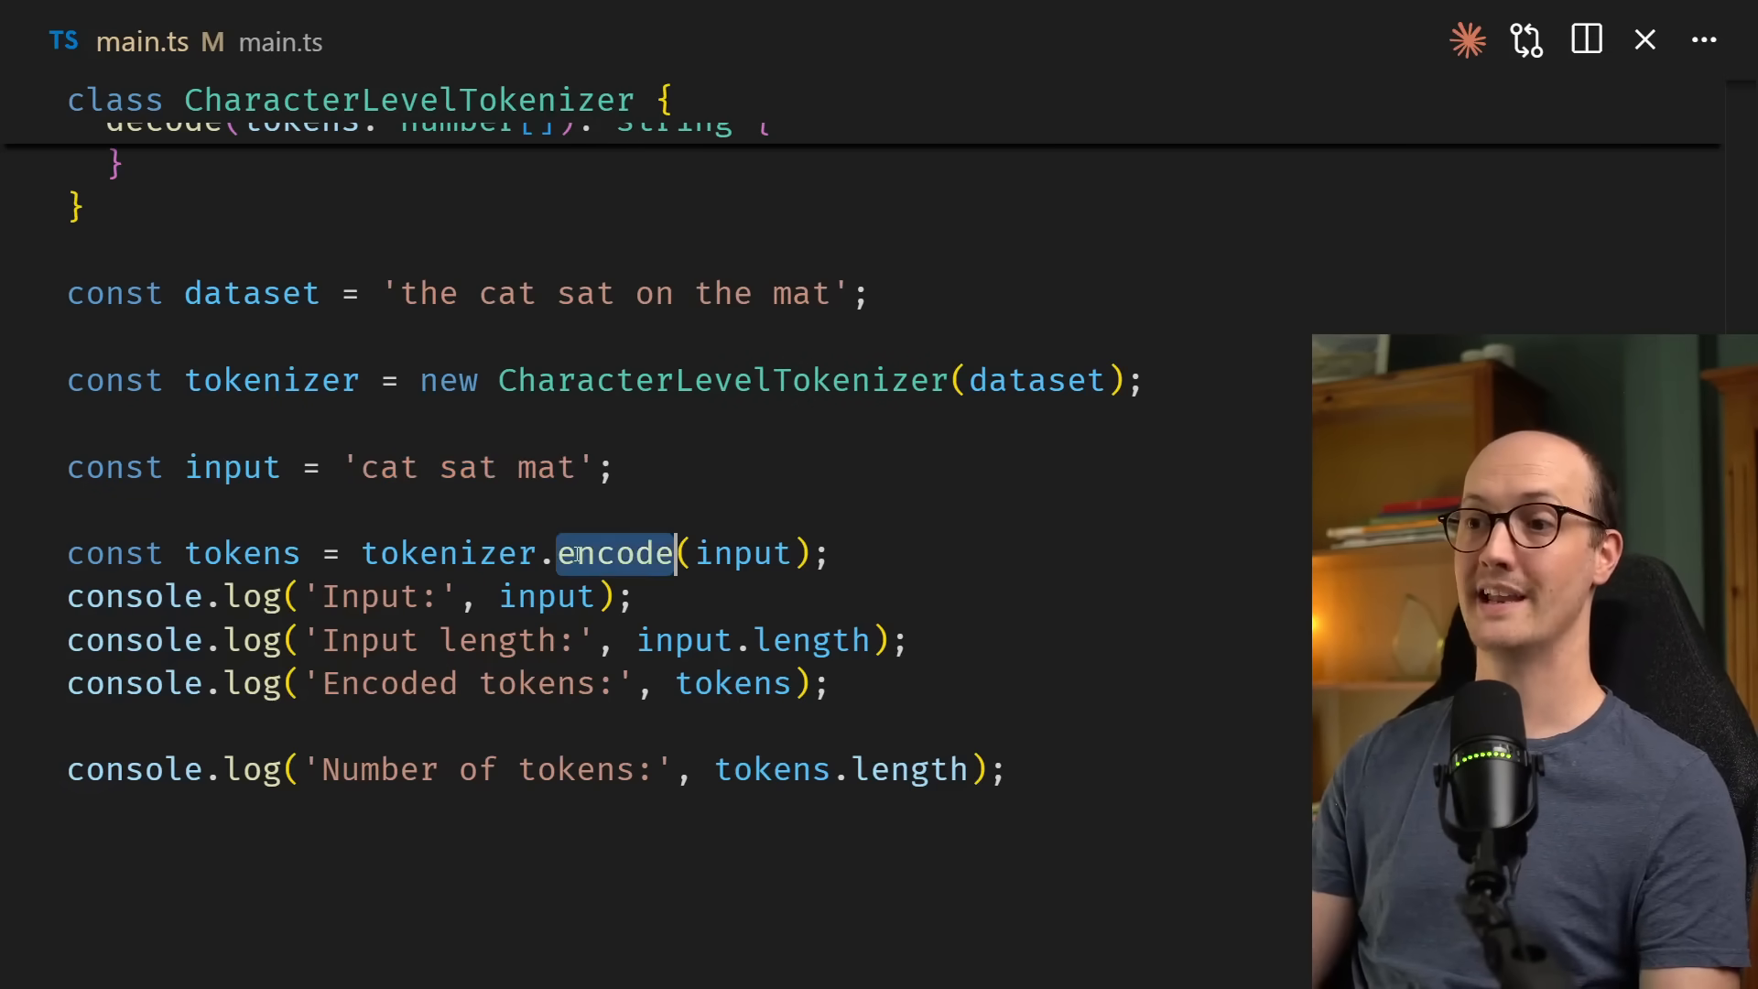
pyautogui.doubleClick(242, 553)
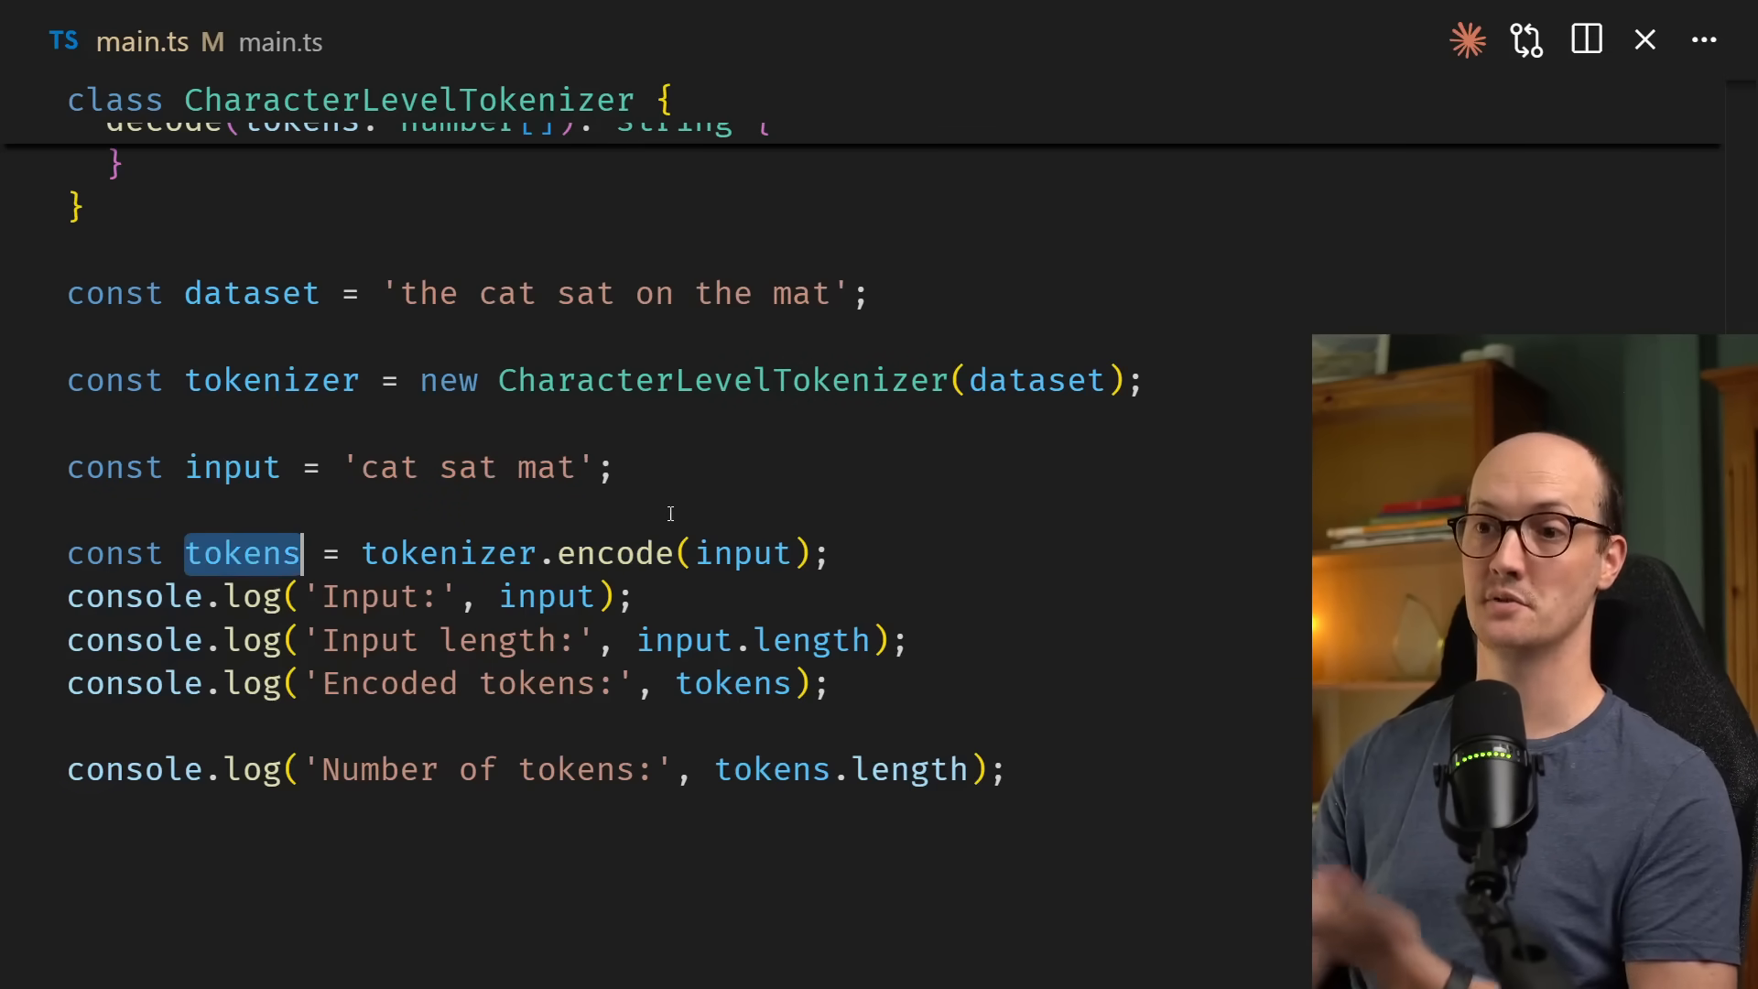
pyautogui.click(327, 781)
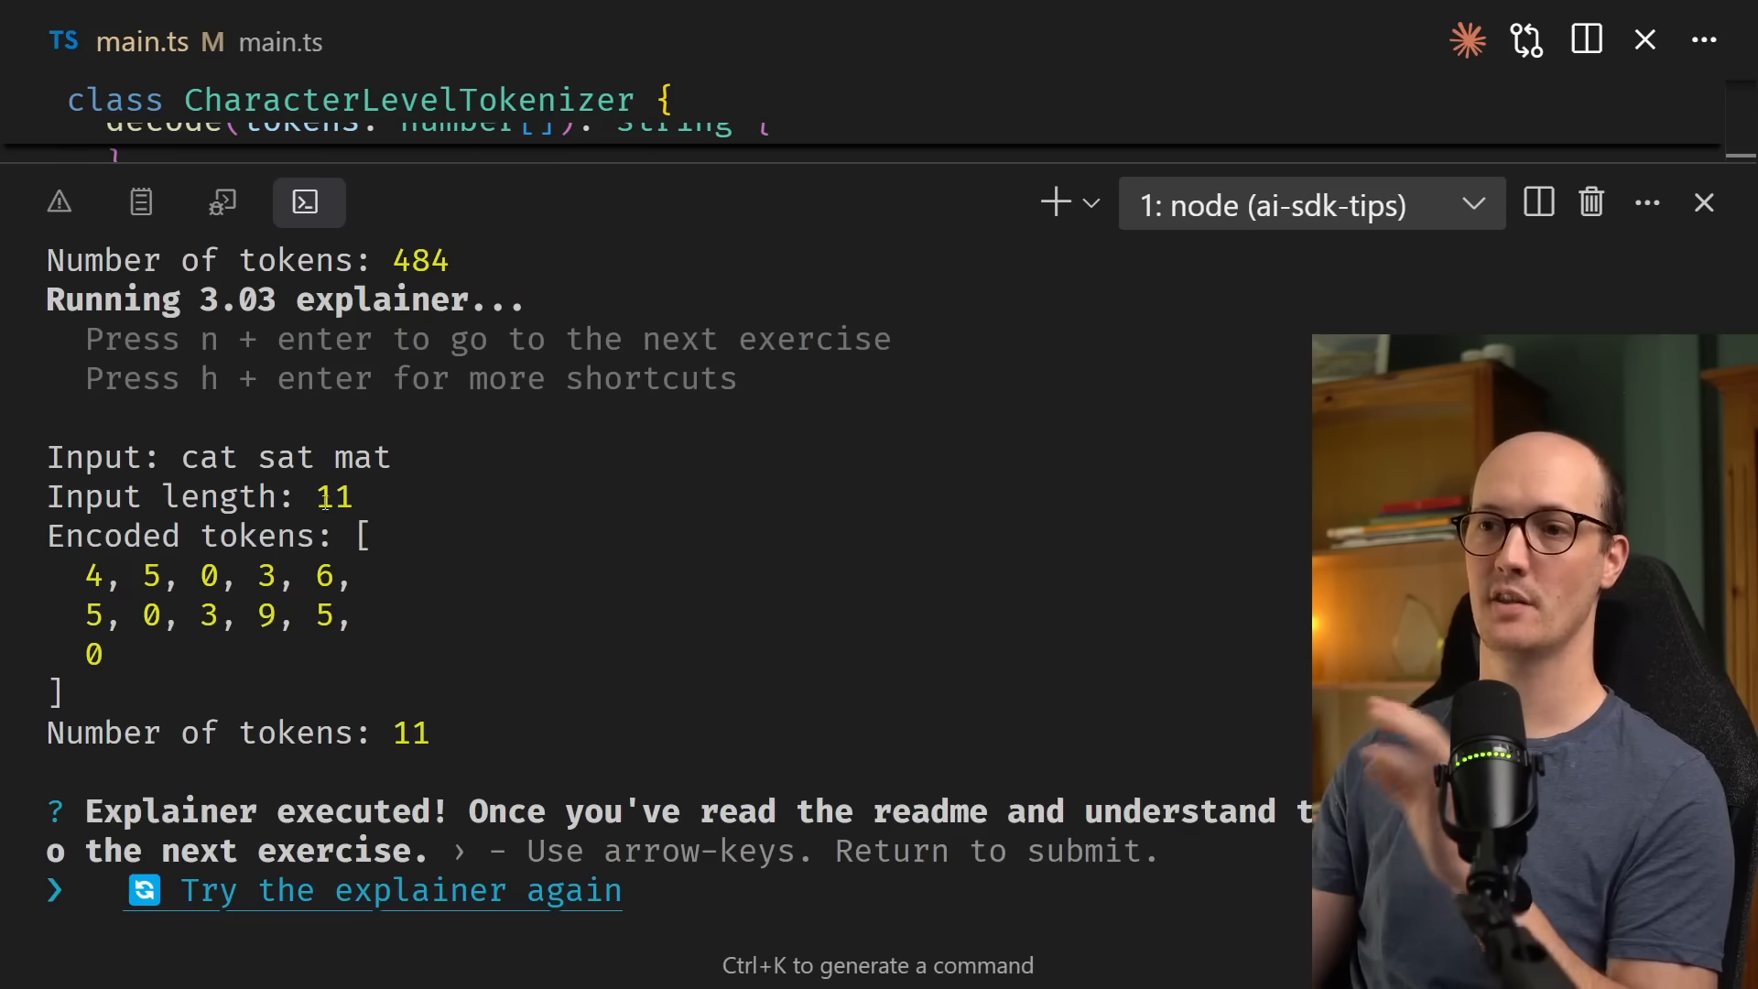
# - Highlight the character-level tokenizer's terminal output before moving to the Vocabulary Size diagram
pyautogui.moveTo(180, 458); pyautogui.dragTo(384, 458)
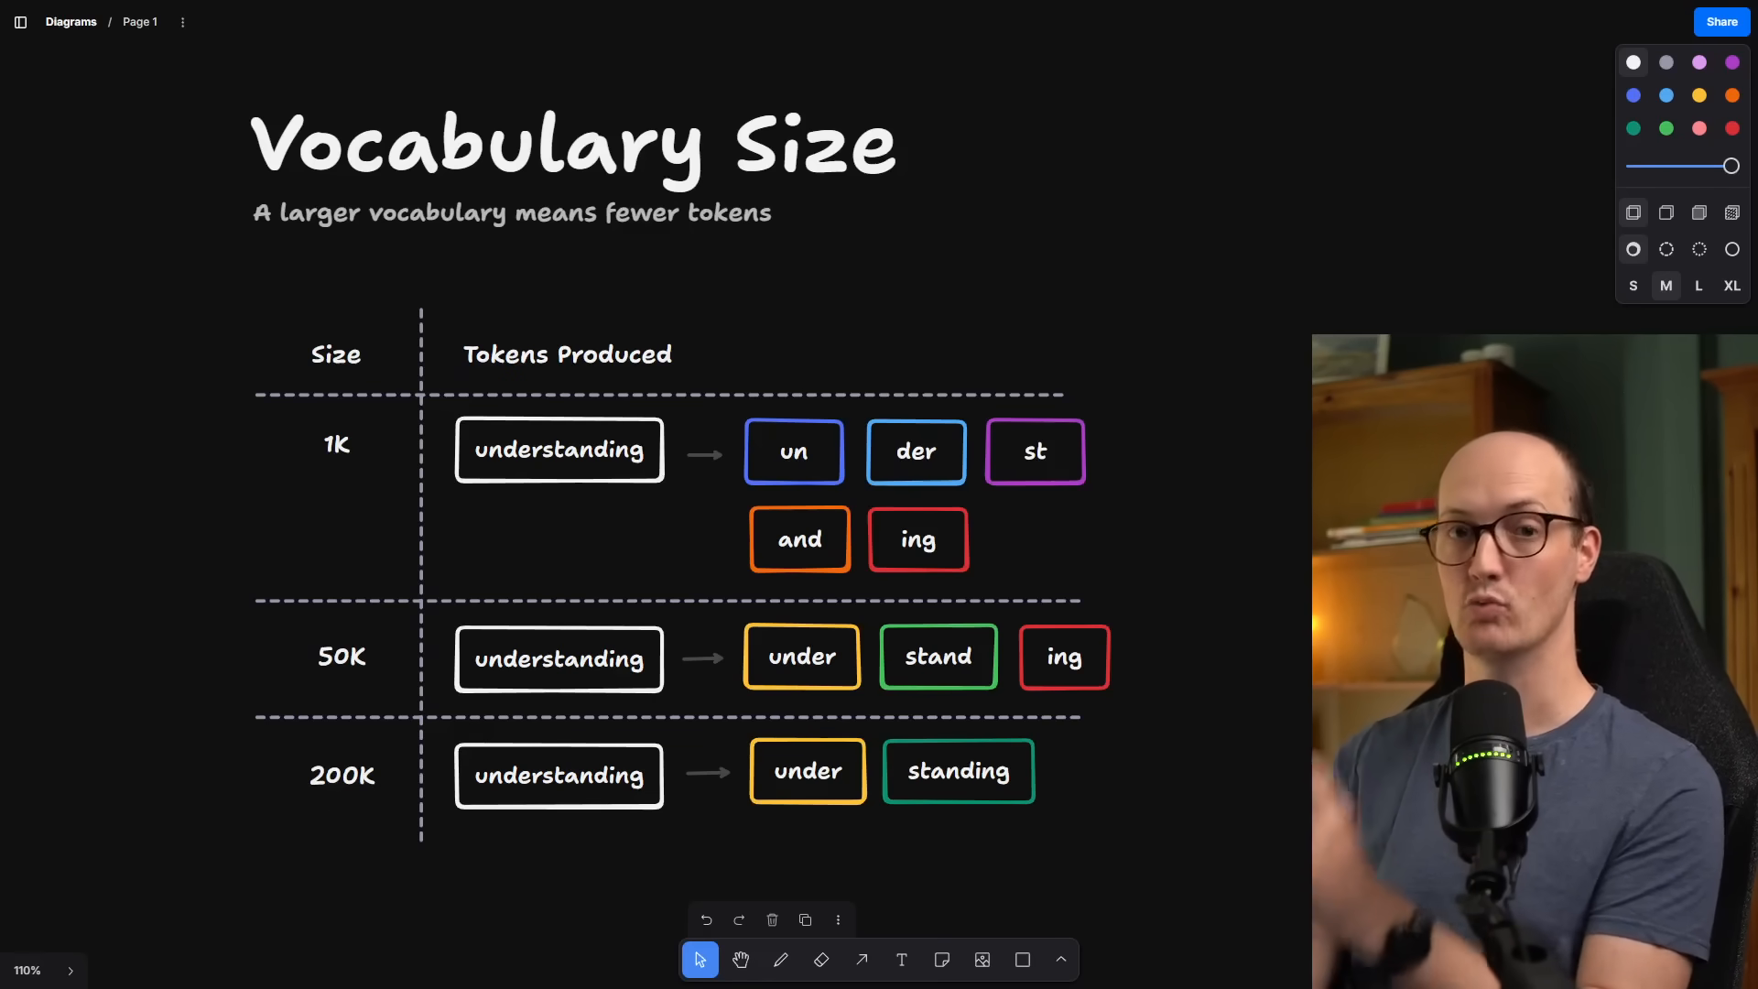
# - Point out the 1K and 50K vocabulary splits of 'understanding'
pyautogui.click(336, 443)
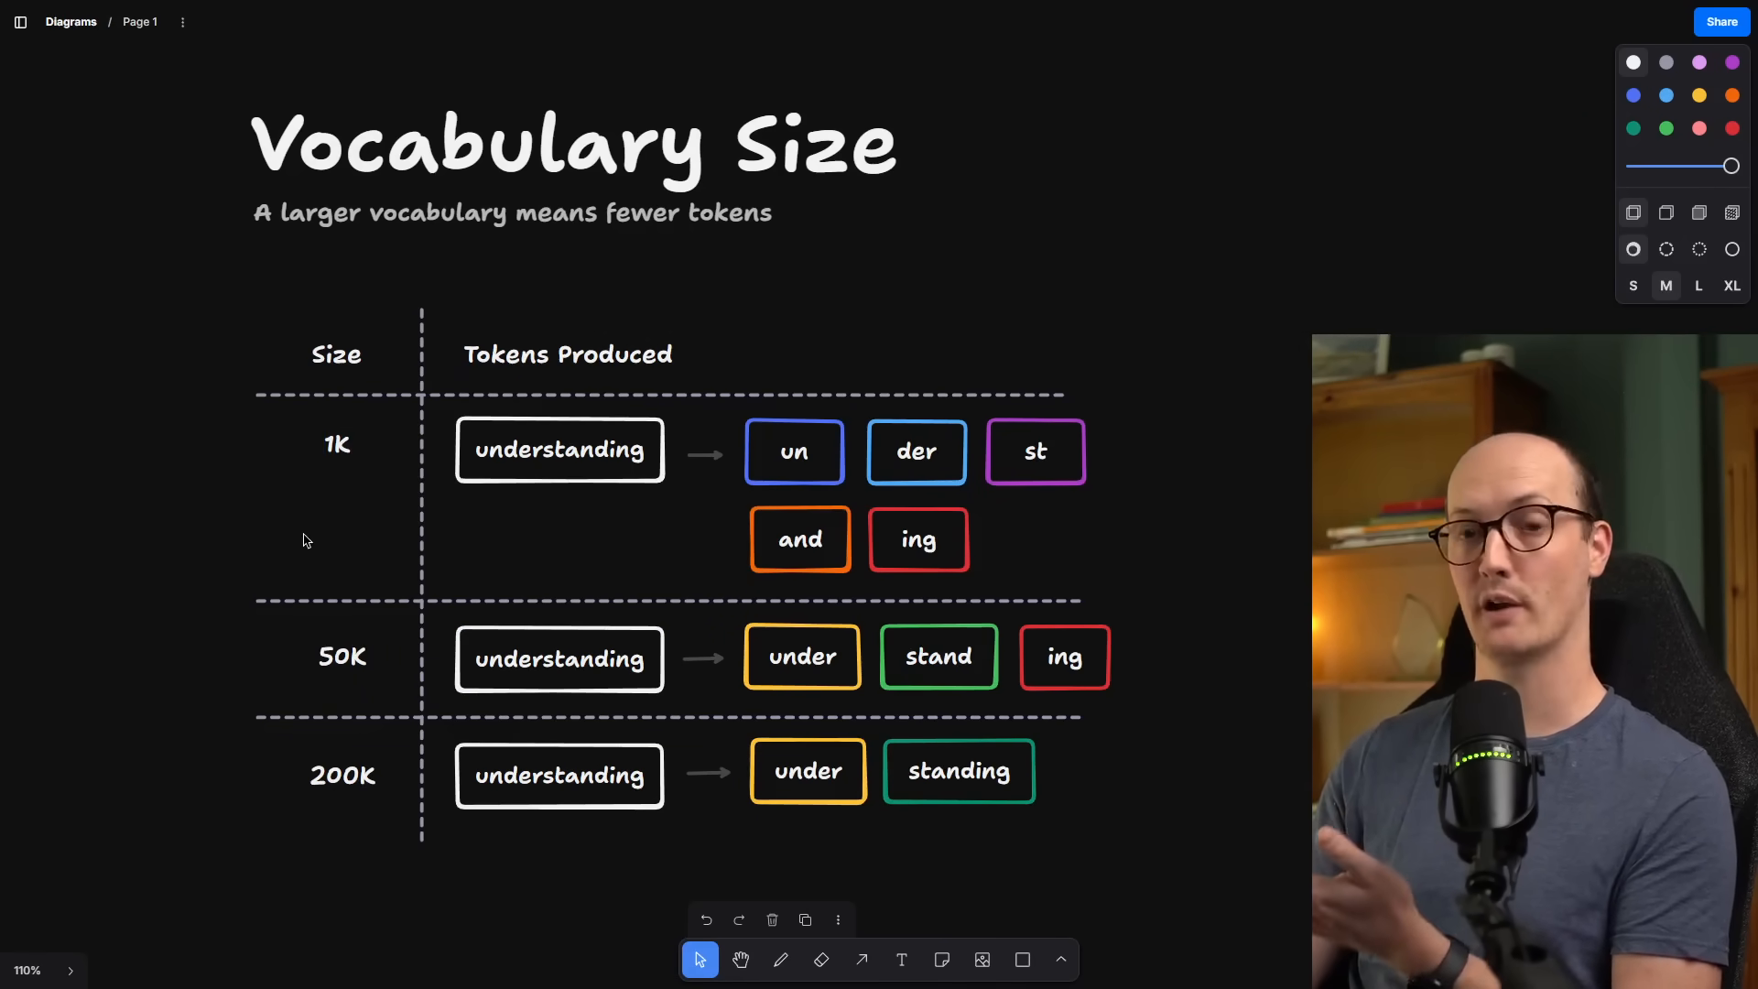
pyautogui.click(560, 450)
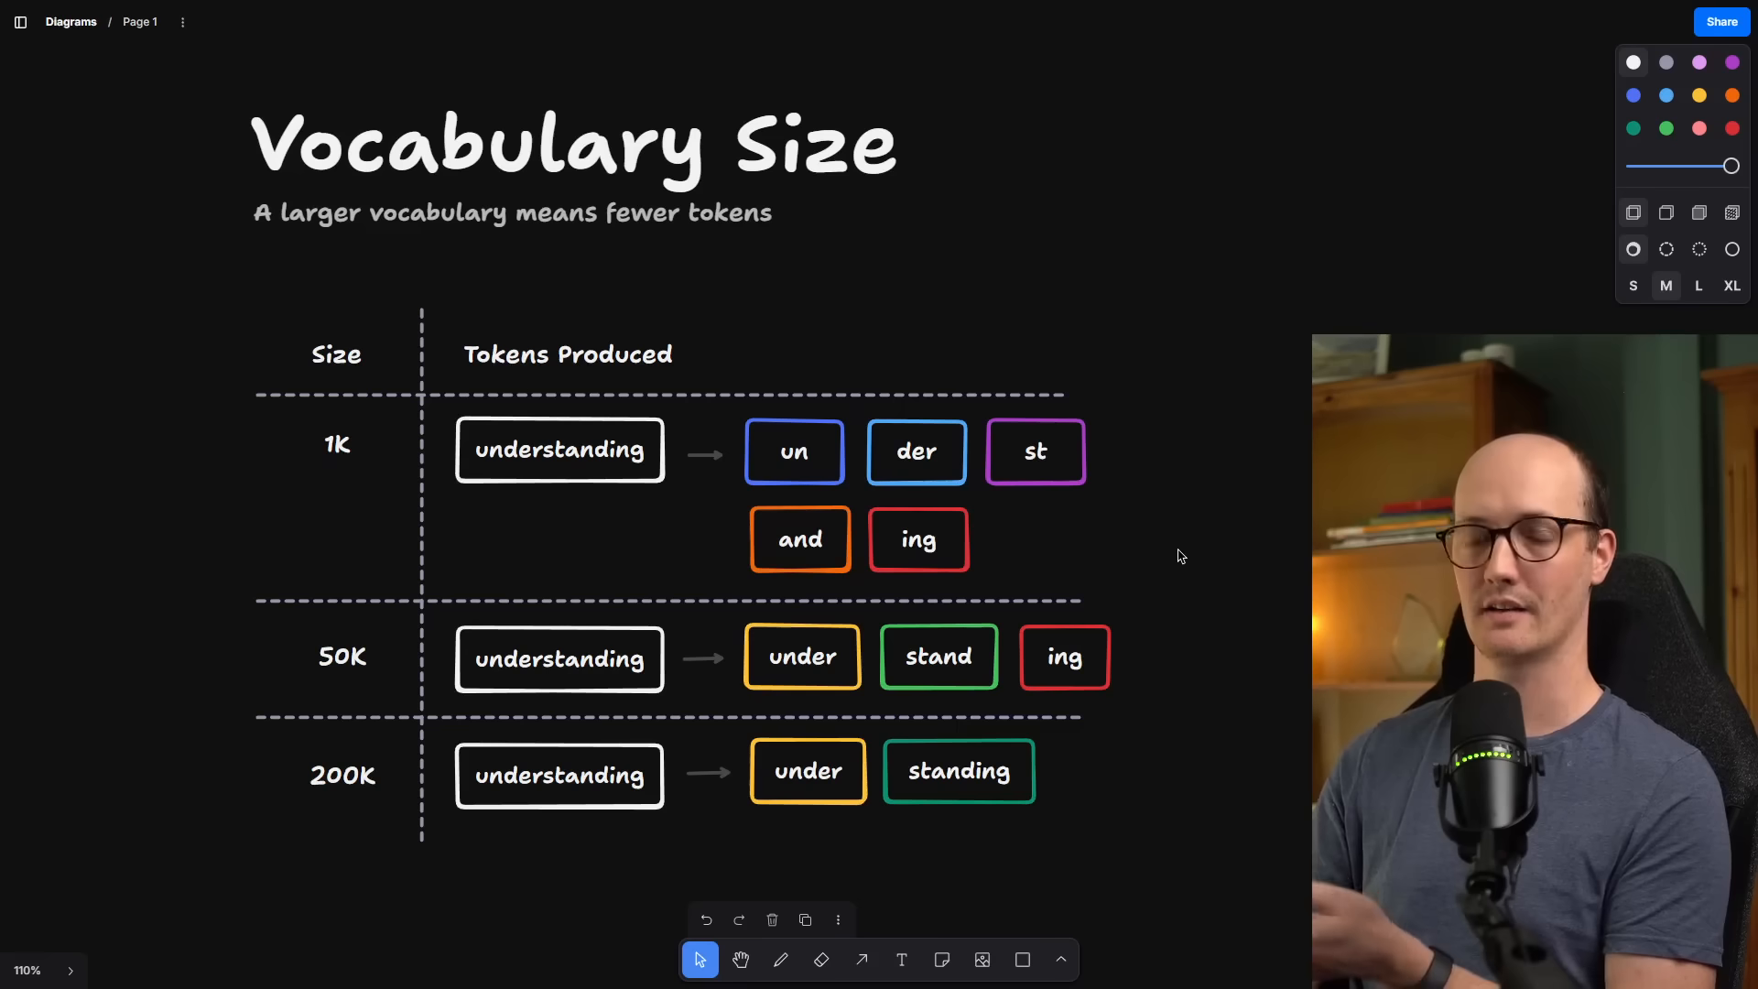
pyautogui.moveTo(1278, 659)
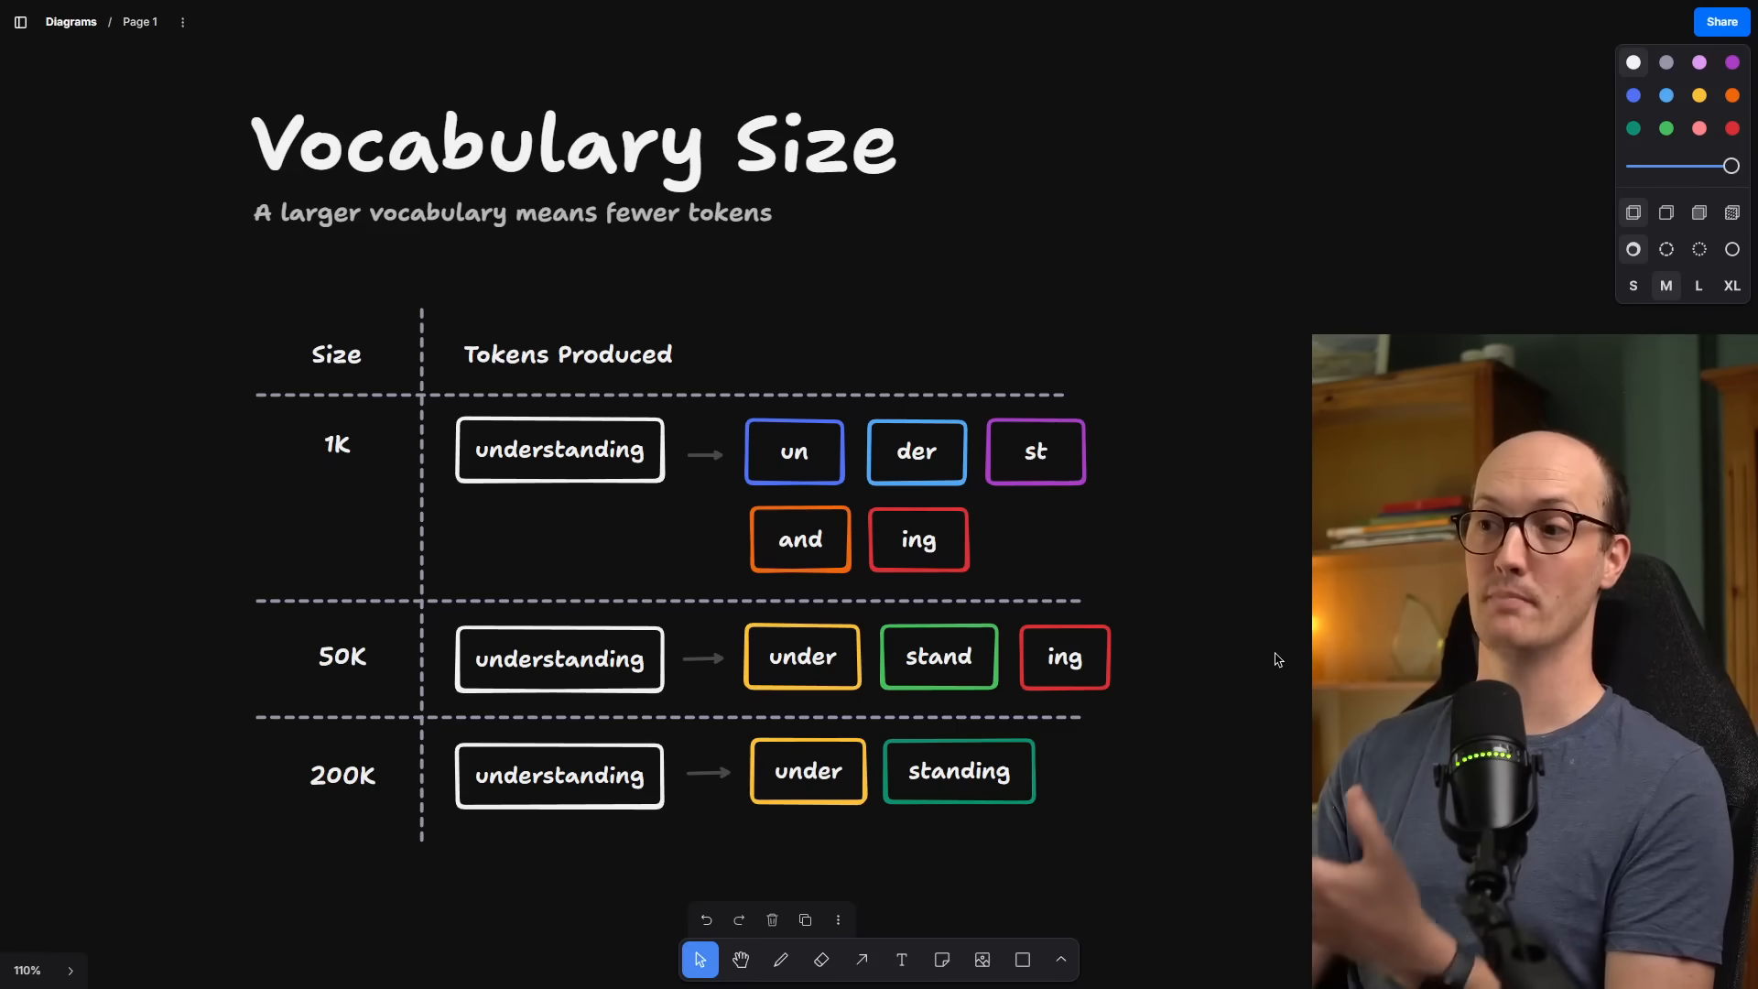
pyautogui.moveTo(1304, 696)
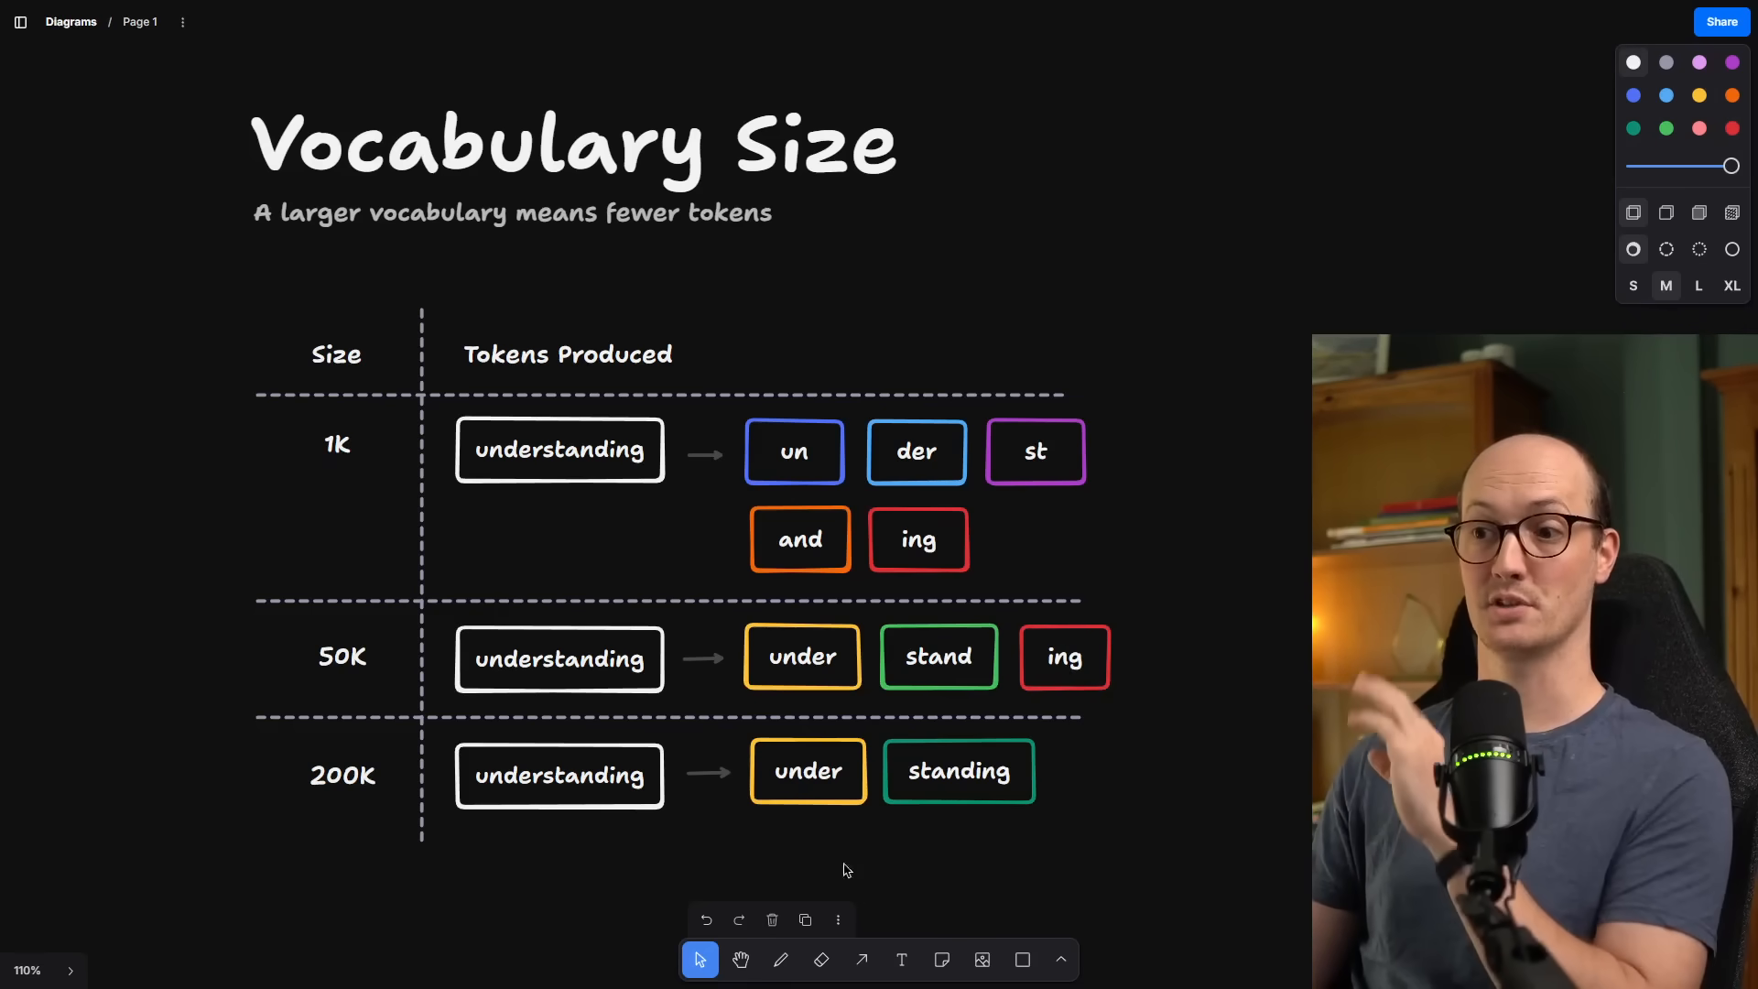
pyautogui.moveTo(1128, 802)
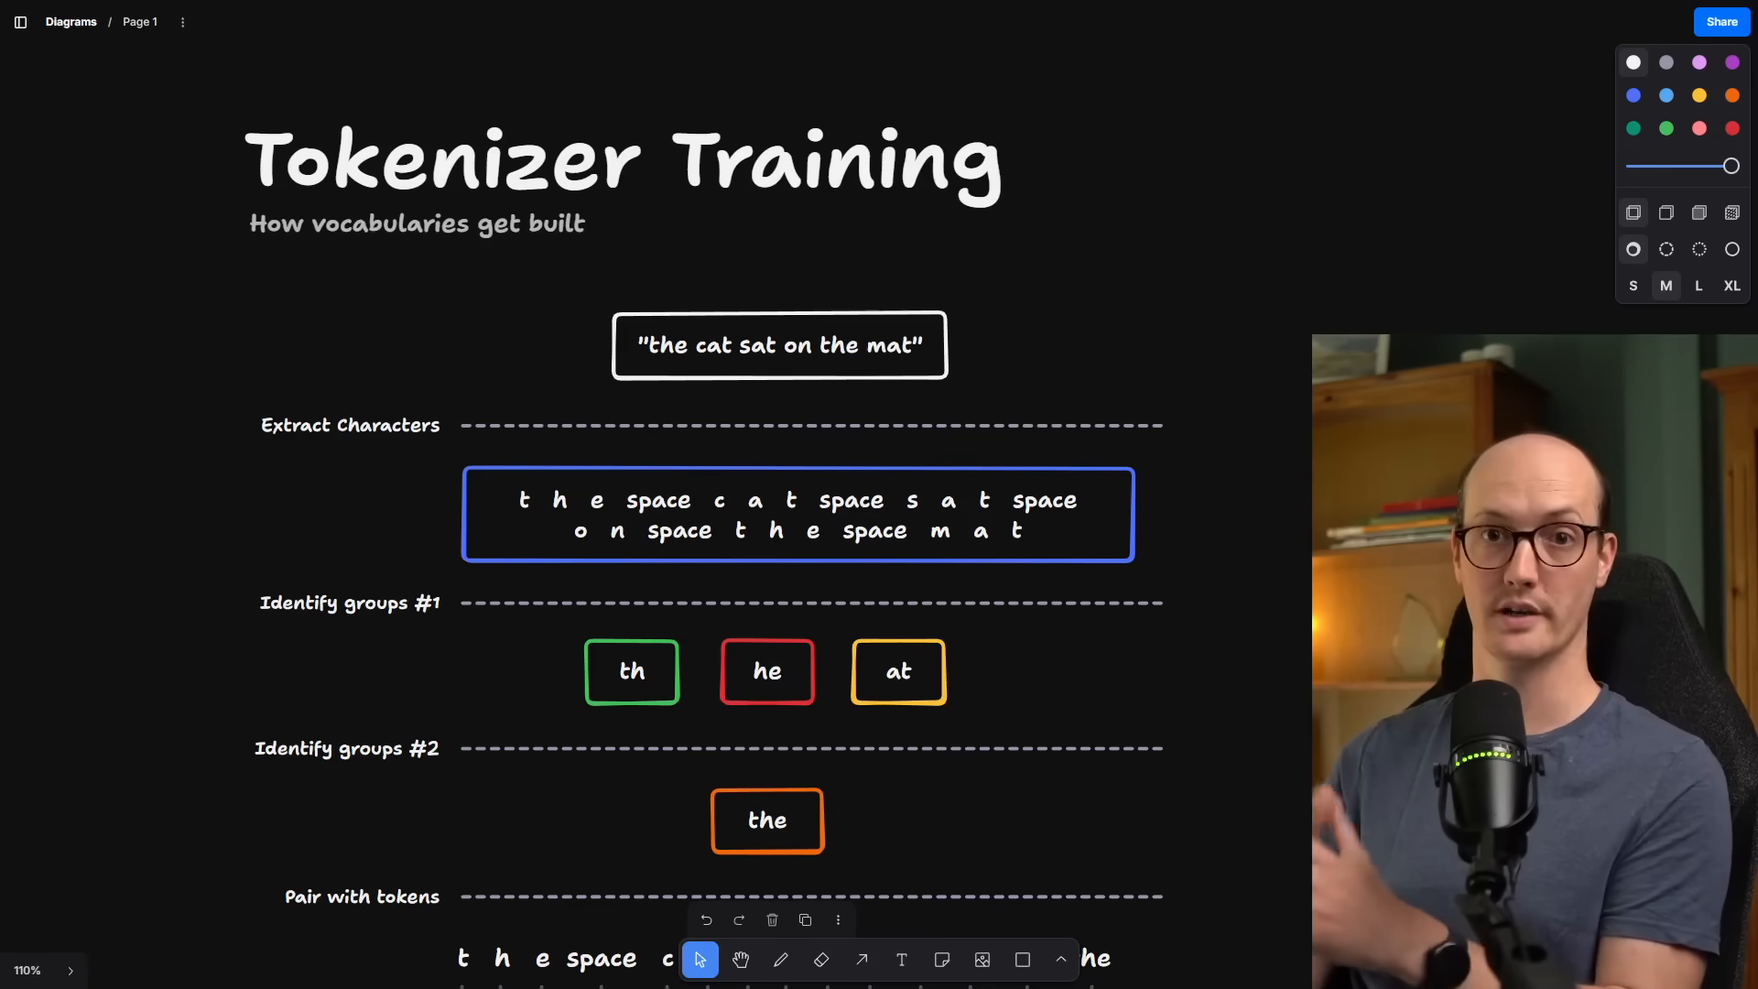
pyautogui.moveTo(562, 692)
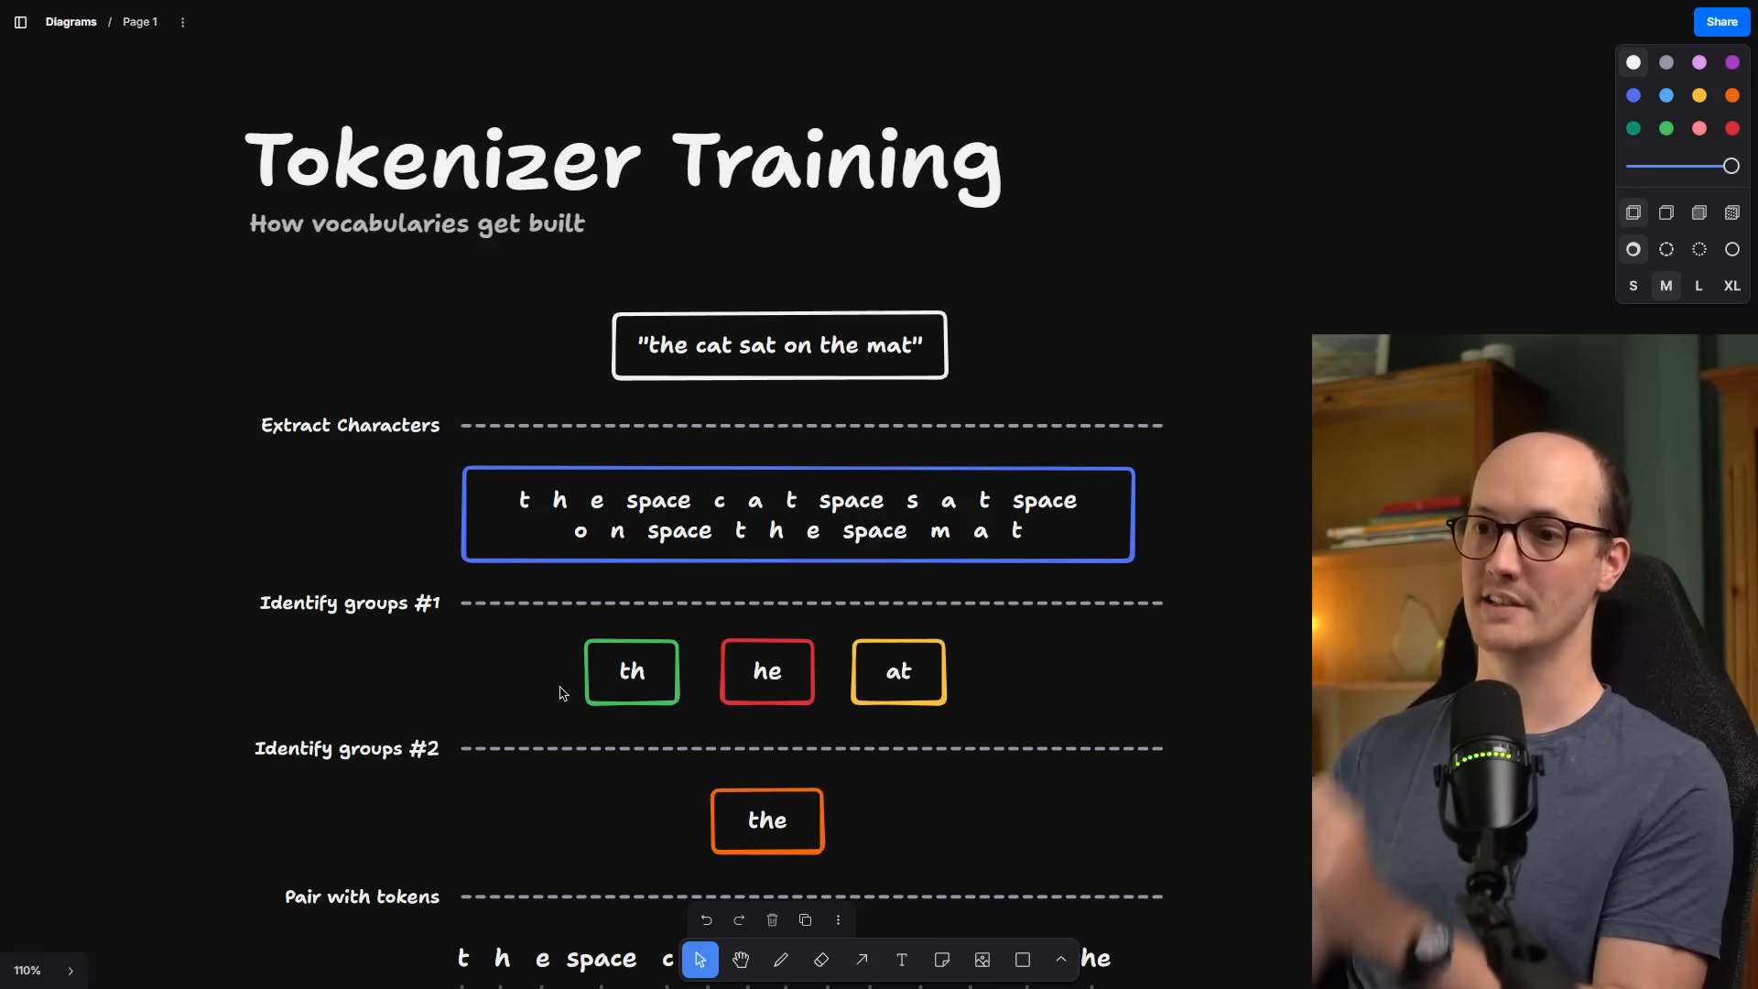
pyautogui.moveTo(1242, 648)
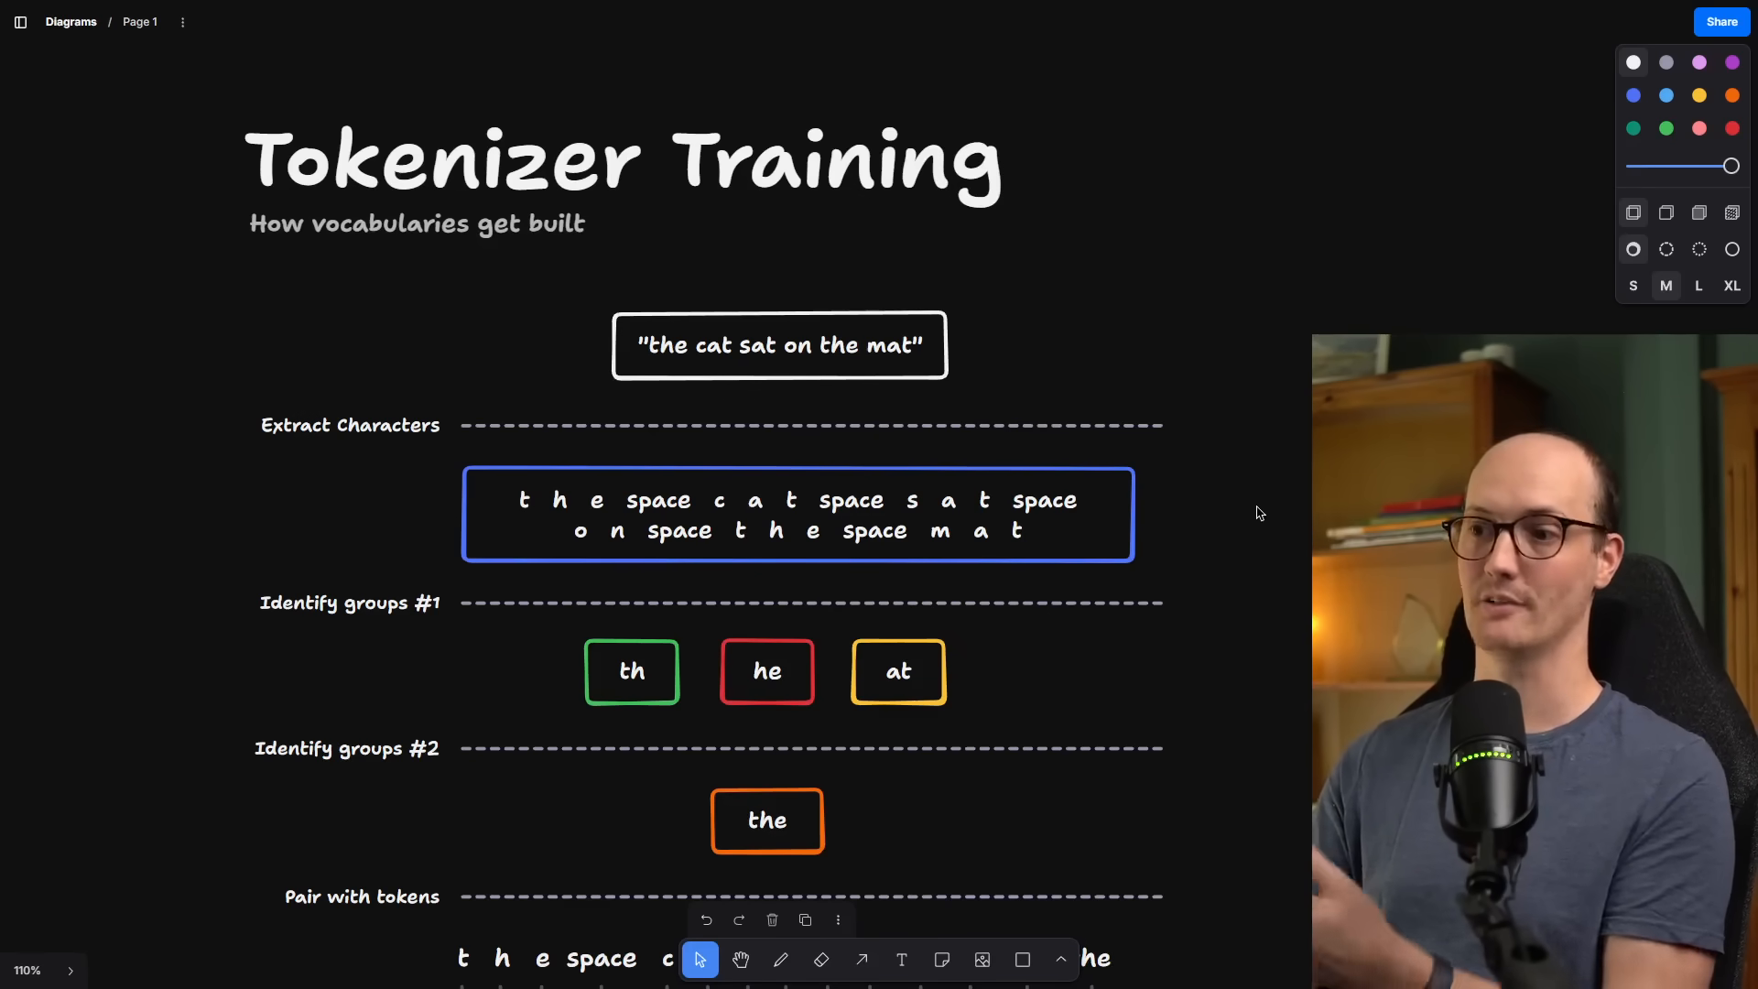
pyautogui.moveTo(978, 512)
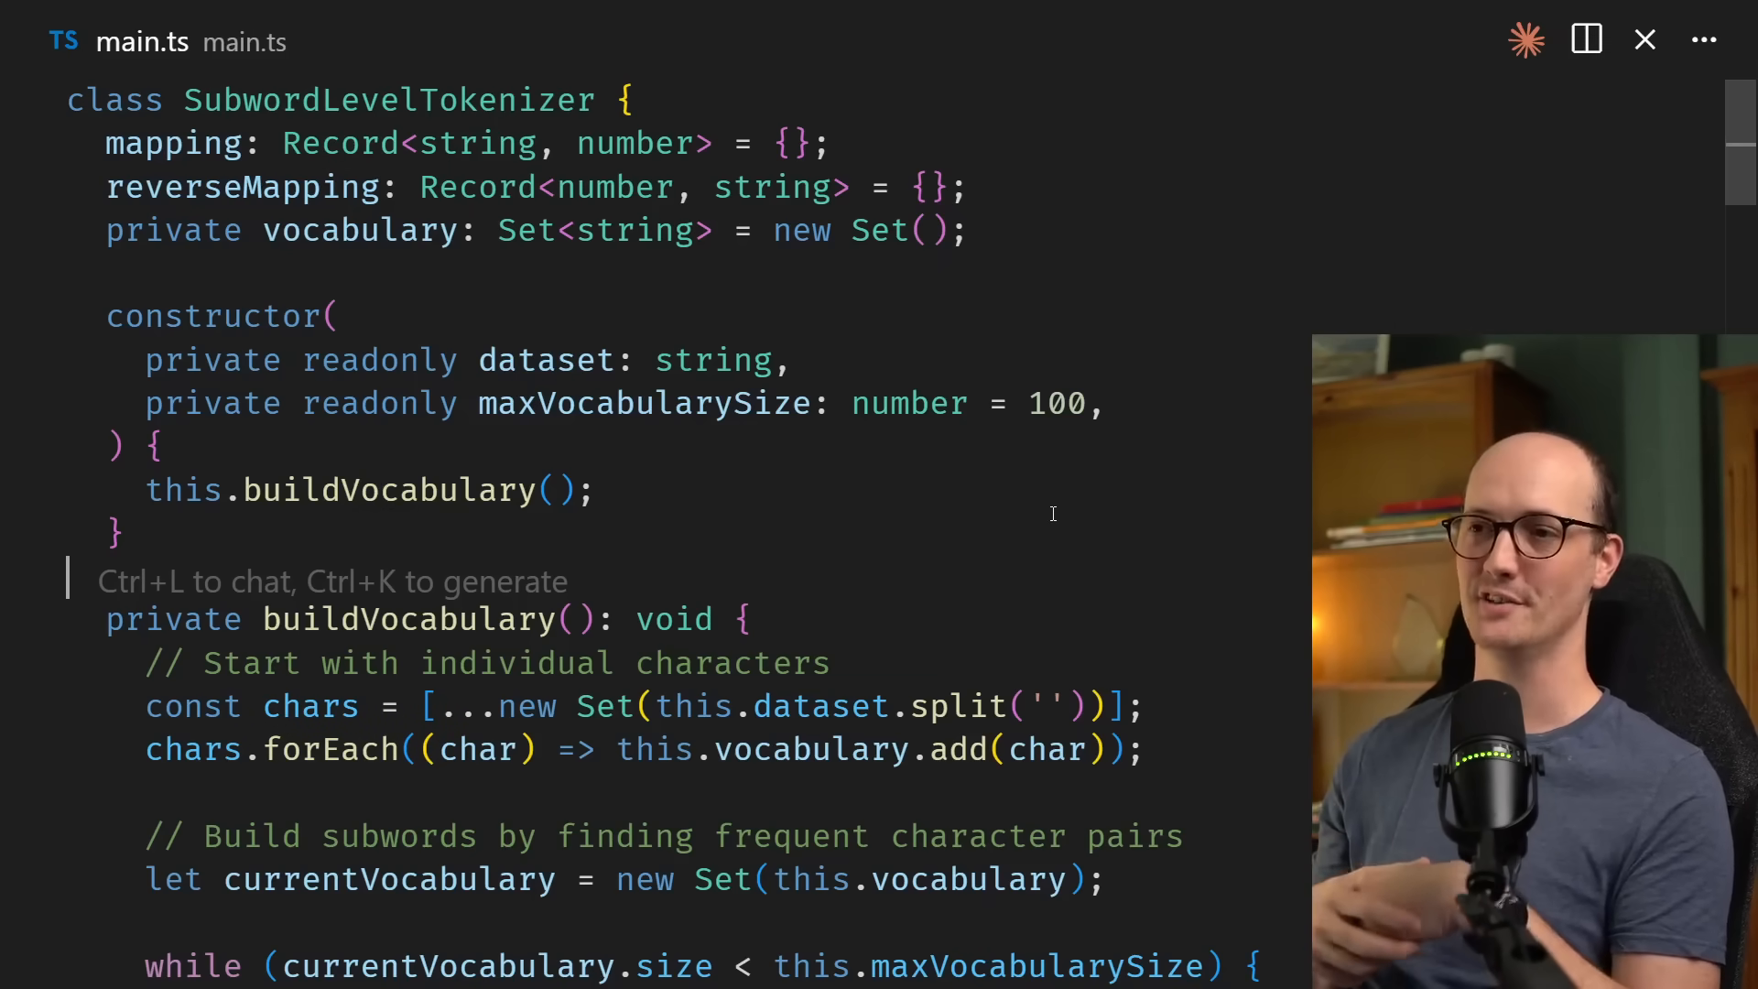
# - Scroll through the SubwordLevelTokenizer code in main.ts
pyautogui.scroll(-3)
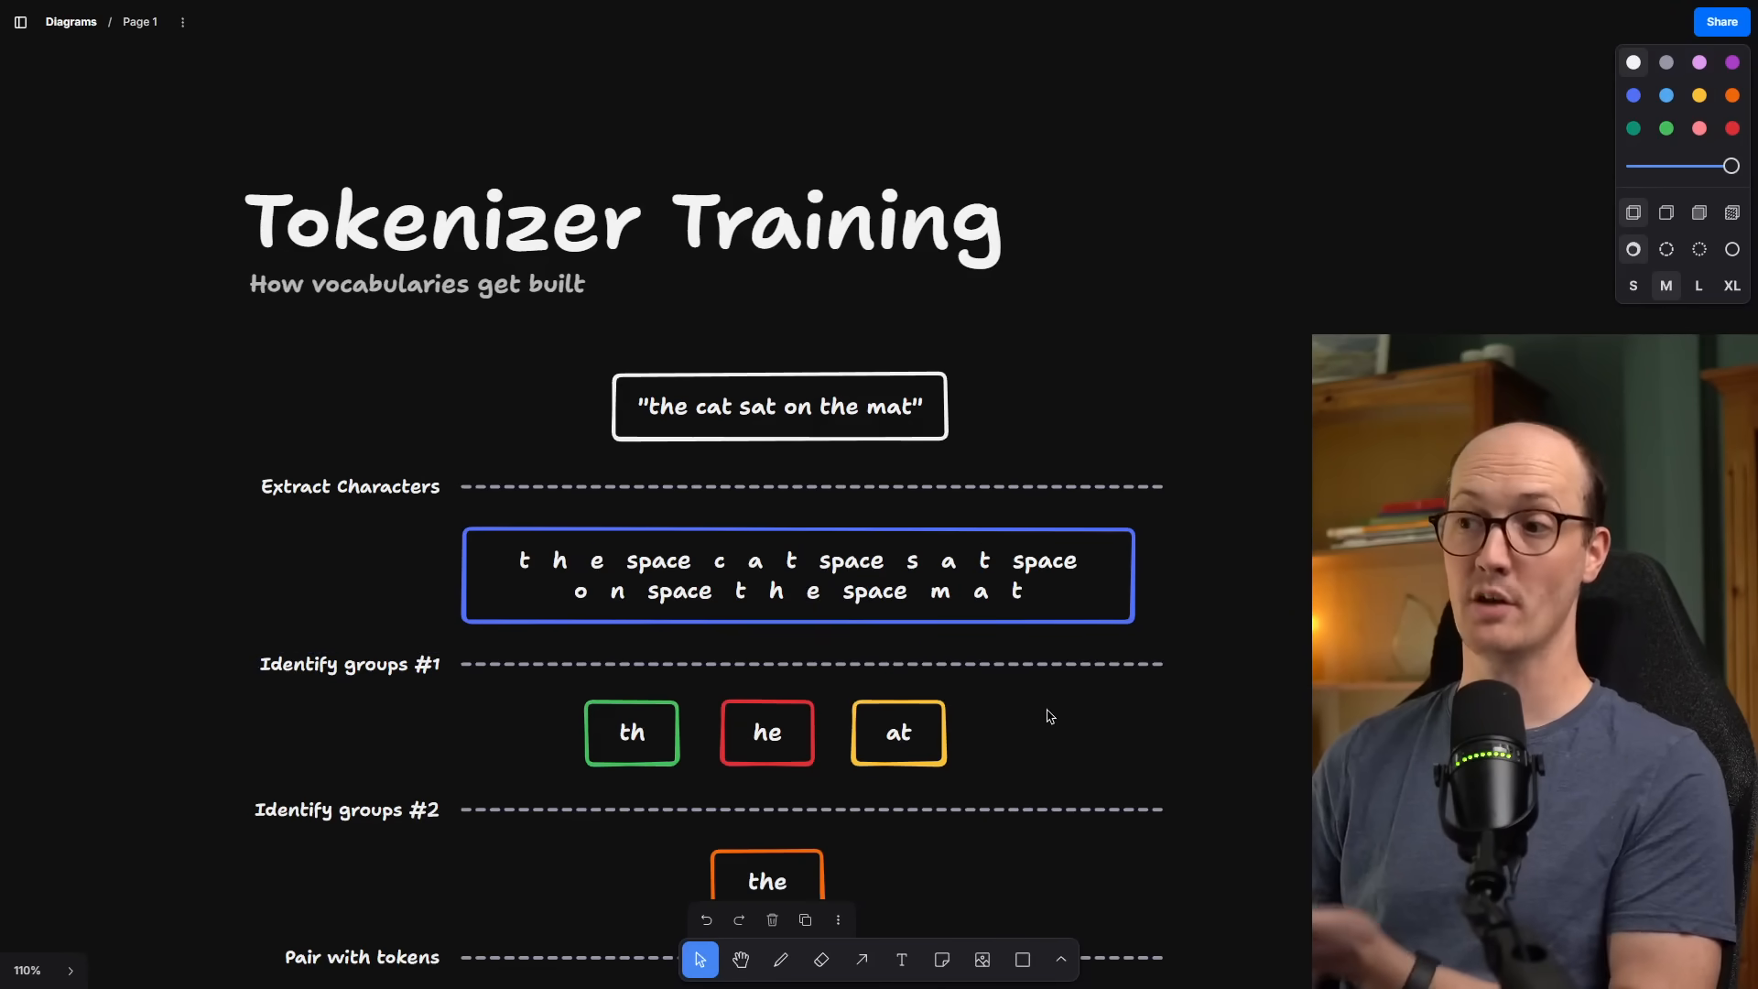
# - Highlight the 'at' and 'th' group boxes in Tokenizer Training, then scroll toward Unusual Words
pyautogui.click(897, 733)
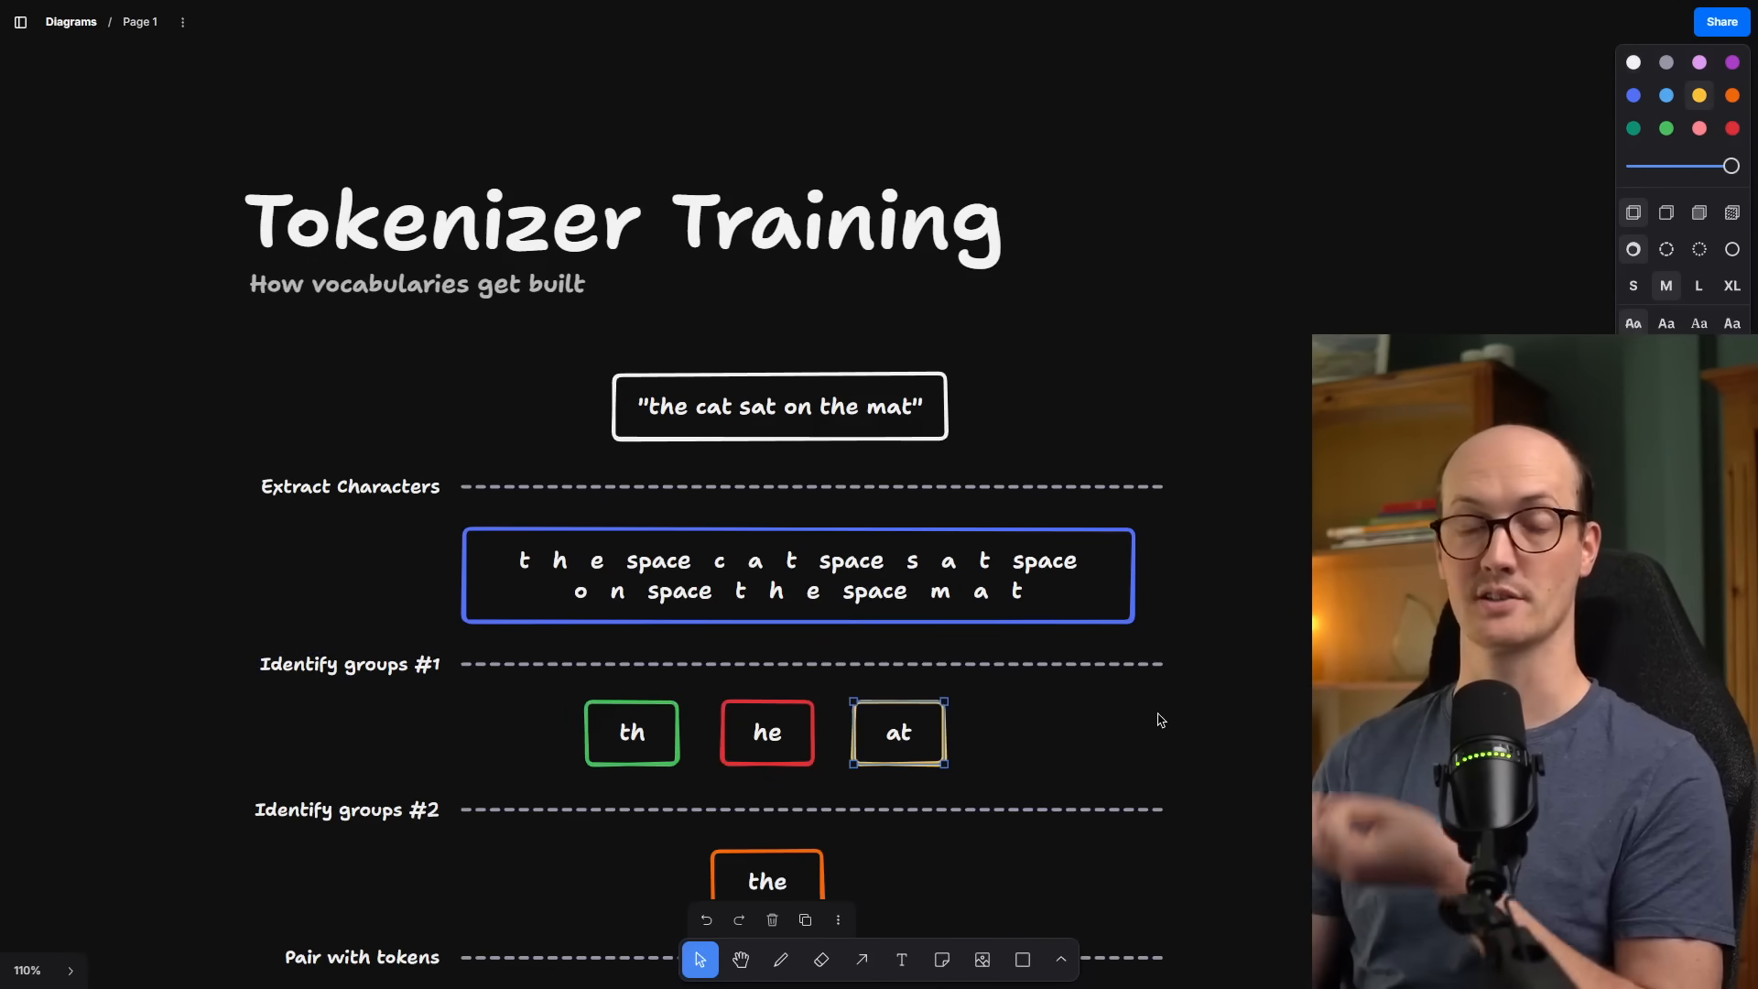
pyautogui.scroll(-3)
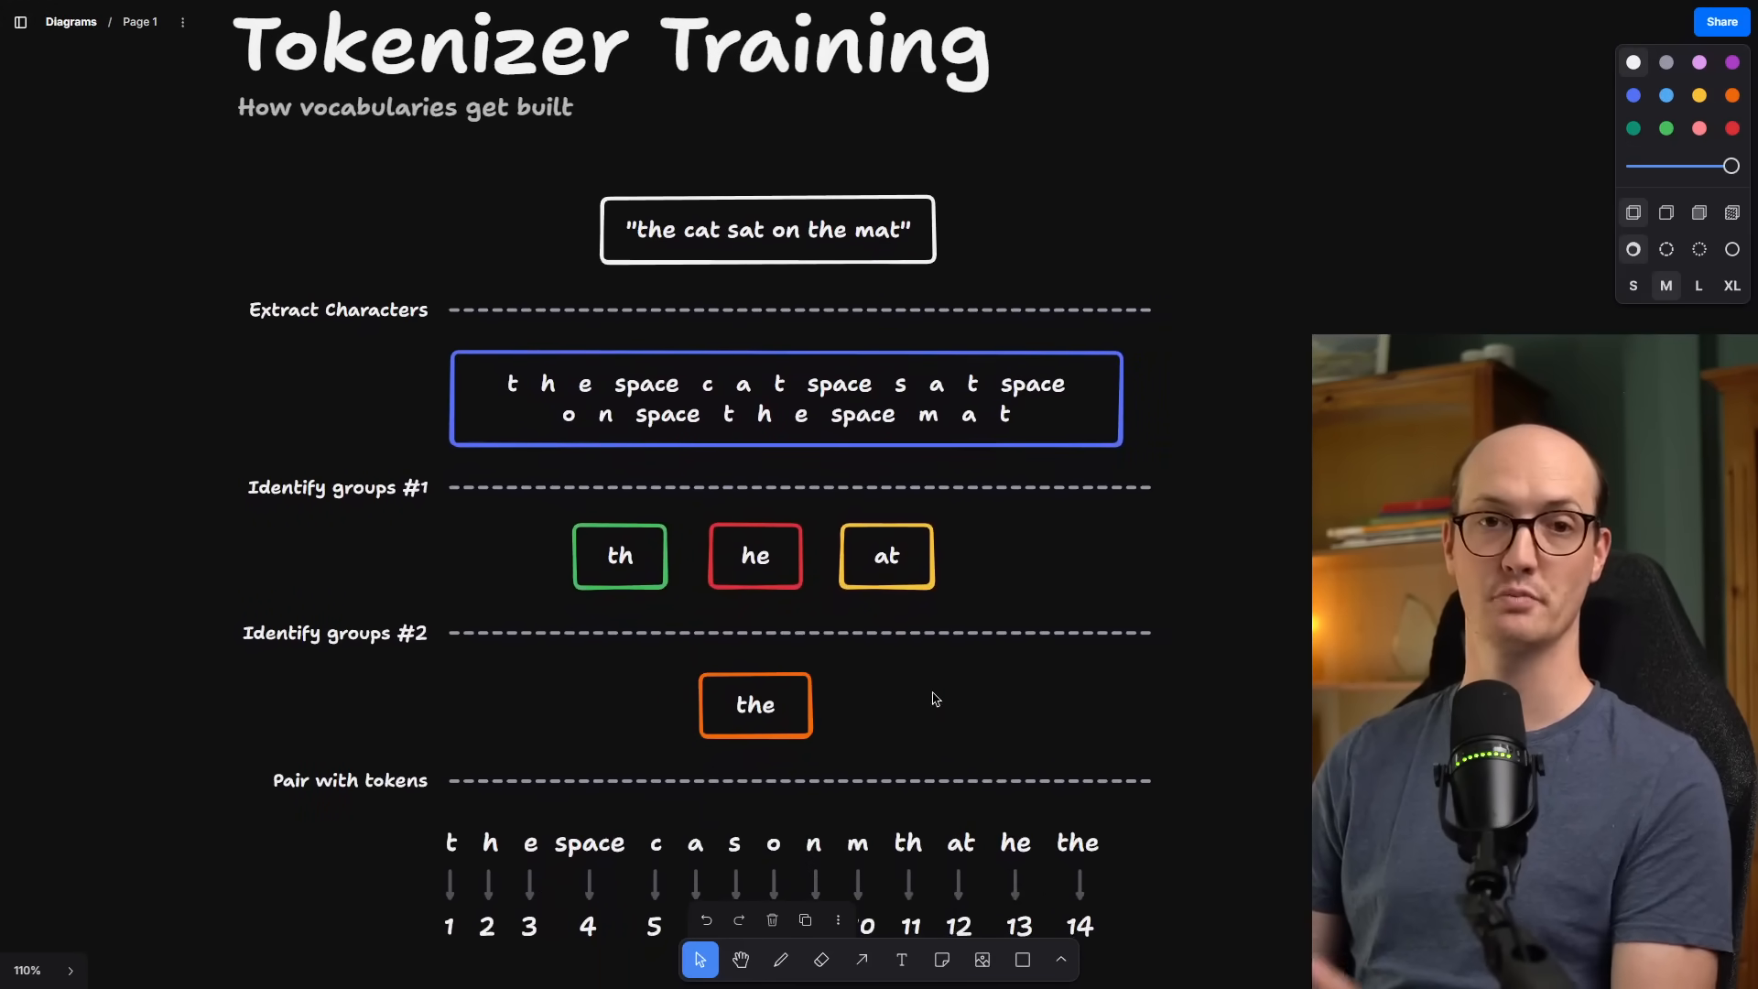
pyautogui.click(754, 557)
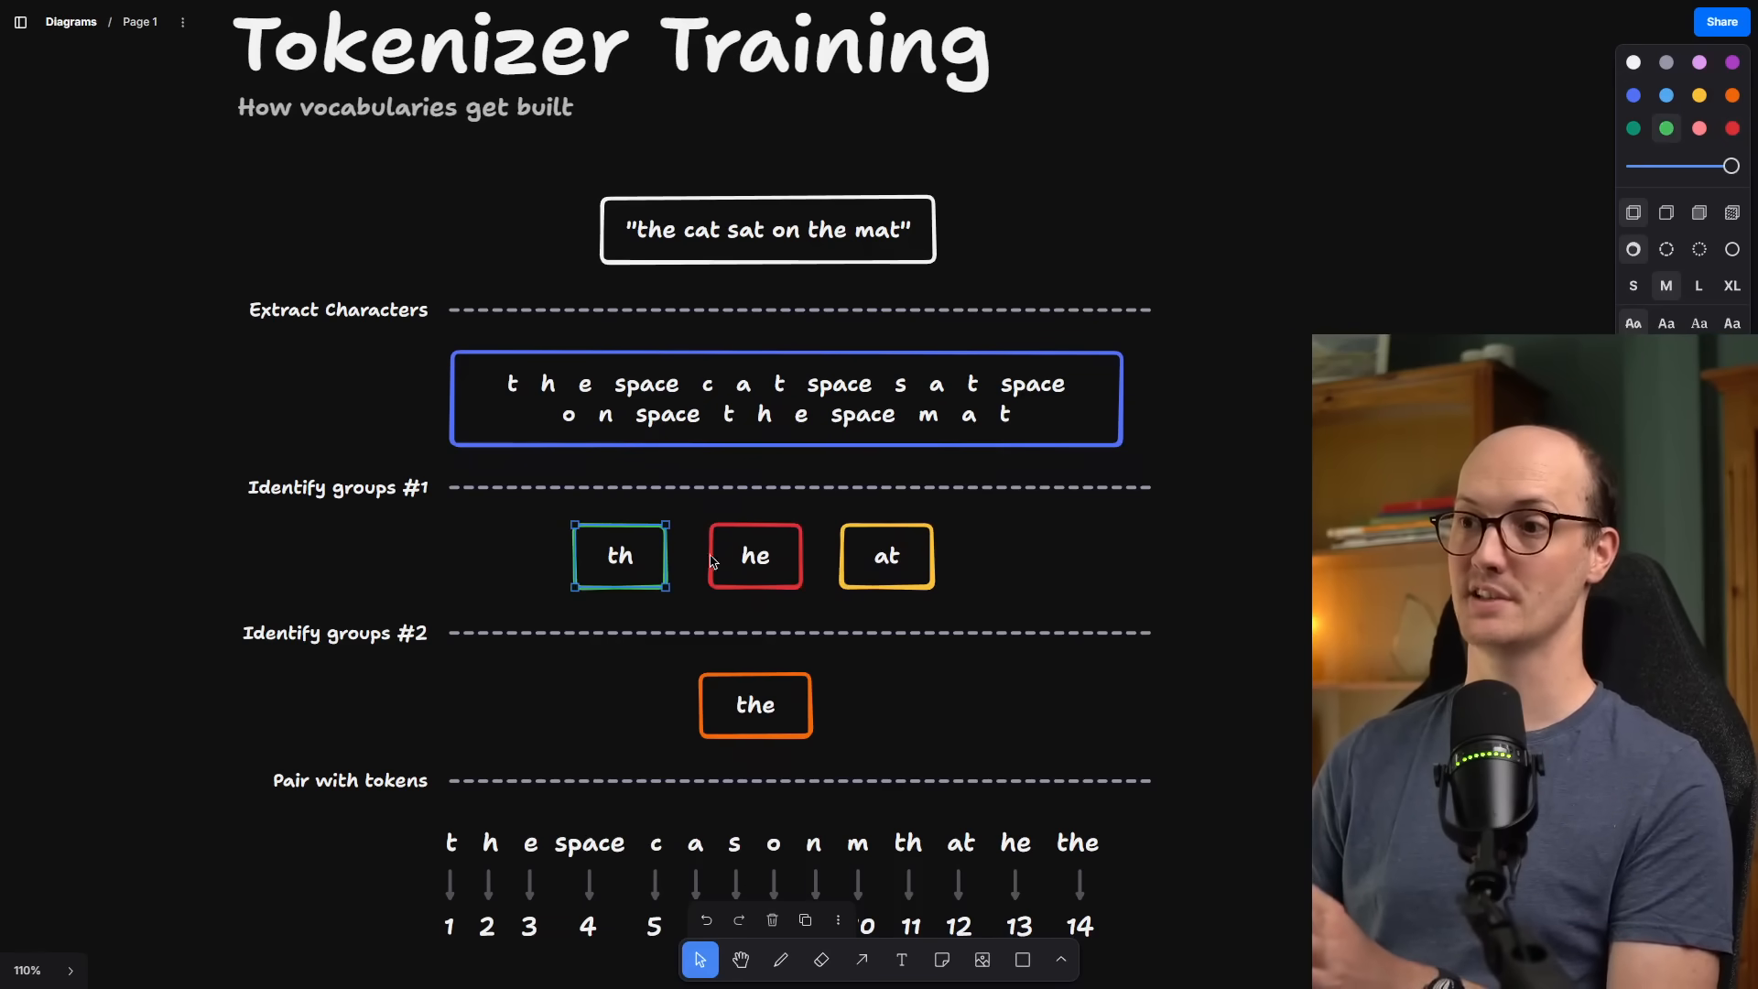
pyautogui.click(755, 557)
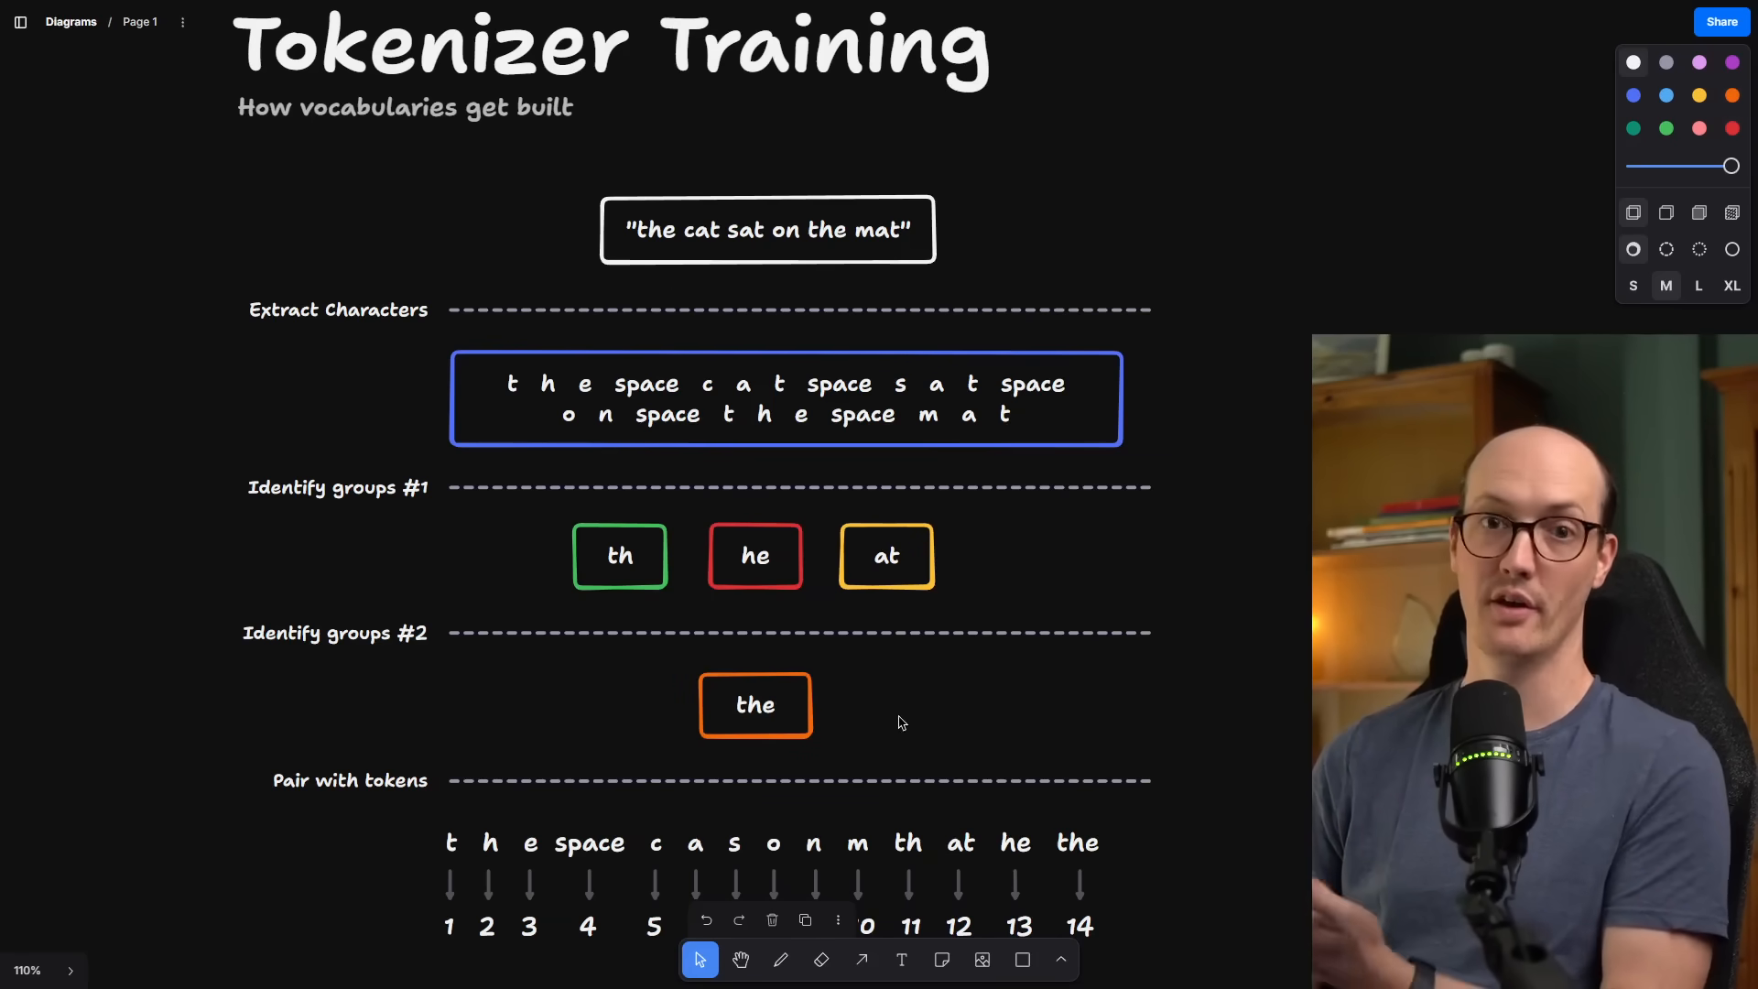
pyautogui.scroll(-3)
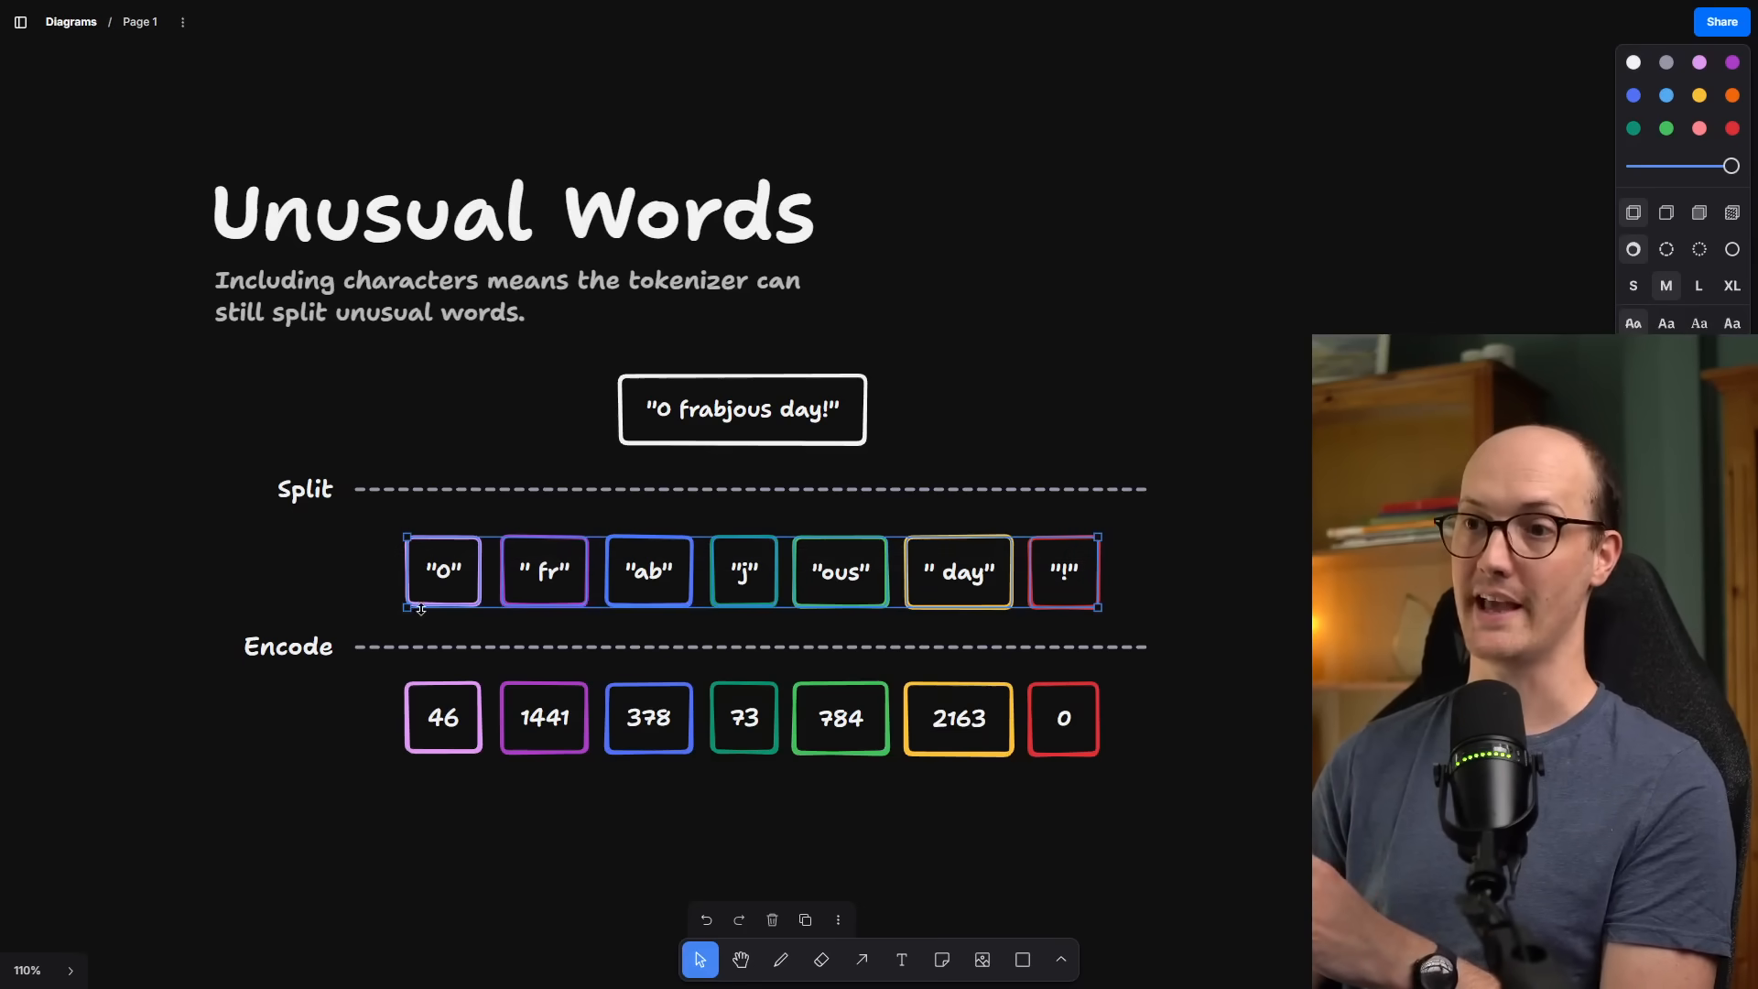
# - Deselect the split word-piece boxes before panning to the Encoding frame
pyautogui.click(648, 571)
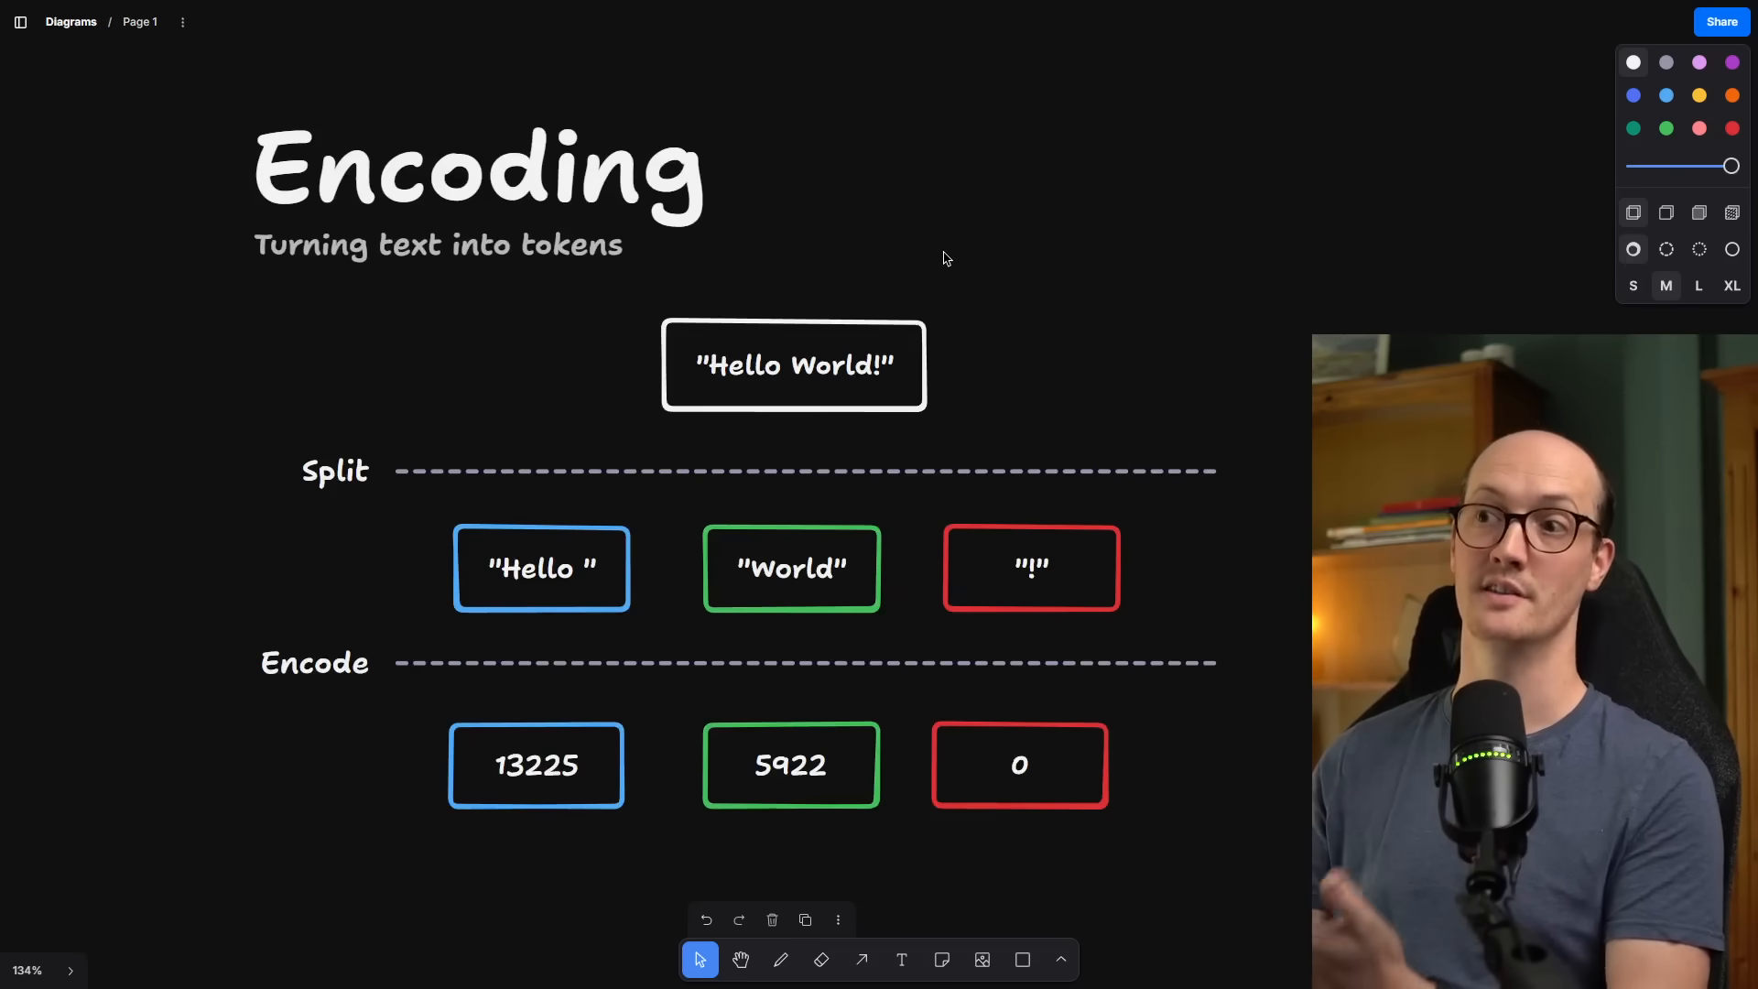
# - Highlight the 'Hello World!' input box, then scroll the LLM Process diagram down to its Decode and Join rows
pyautogui.click(795, 365)
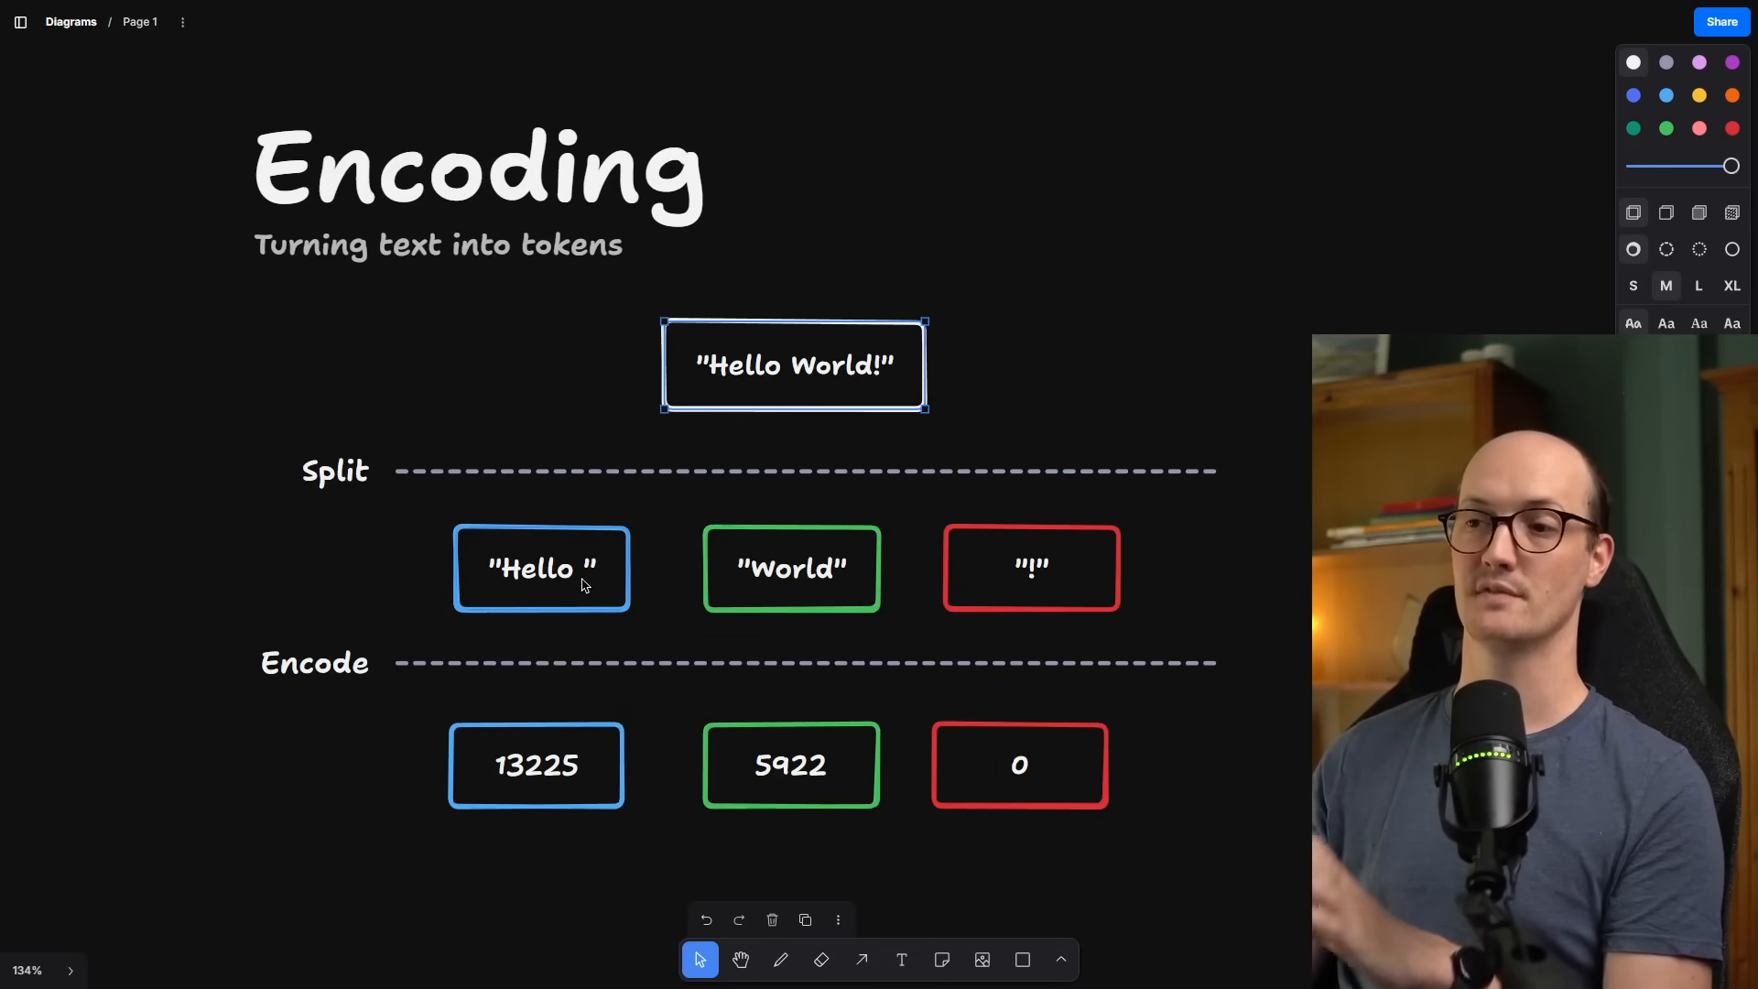
pyautogui.click(583, 385)
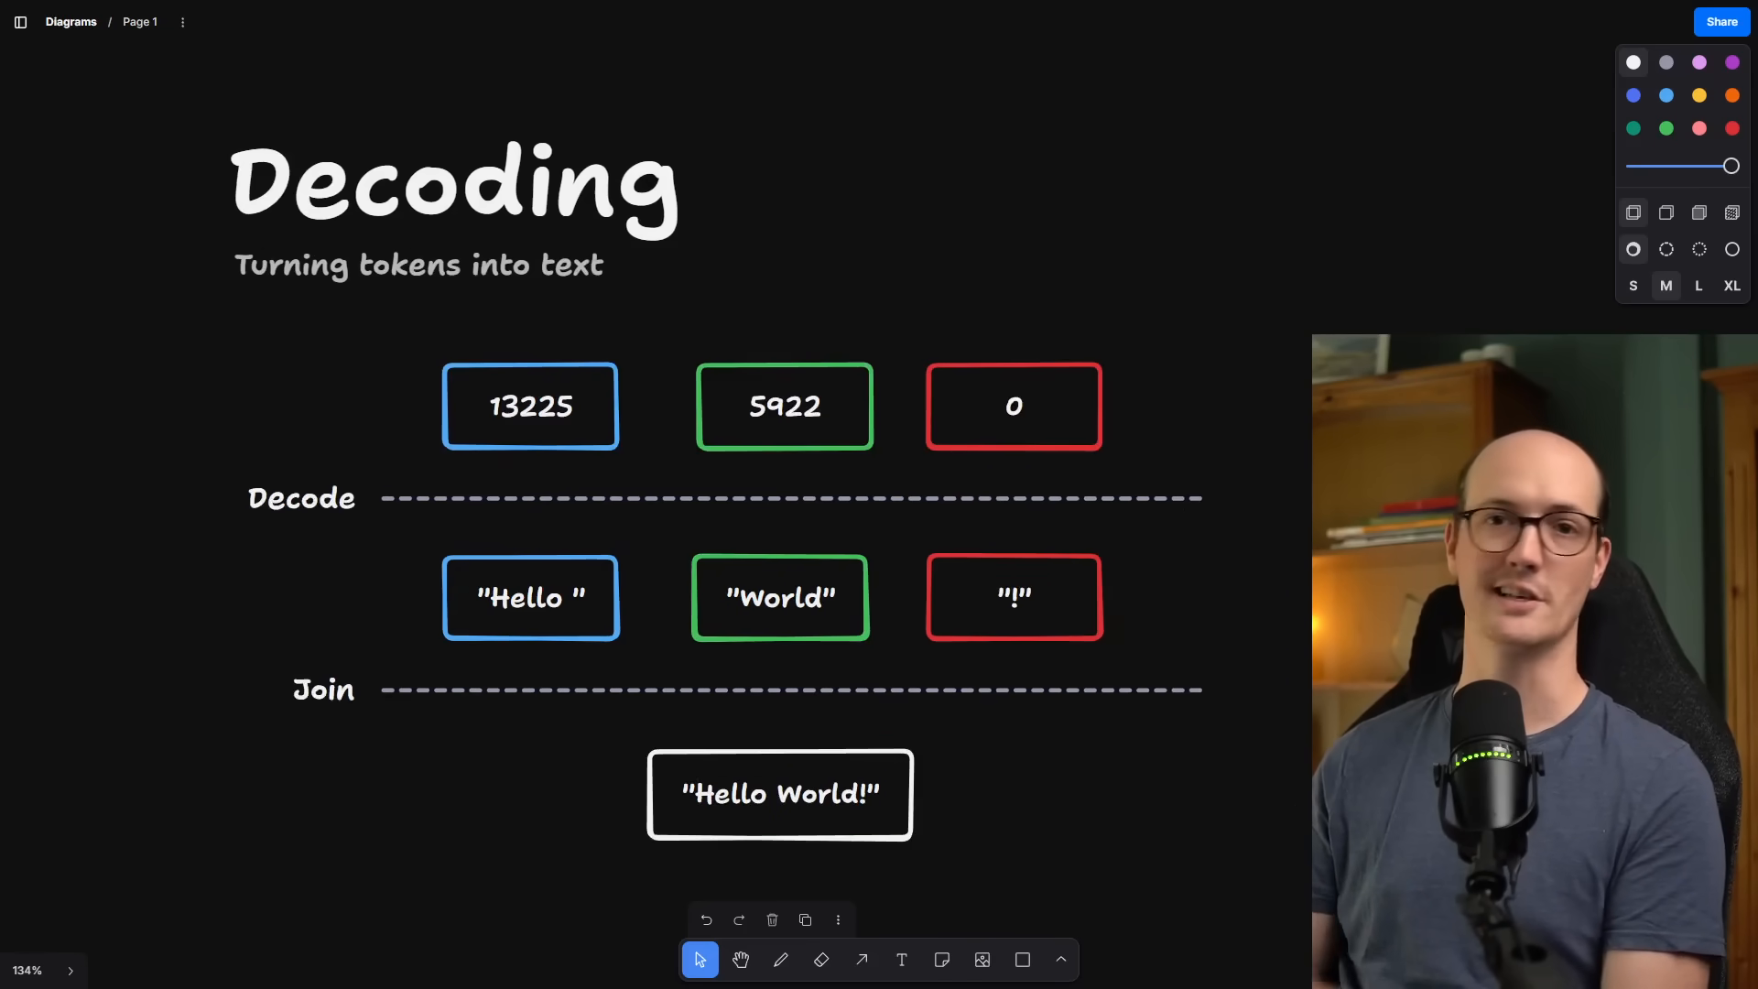
pyautogui.click(529, 404)
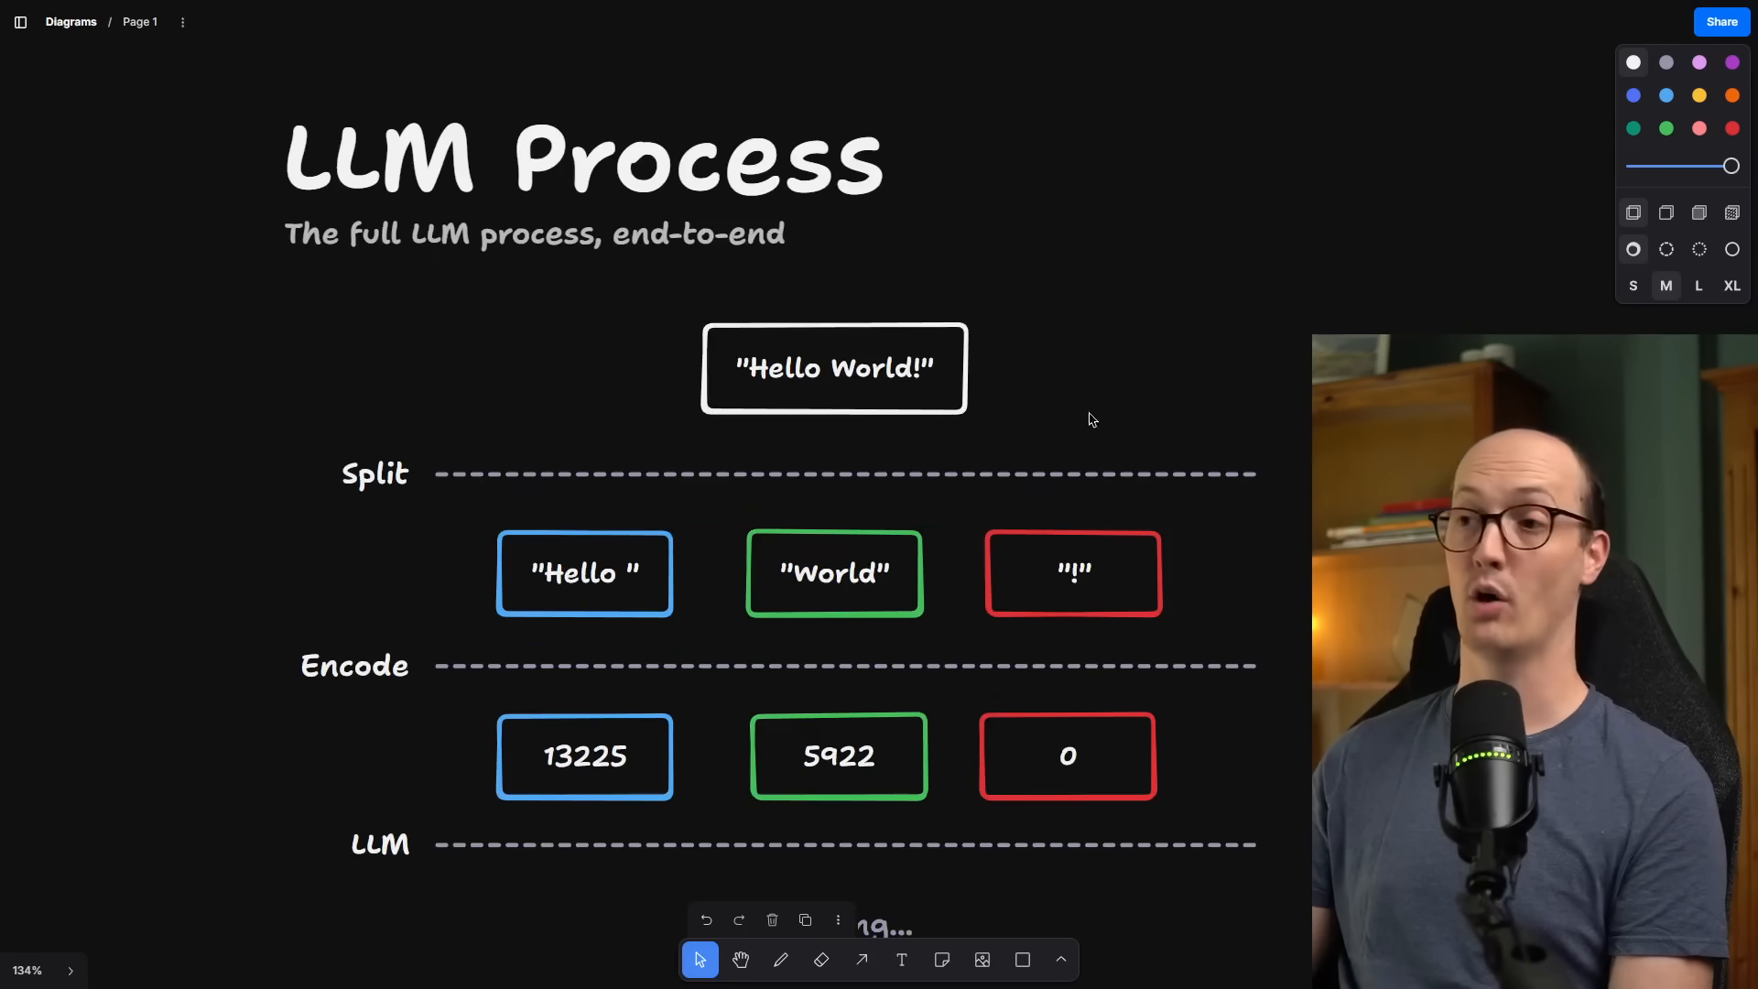
pyautogui.scroll(-3)
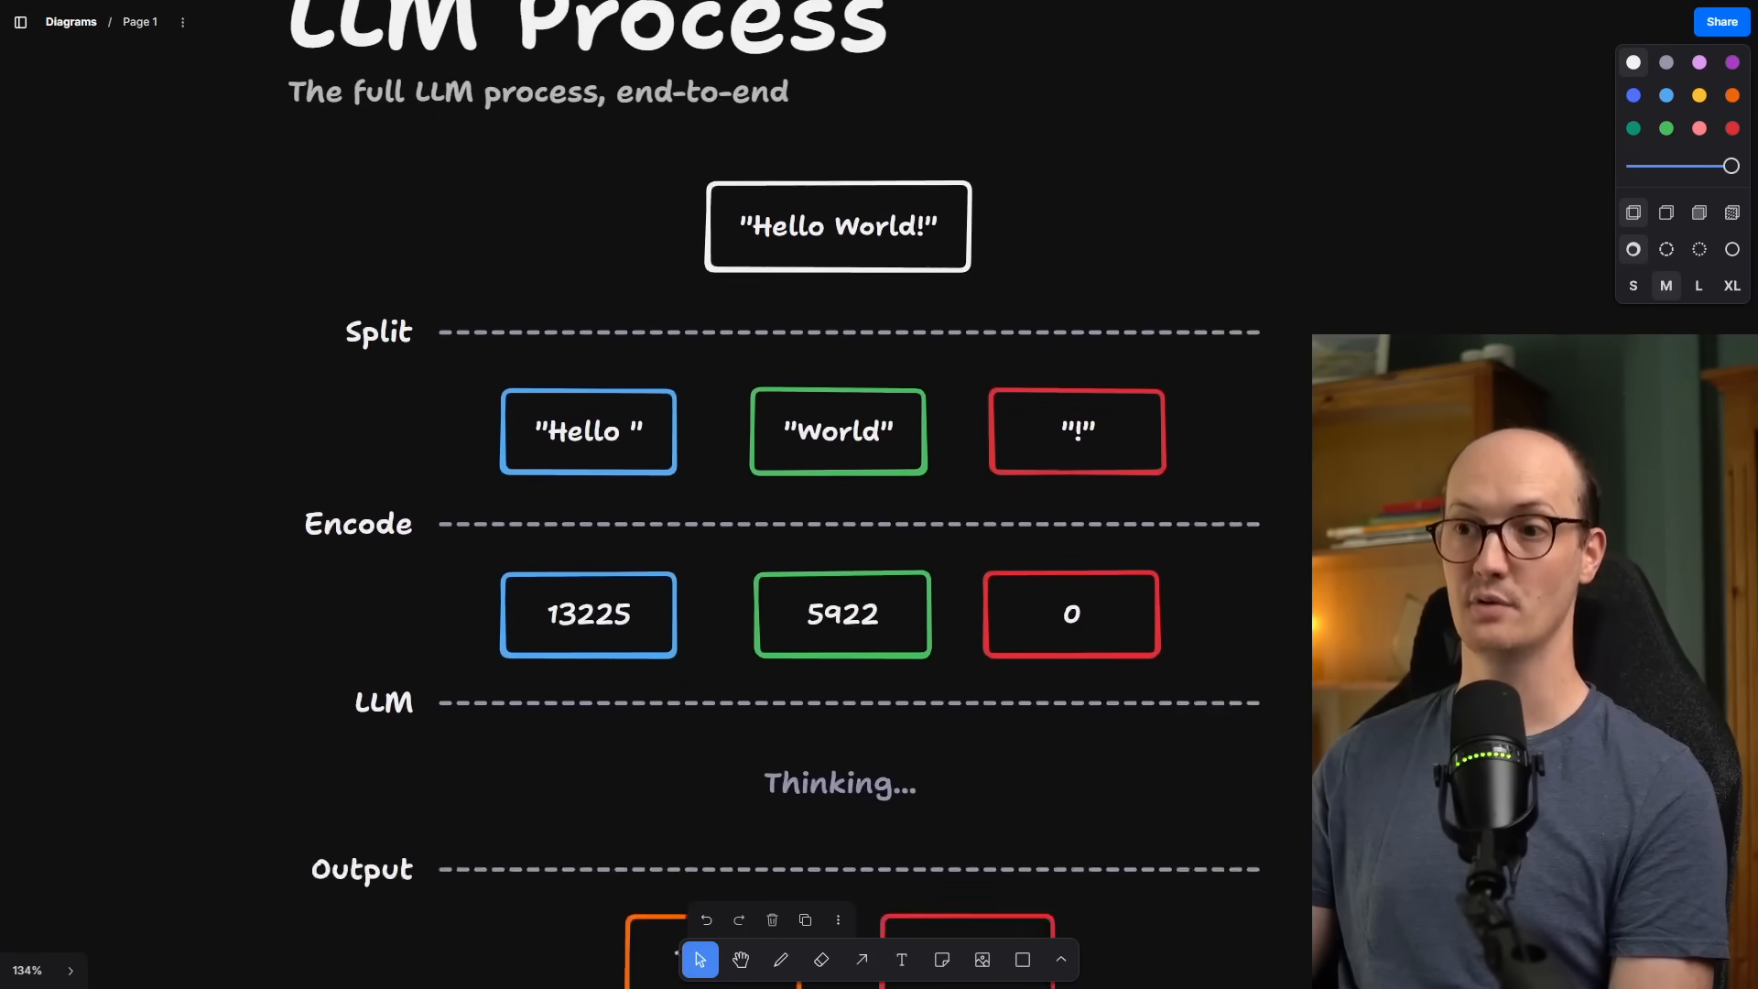
pyautogui.scroll(-3)
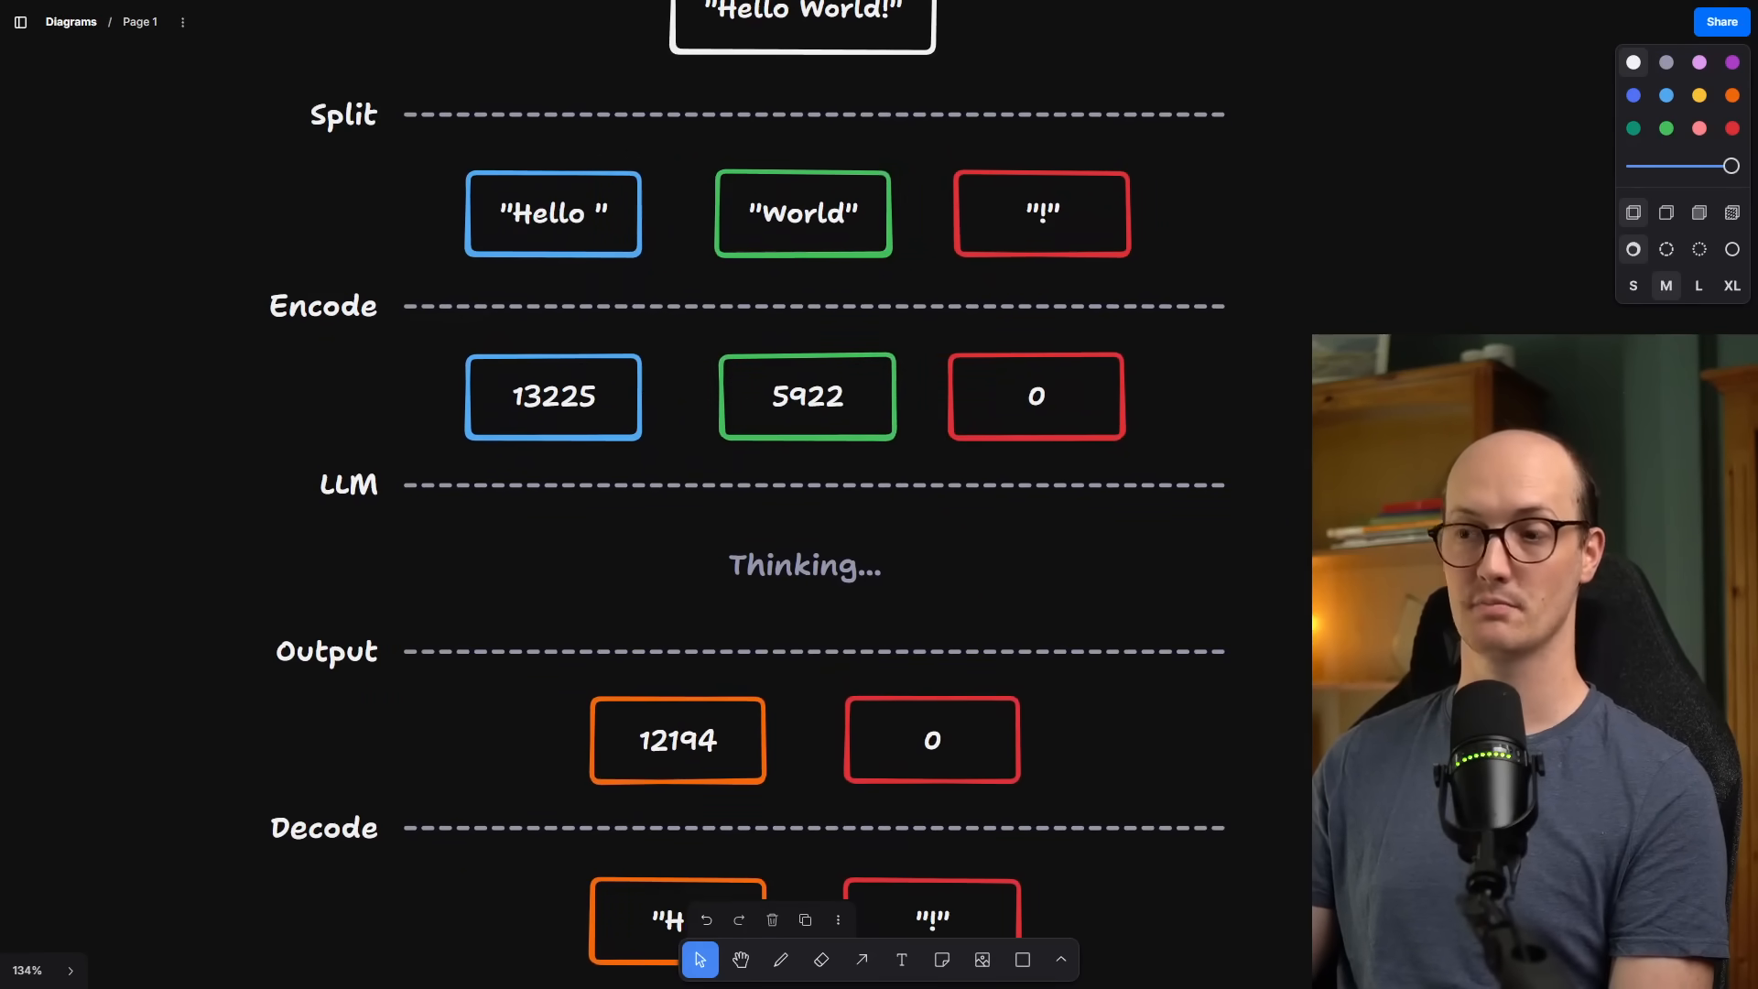
pyautogui.scroll(-3)
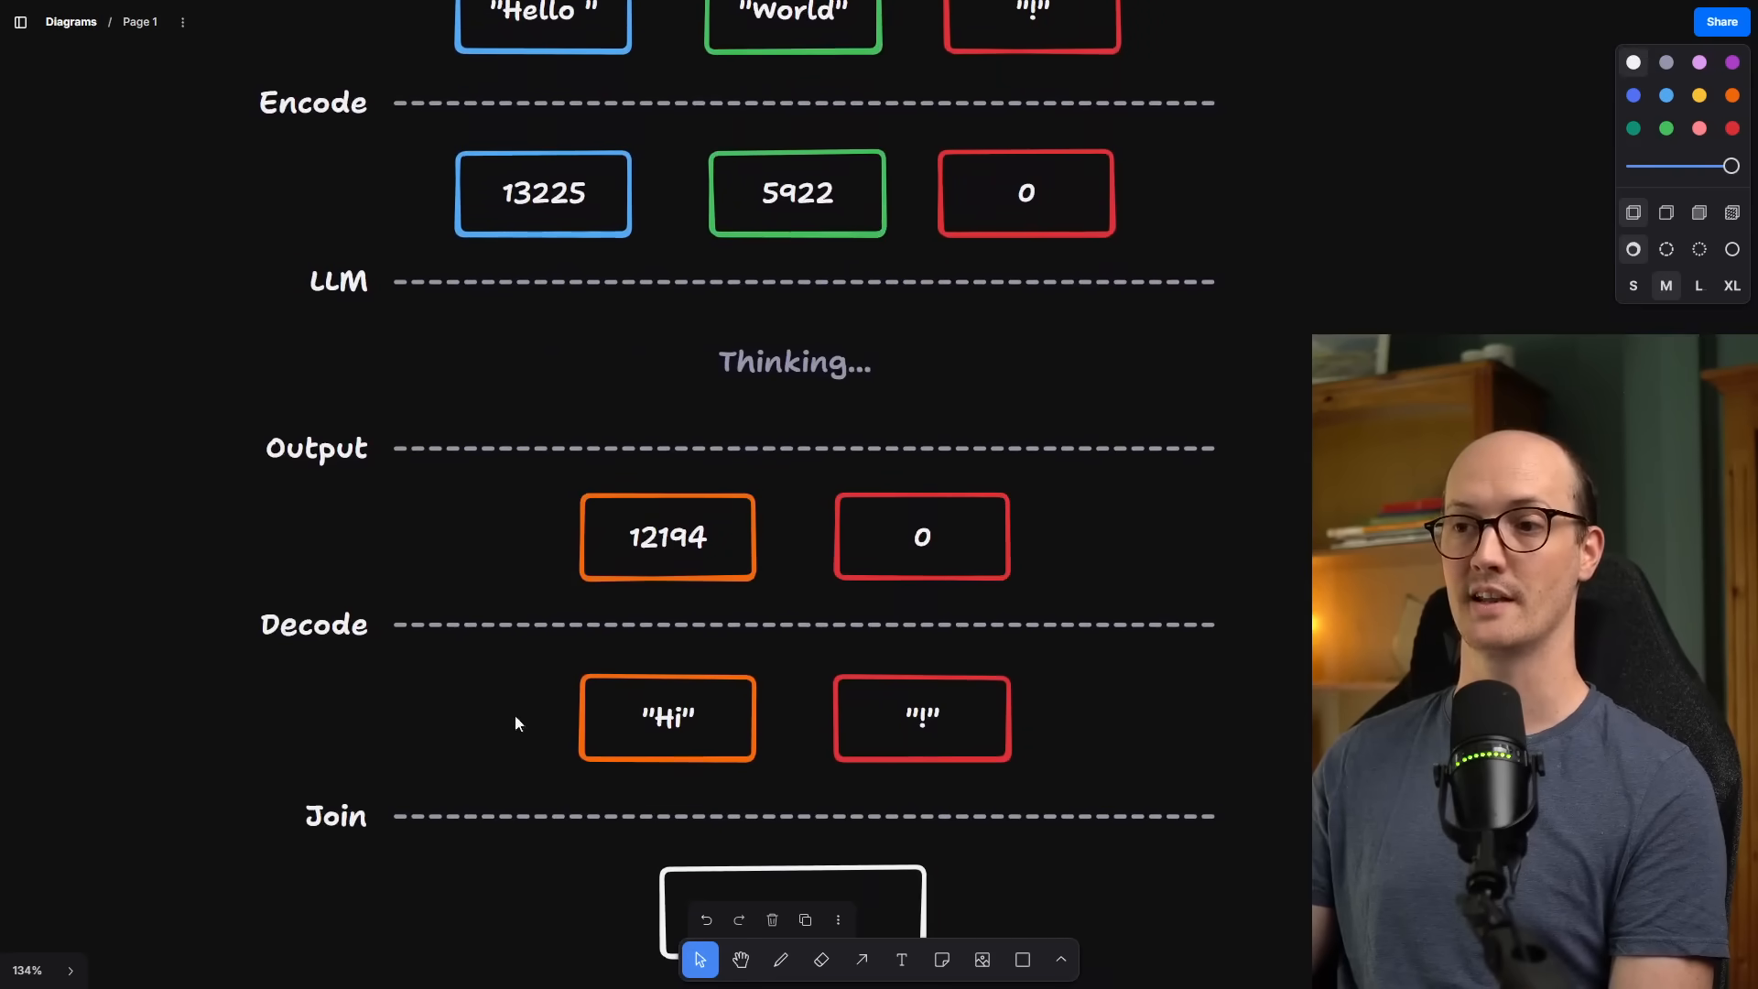